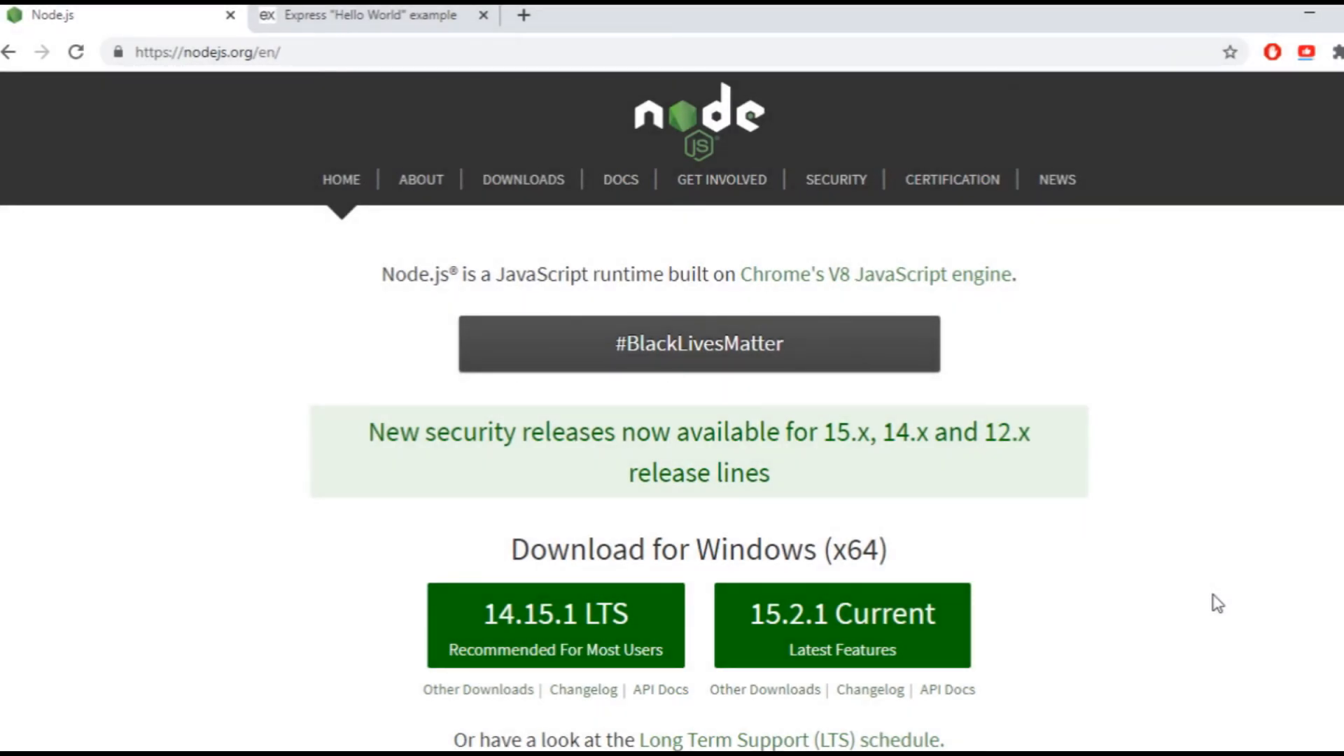
pyautogui.moveTo(115, 159)
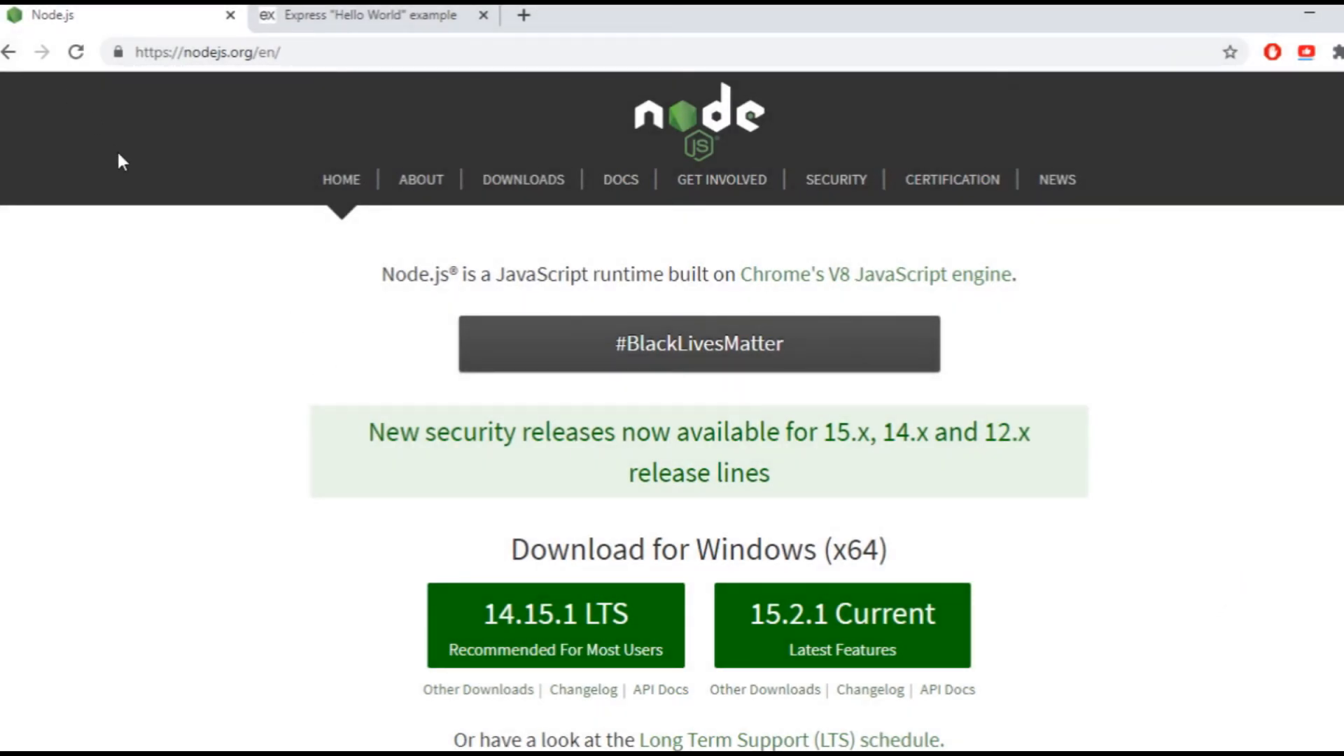
# Check that Node is v14.13.1 and npm is 6.14.8 in Command Prompt
pyautogui.click(210, 51)
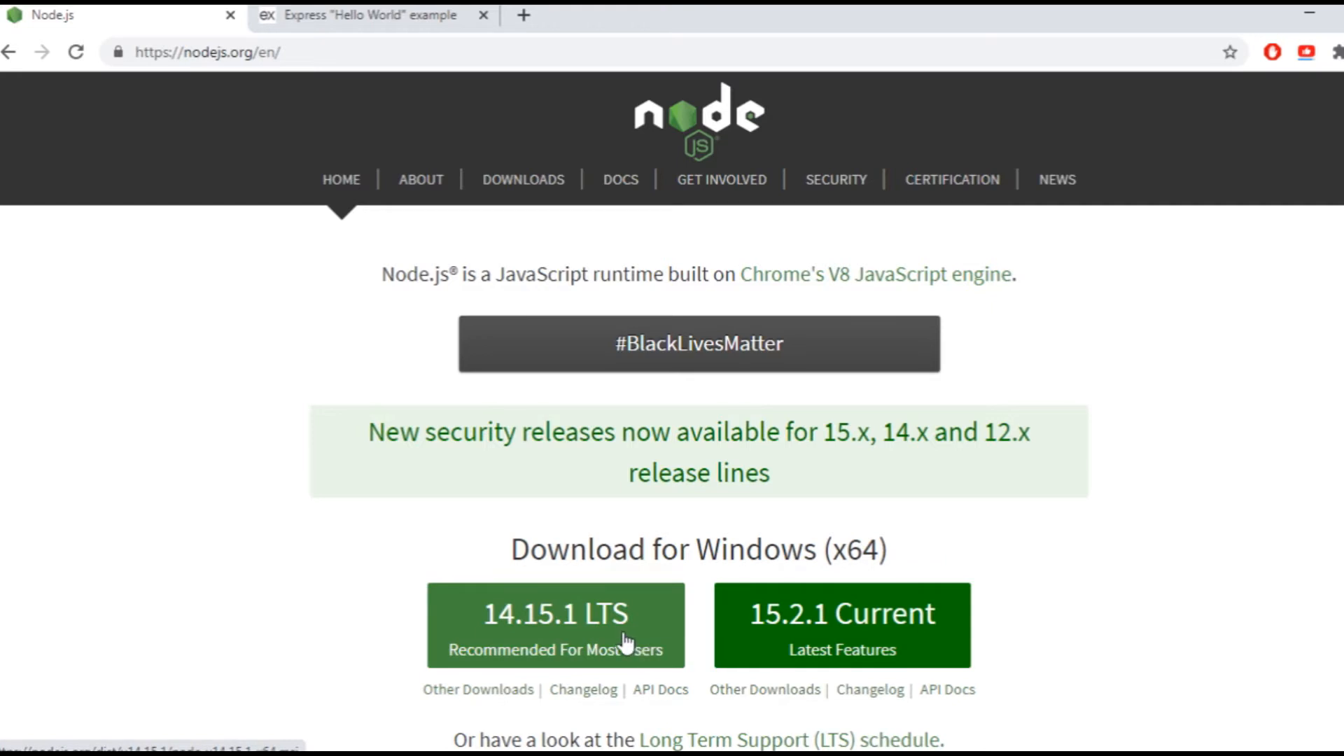
pyautogui.moveTo(678, 661)
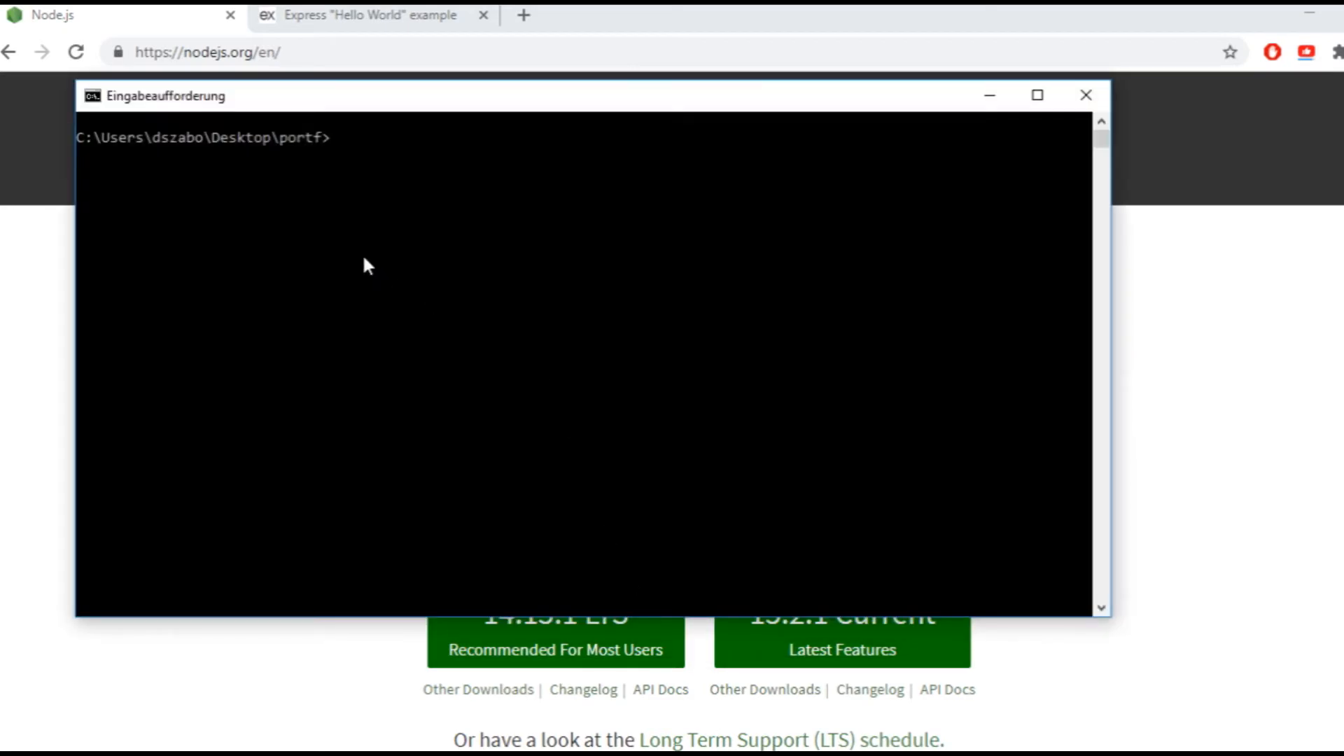
pyautogui.write('node')
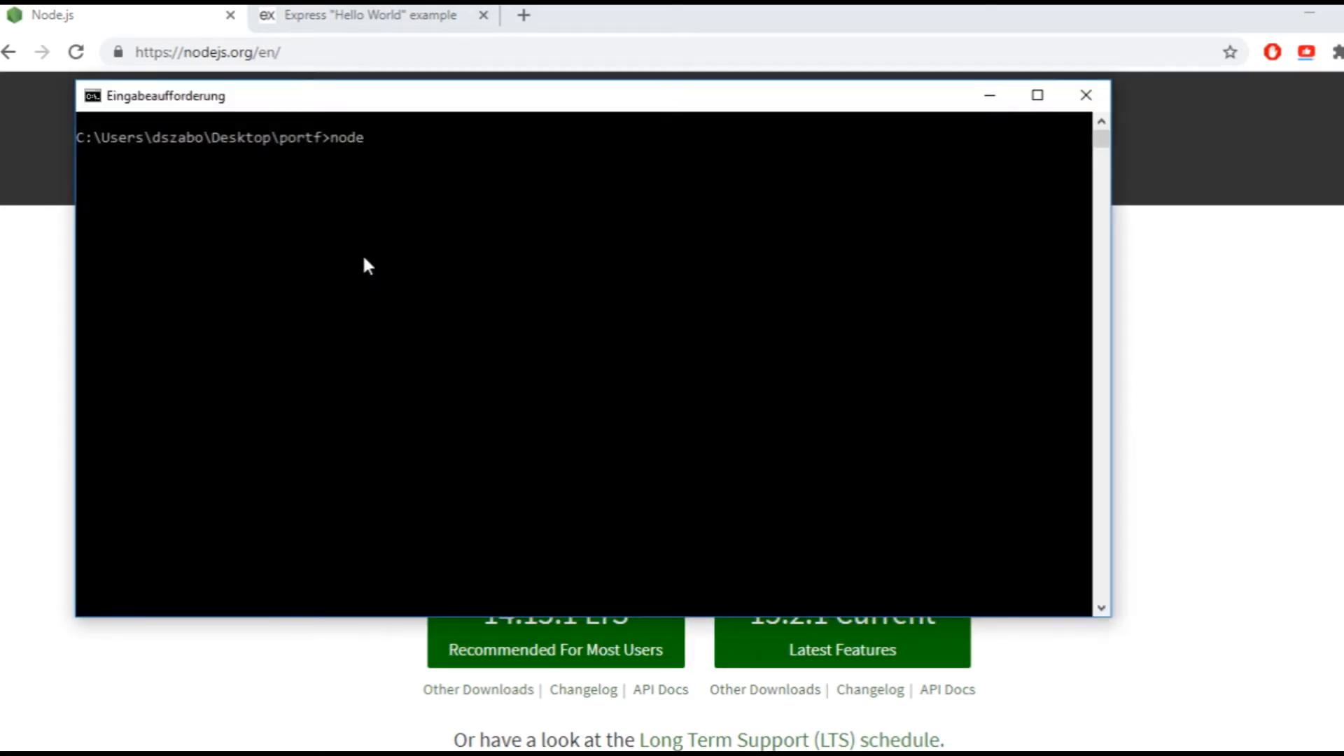
pyautogui.write('-v')
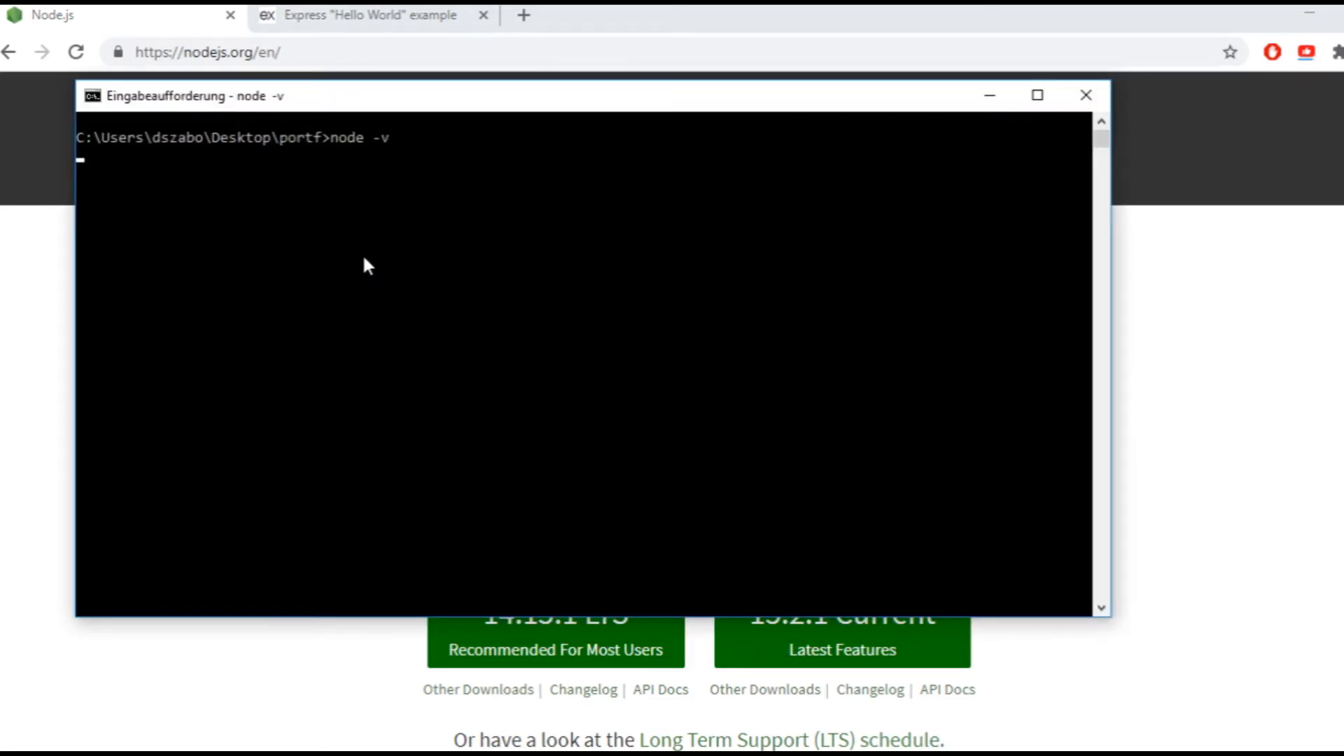
pyautogui.write('npm -v')
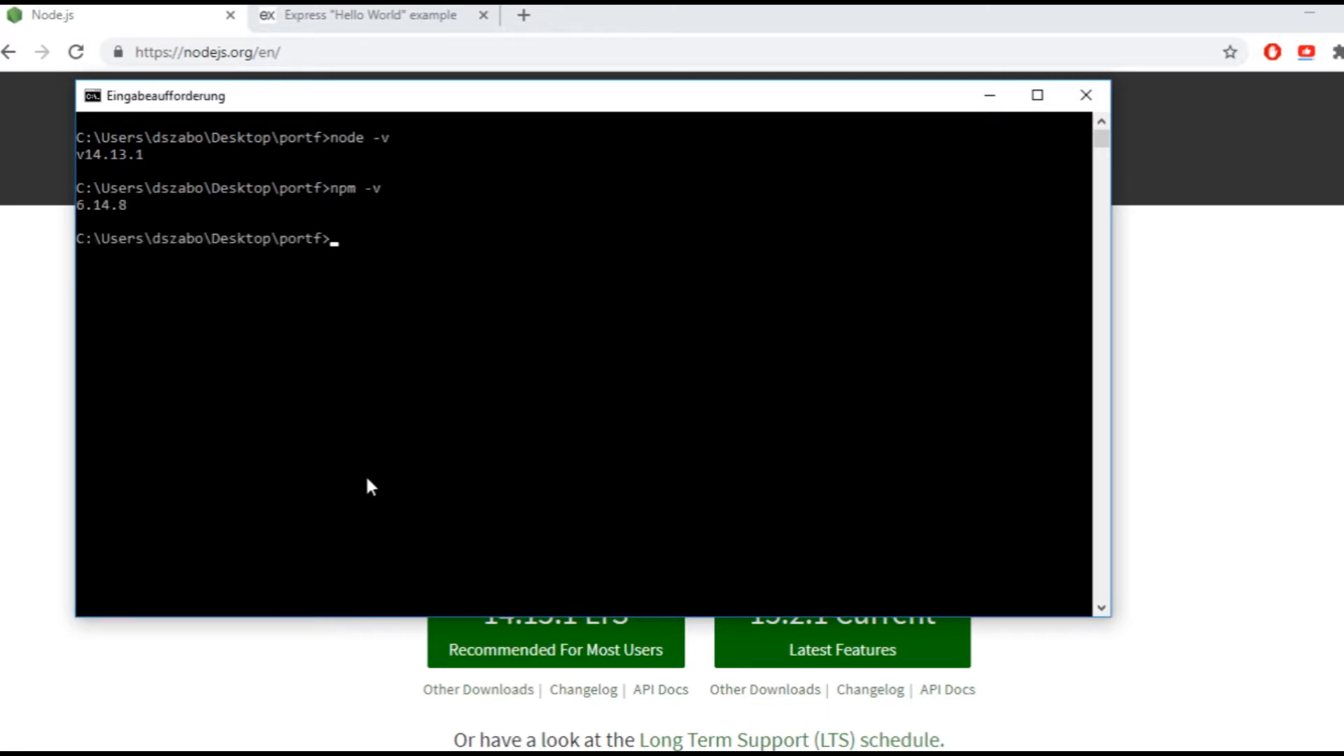
# Create a mernfruits folder, move into it and open it in VS Code
pyautogui.write('m')
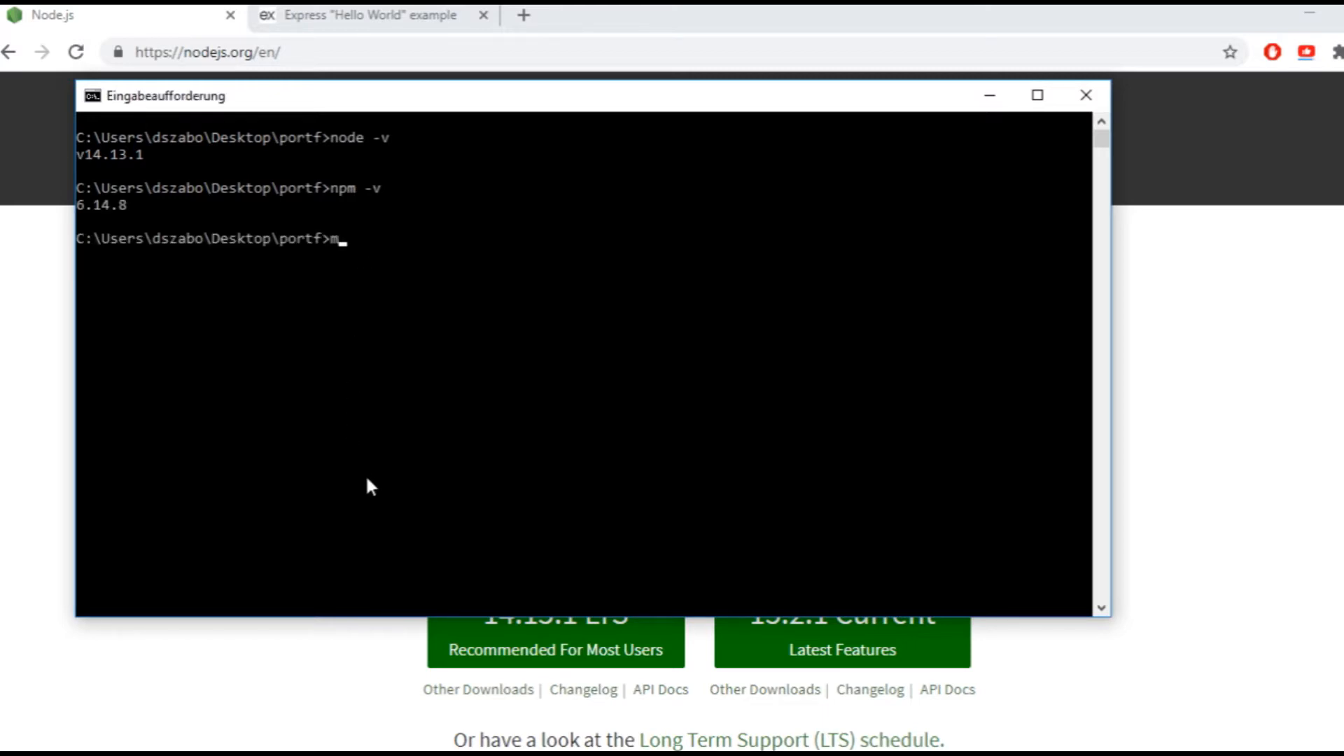
pyautogui.write('kdir me')
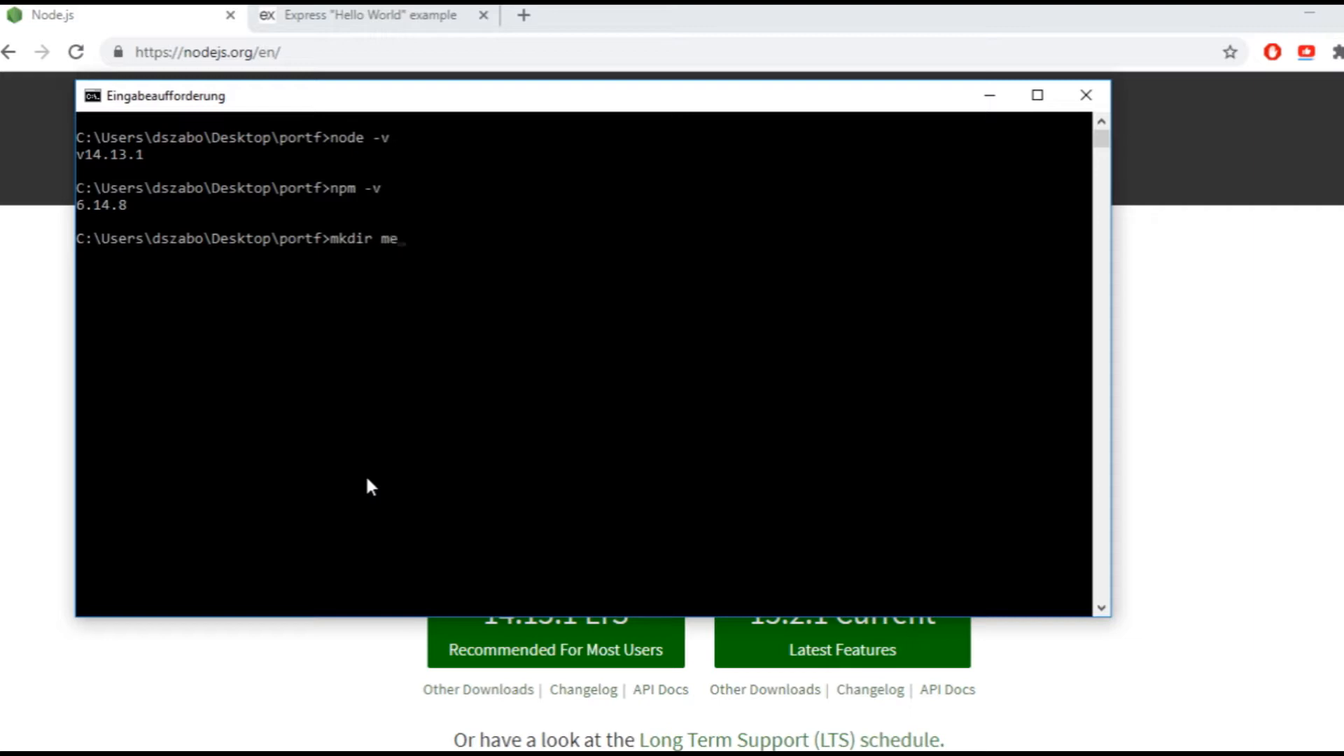
pyautogui.write('cd mernfruits')
pyautogui.write('code .')
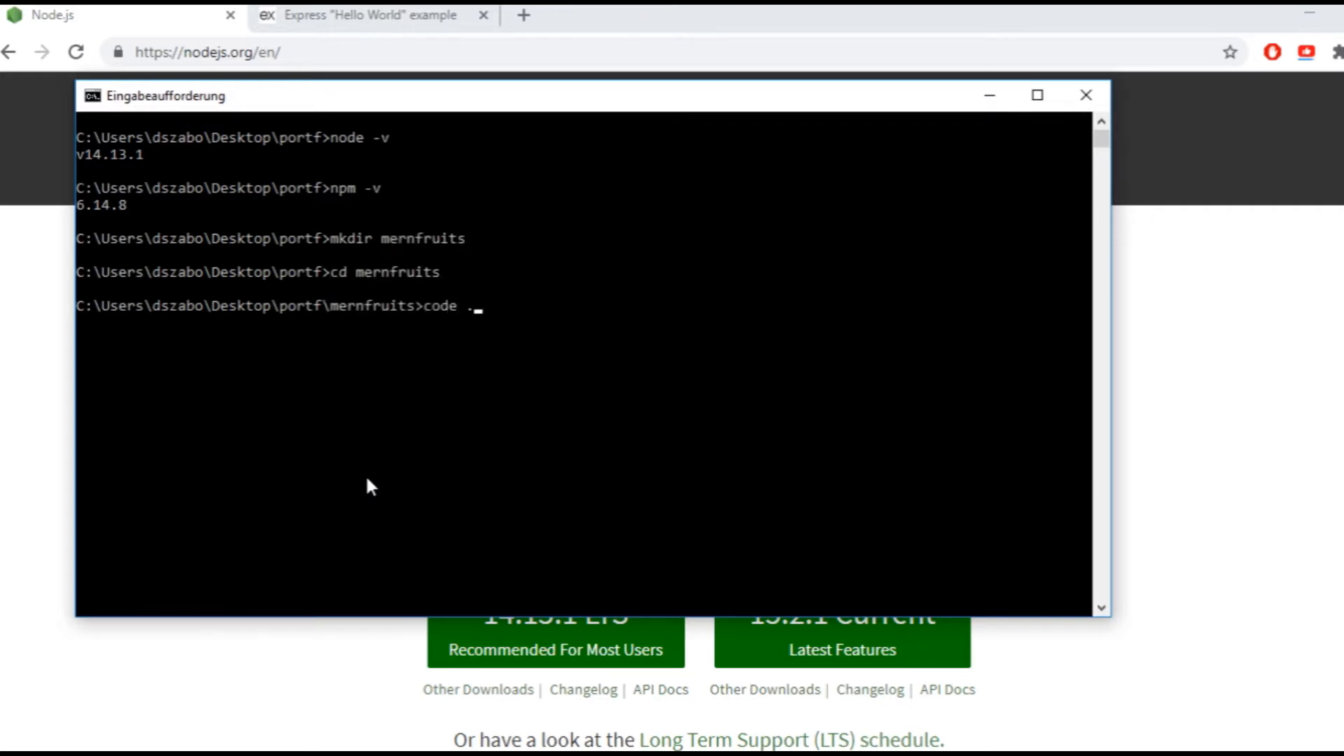
pyautogui.press('Enter')
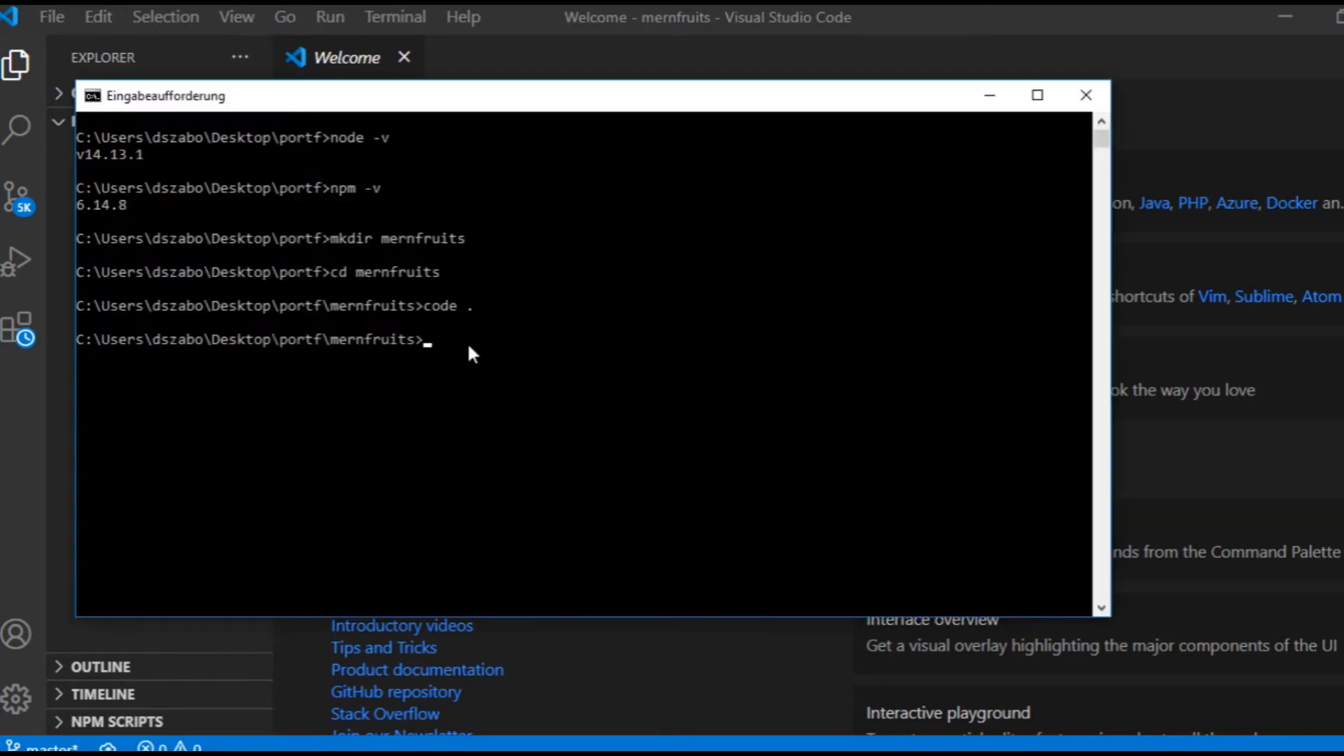
# Generate package.json with npm init, keeping defaults and entry point server.js
pyautogui.write('npm init')
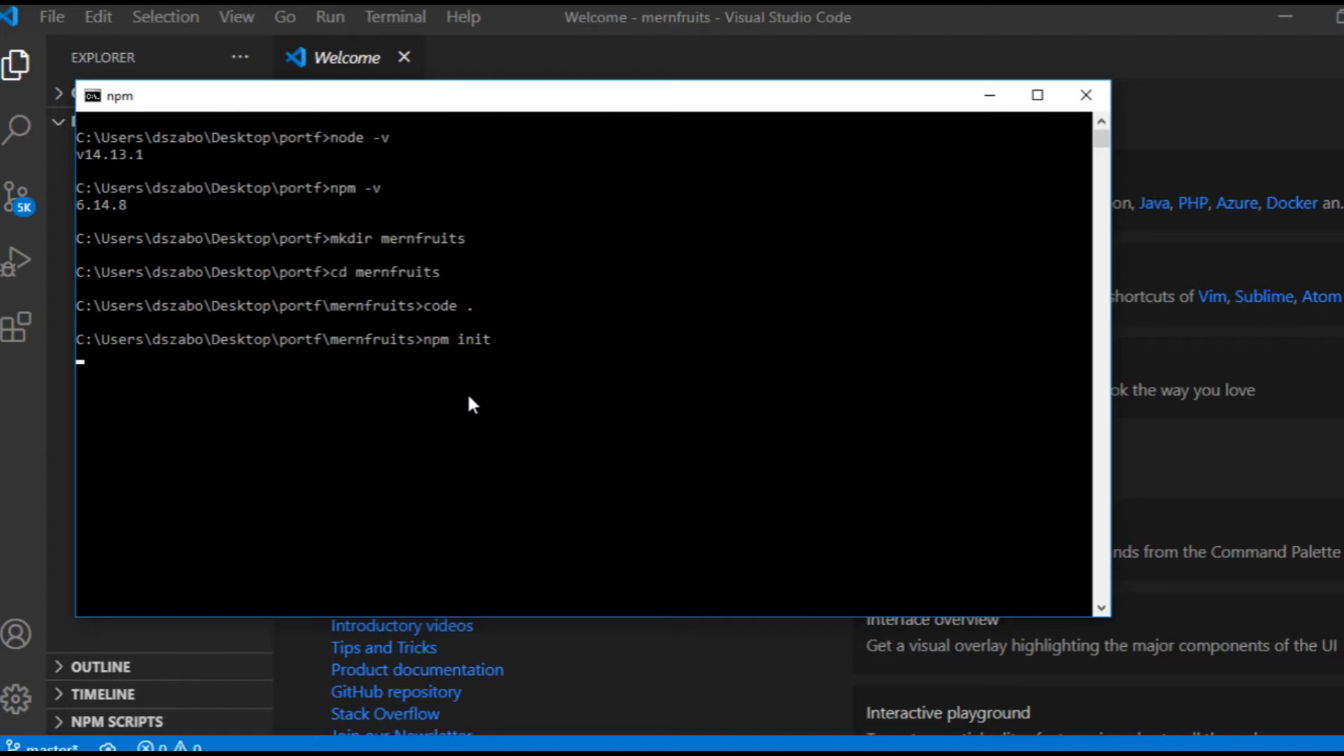
pyautogui.press('Enter')
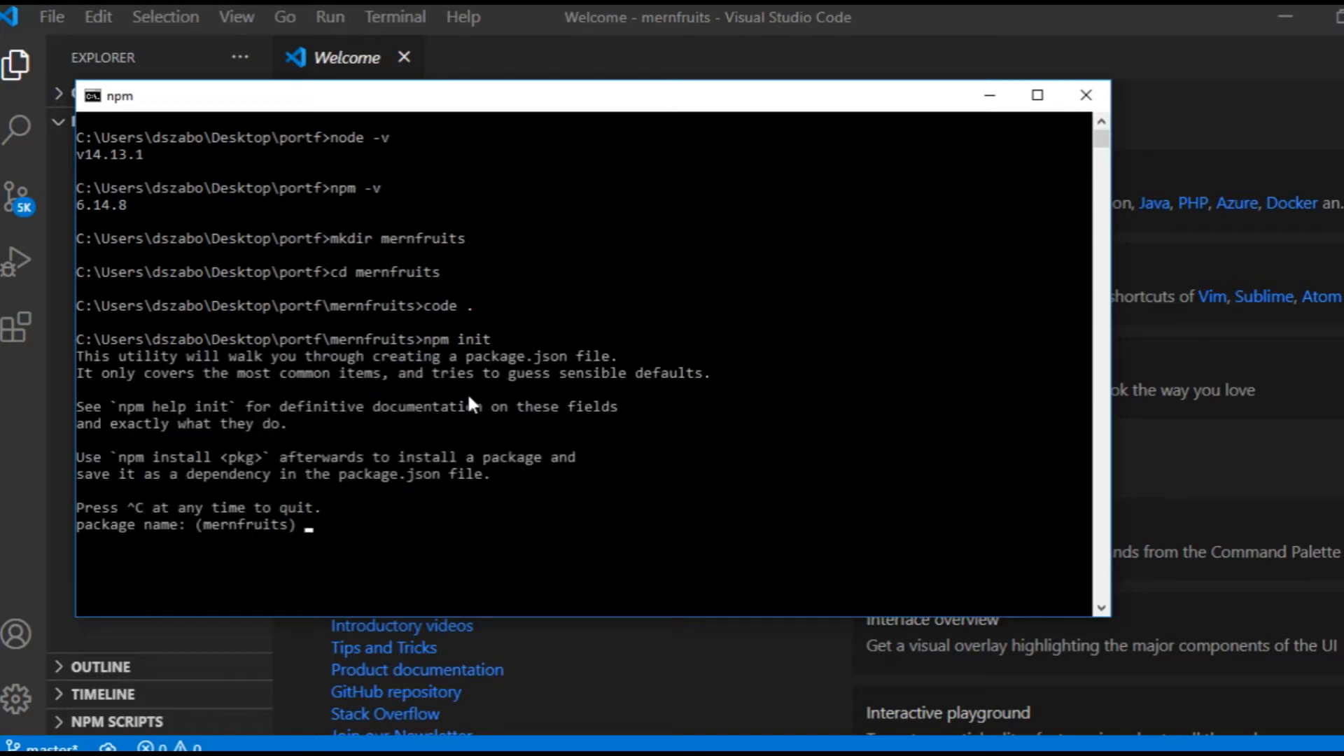
pyautogui.press('Enter')
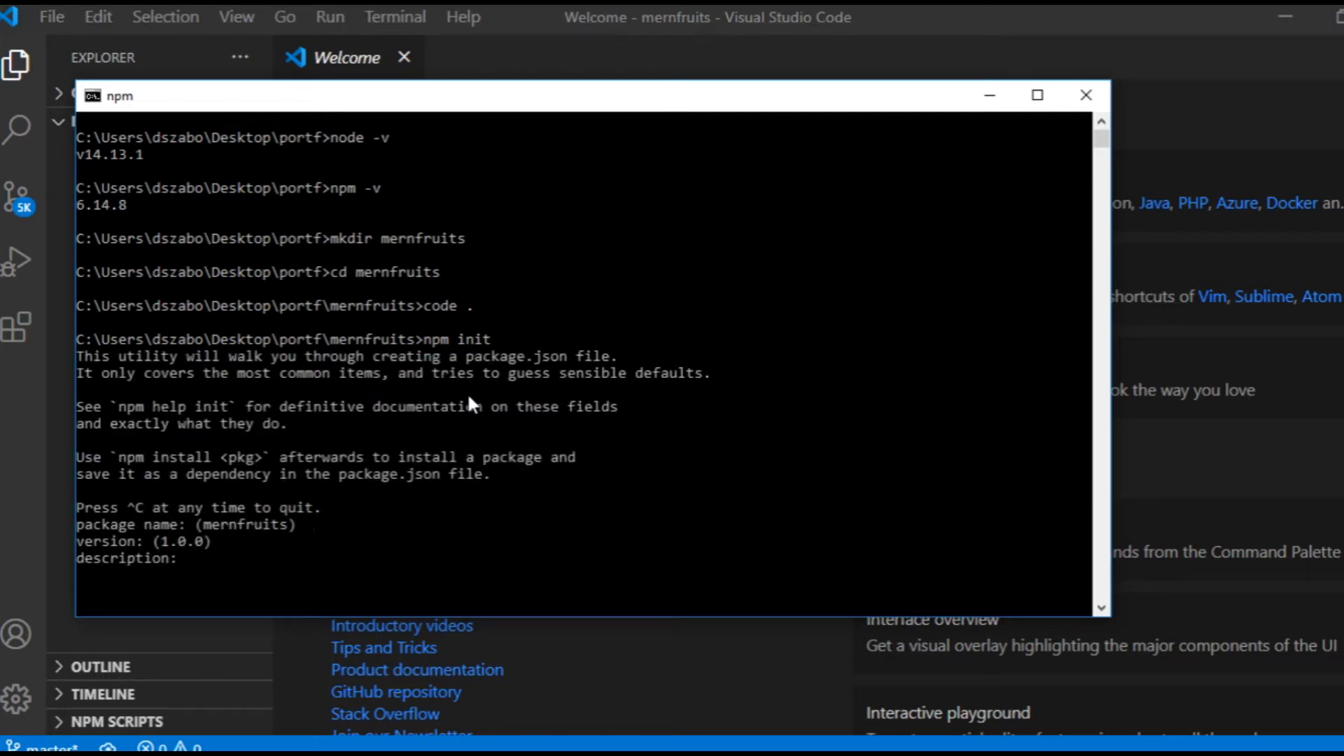
pyautogui.write('server.js')
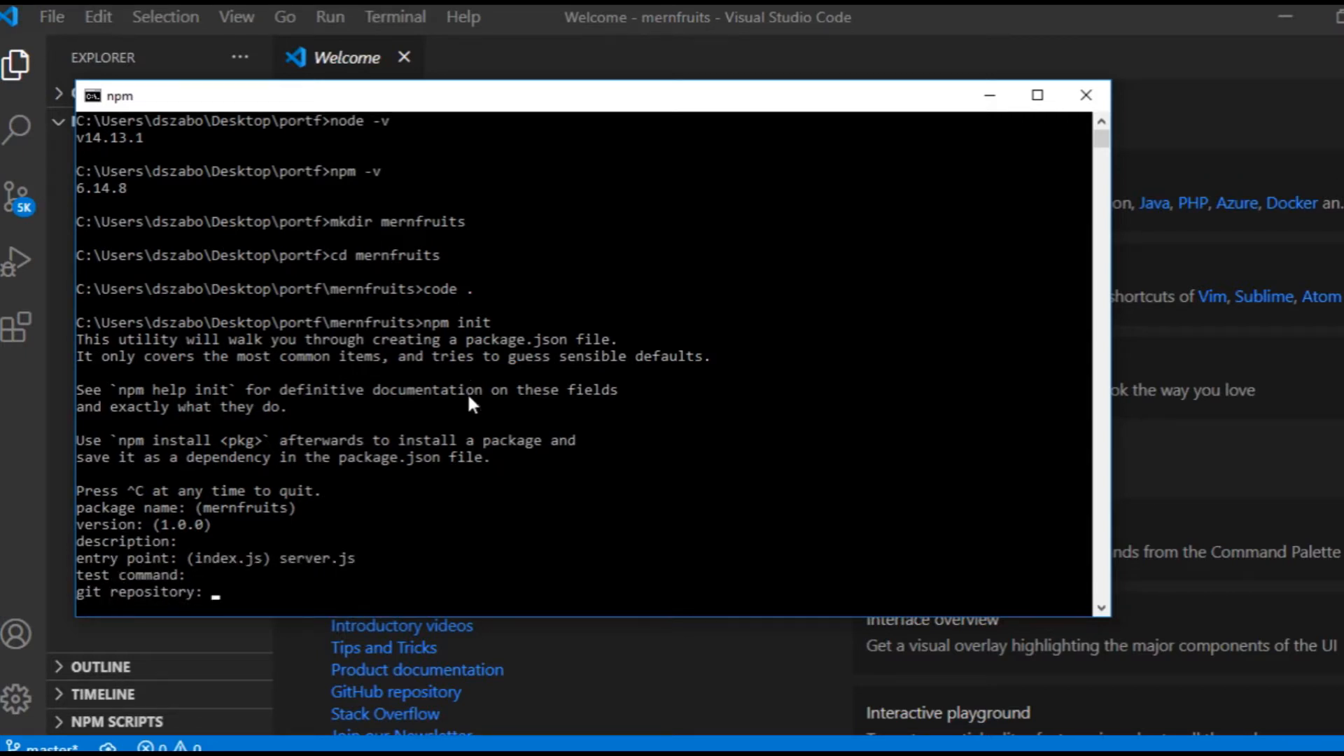
pyautogui.press('Enter')
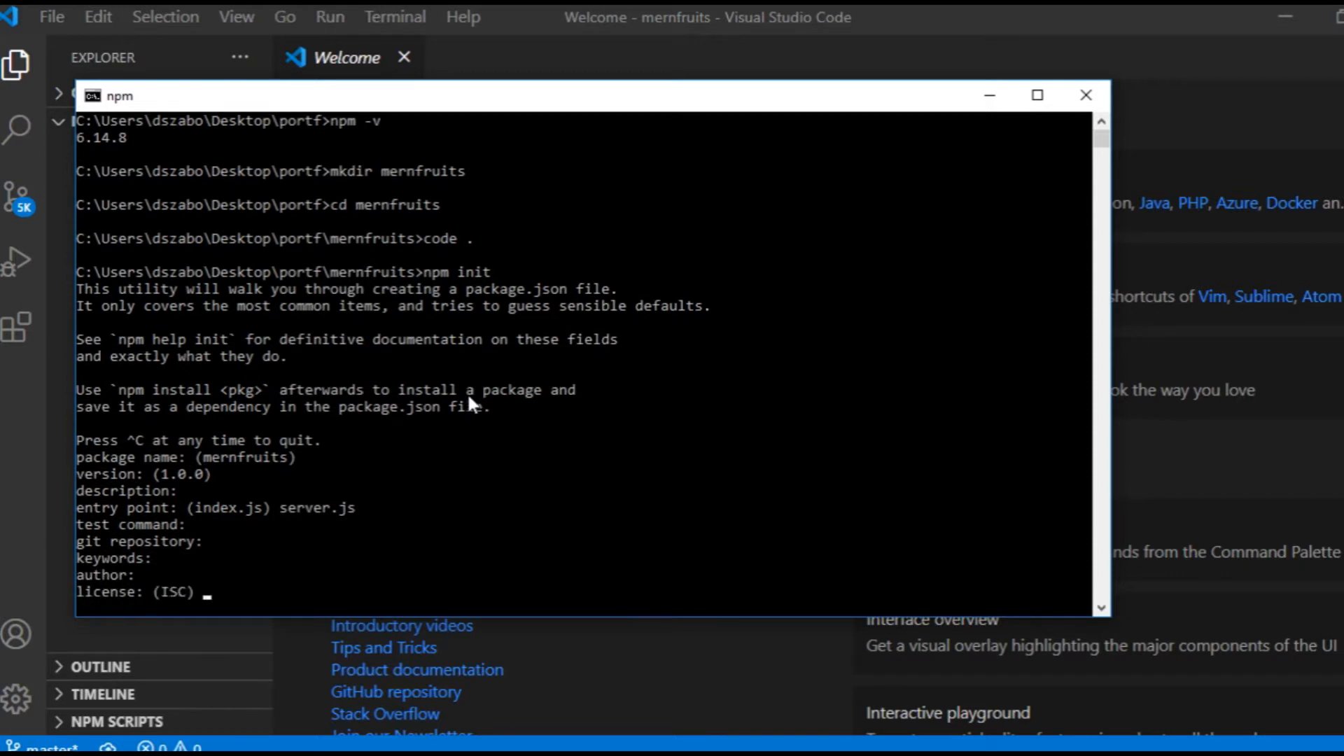
pyautogui.press('Enter')
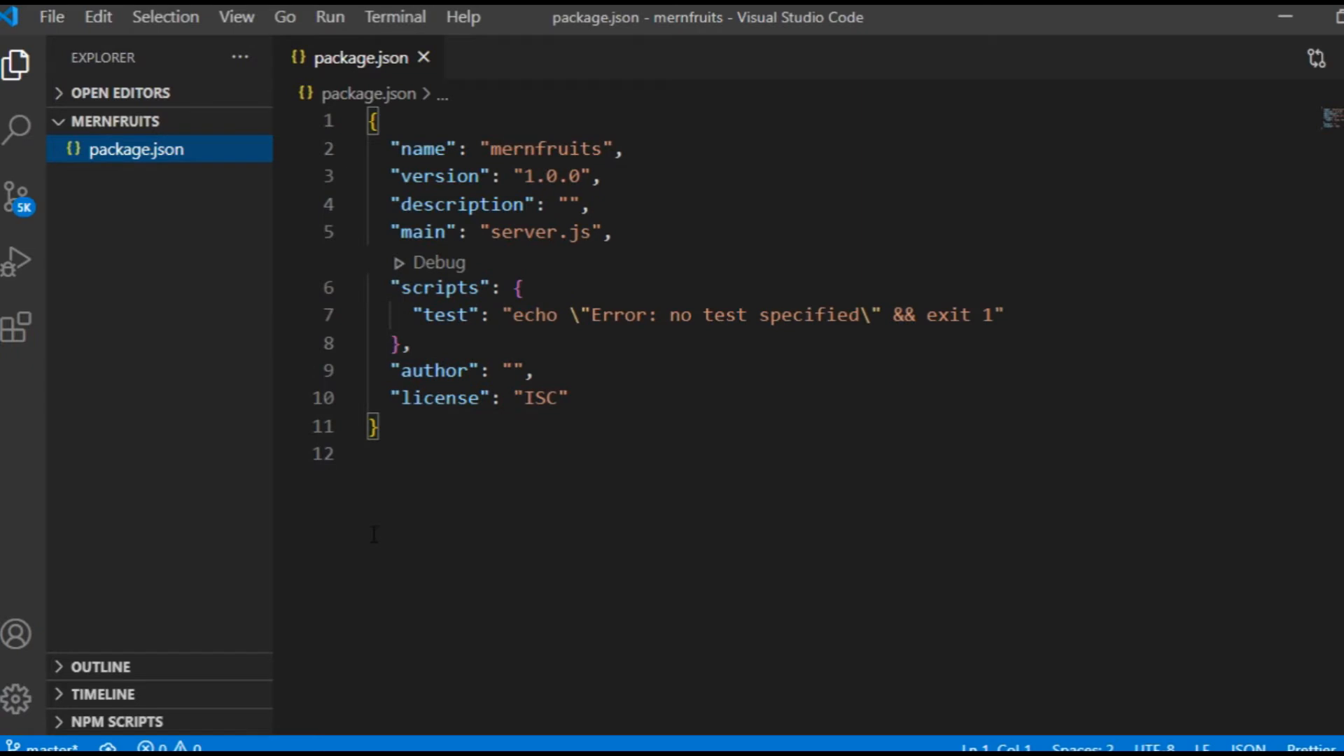
# Create a backend folder containing a new server.js file and open it
pyautogui.click(185, 121)
pyautogui.write('backend')
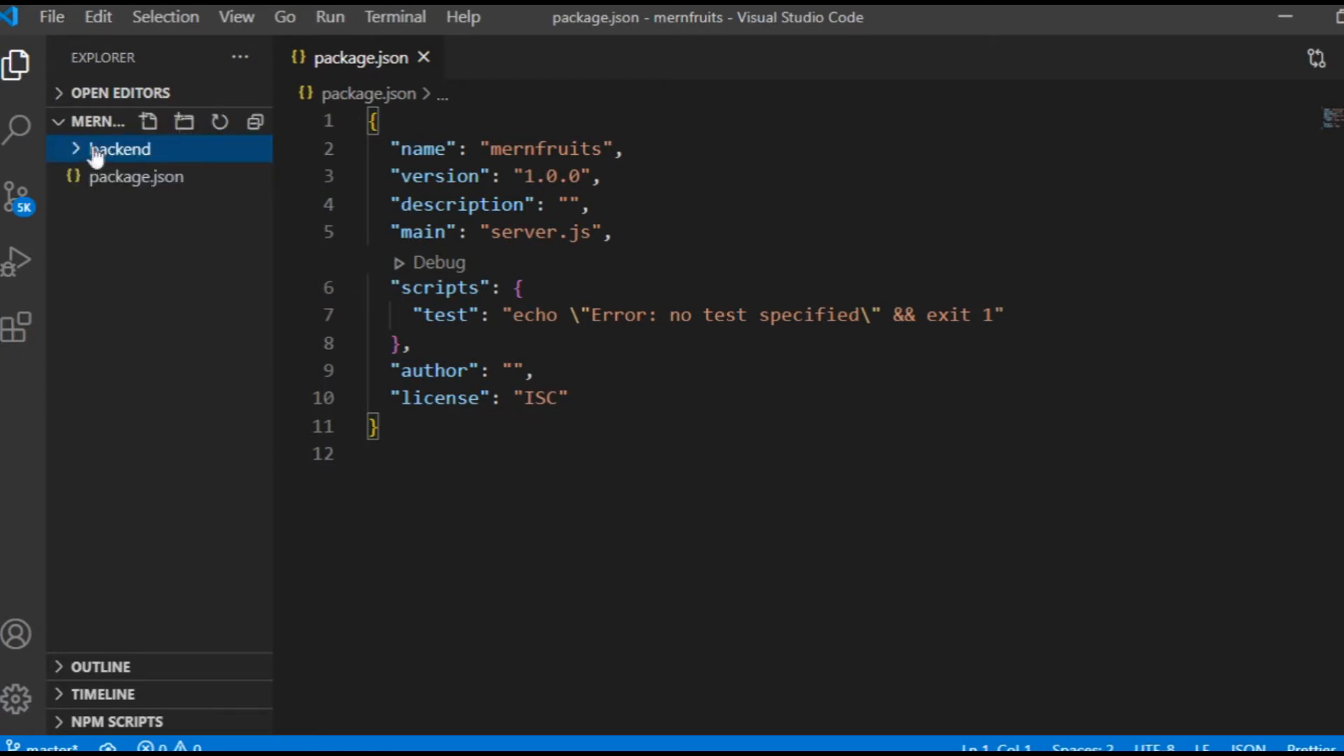
pyautogui.click(148, 121)
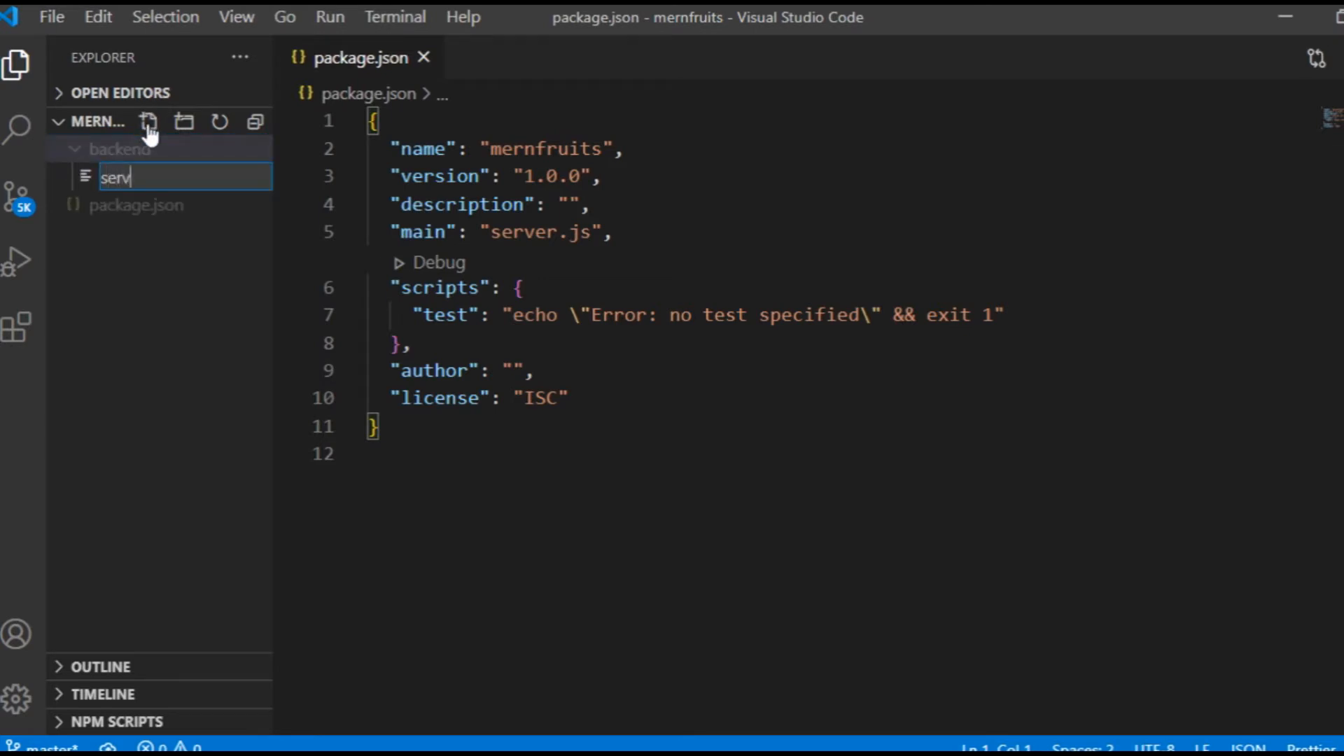
pyautogui.press('Enter')
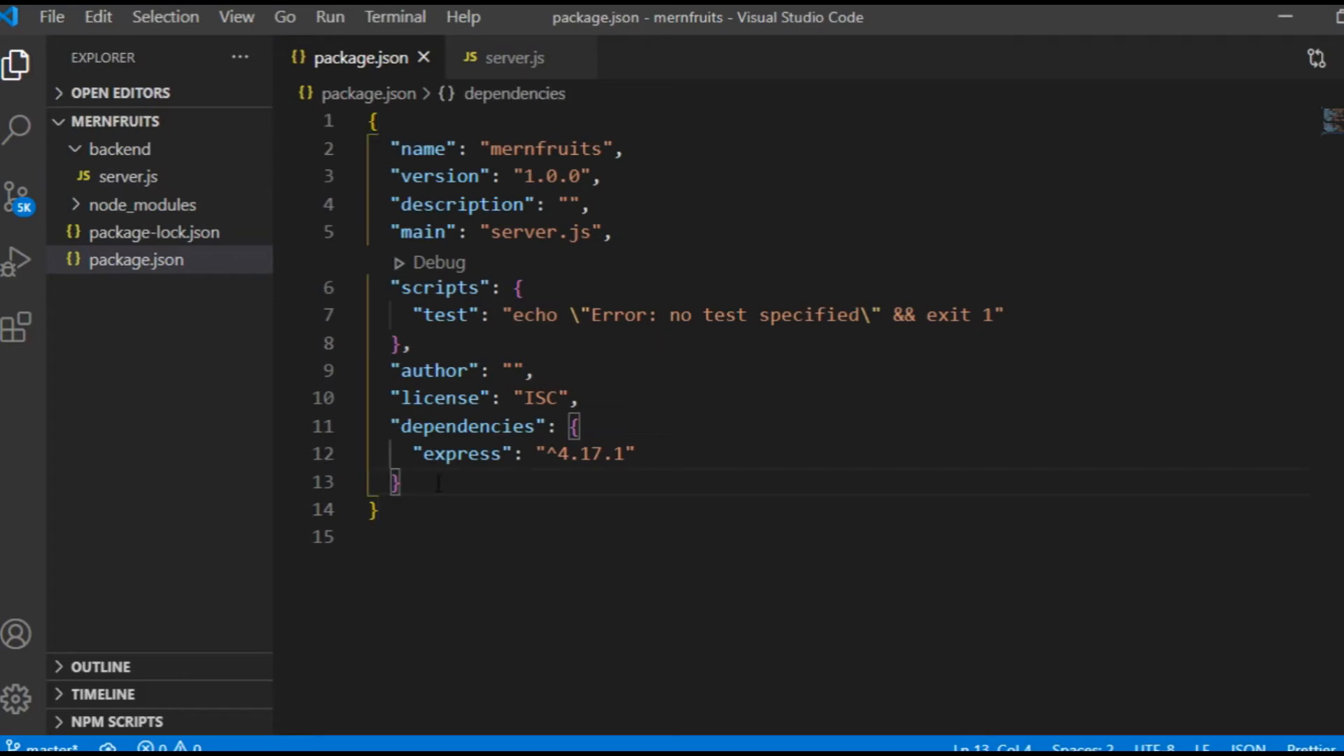
pyautogui.click(510, 56)
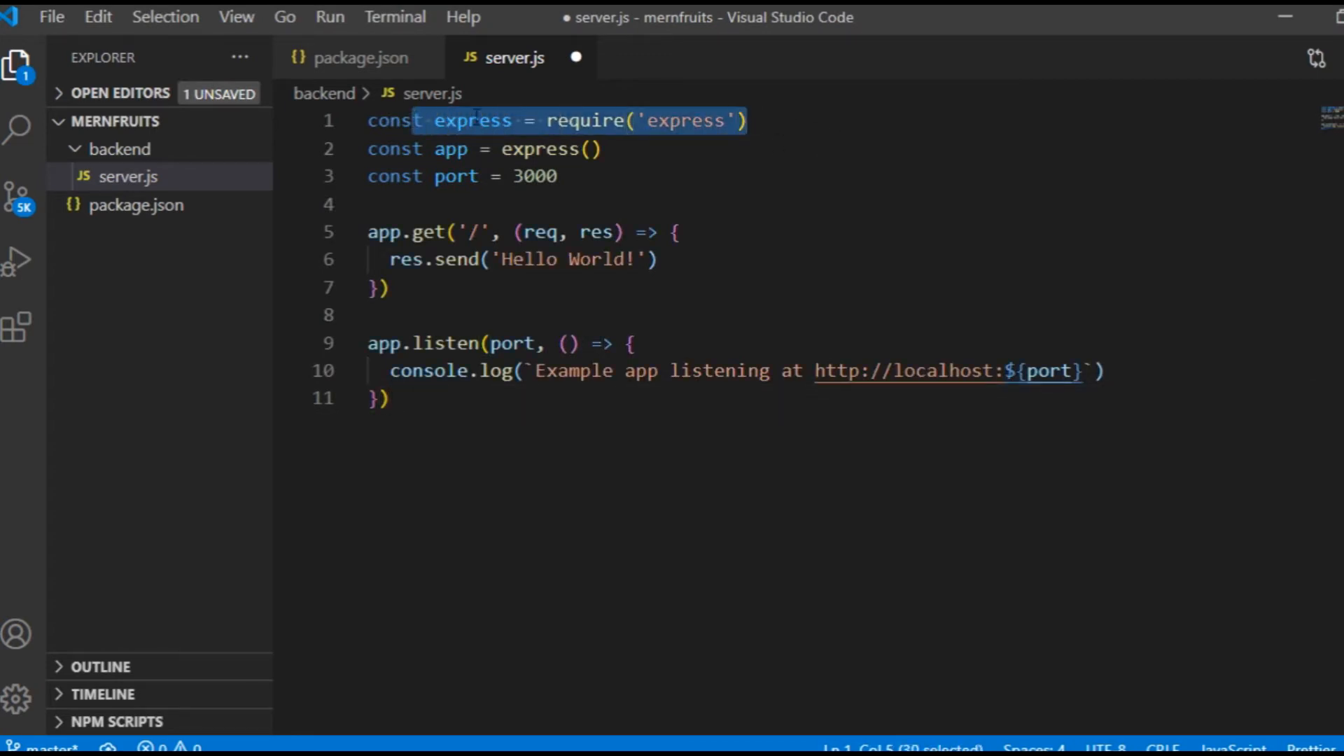
pyautogui.moveTo(685, 170)
pyautogui.write('5')
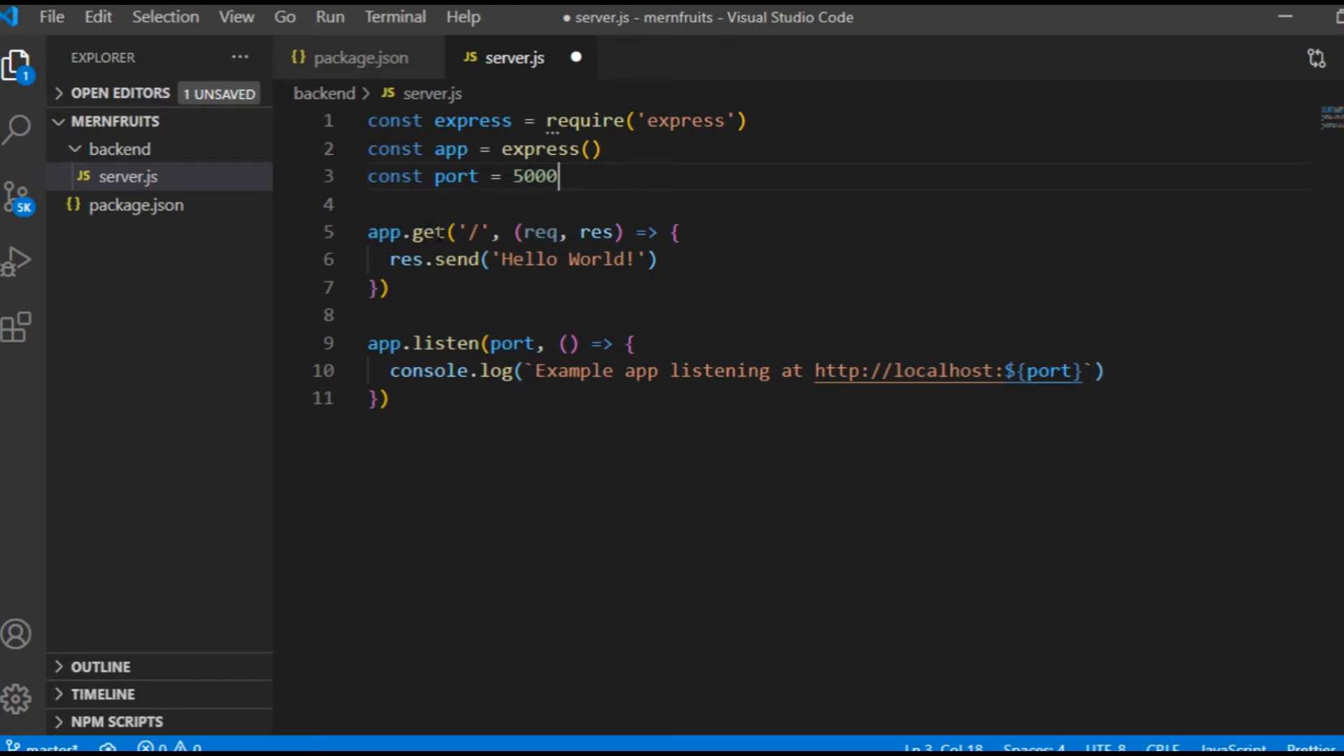
# Change the Express Hello World app's port from 3000 to 5000 and save
pyautogui.doubleClick(384, 232)
pyautogui.write('node')
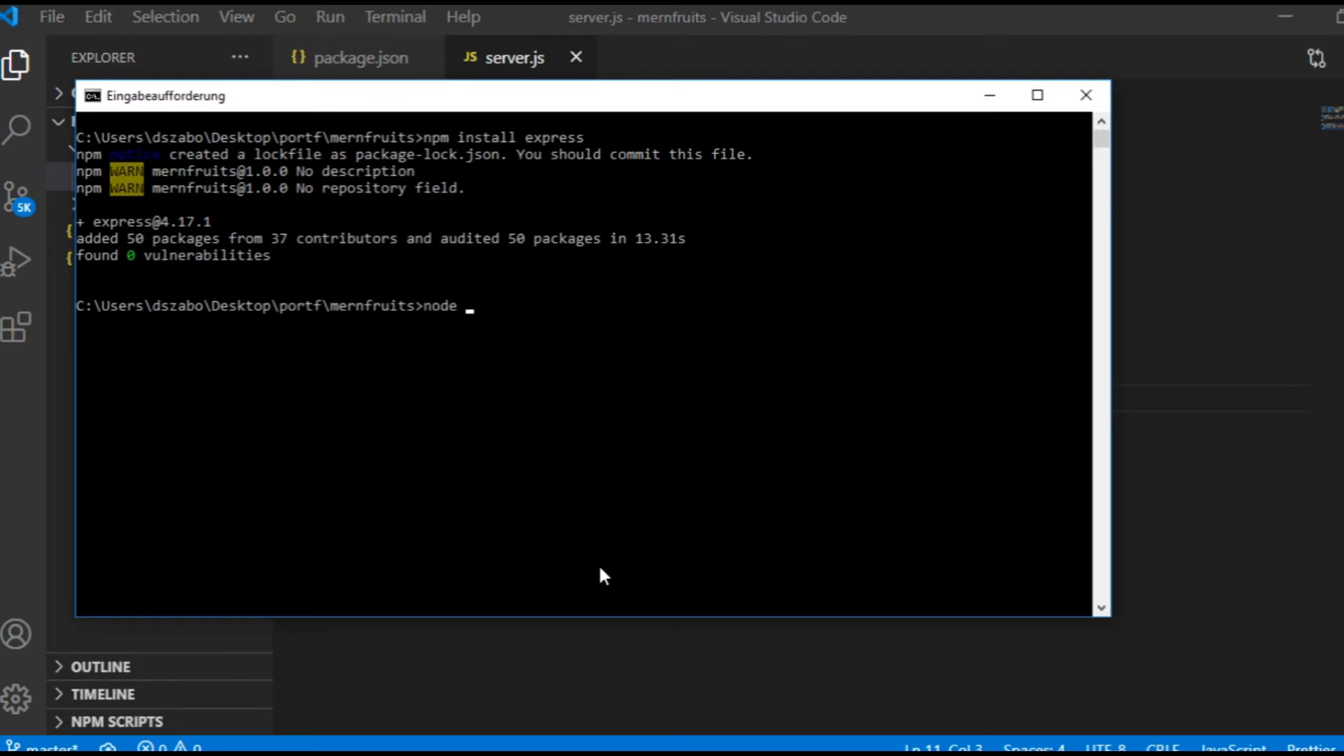
# Run node backend/server, see Hello World at localhost:5000, then stop it
pyautogui.write('backend/server')
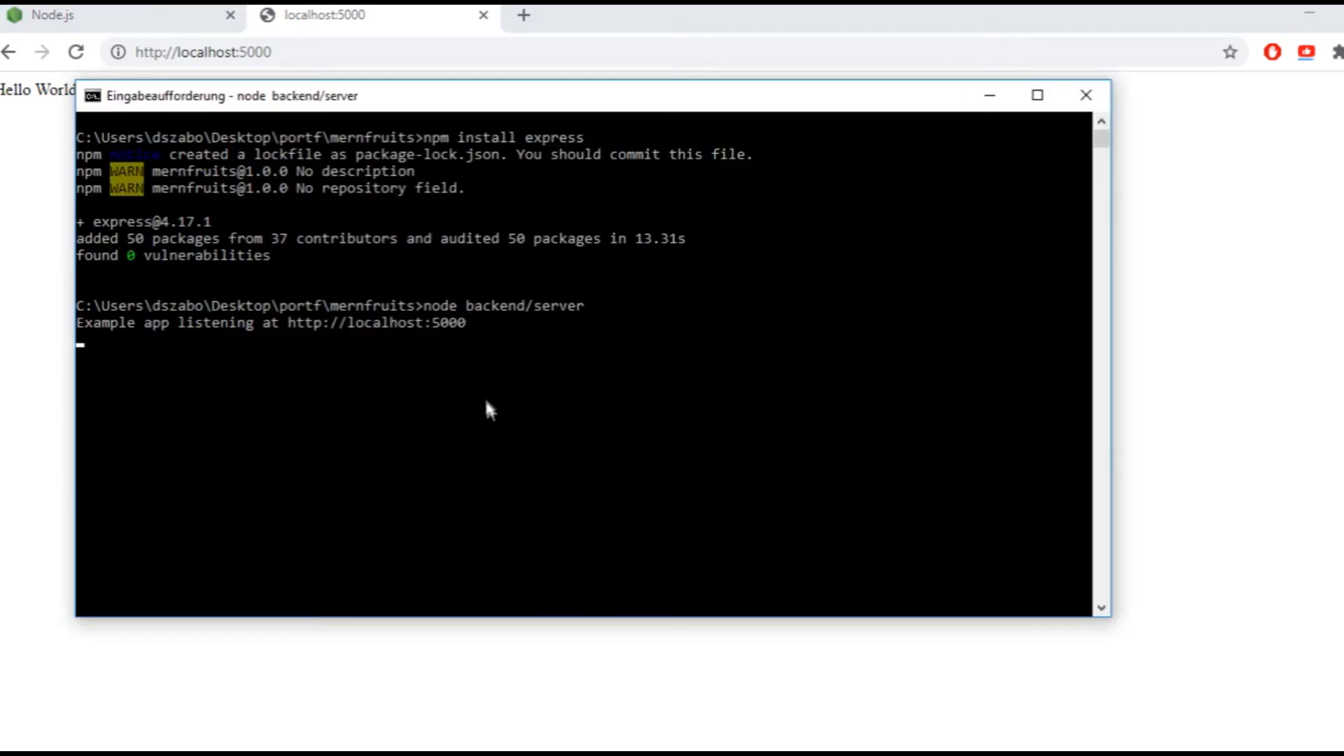
pyautogui.press('ctrl+c')
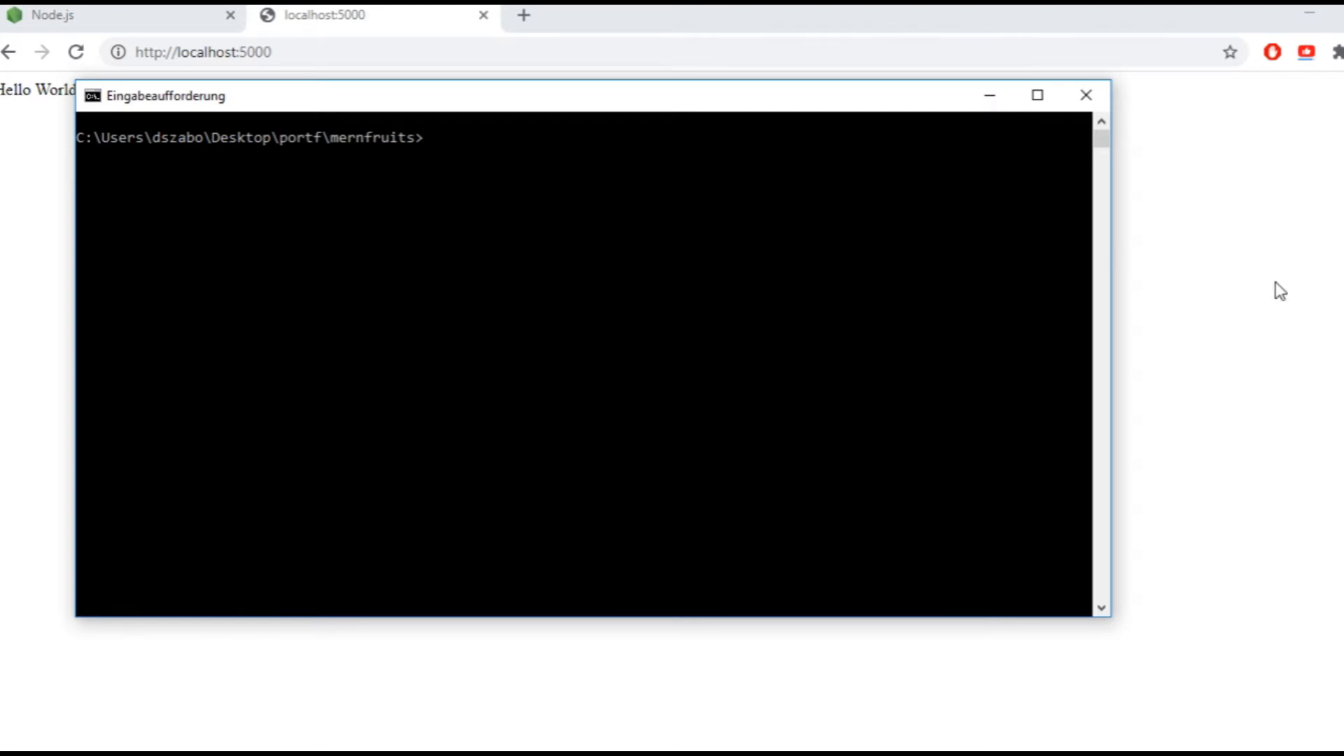
# Install nodemon into the project with npm install nodemon
pyautogui.write('npm install nodemo')
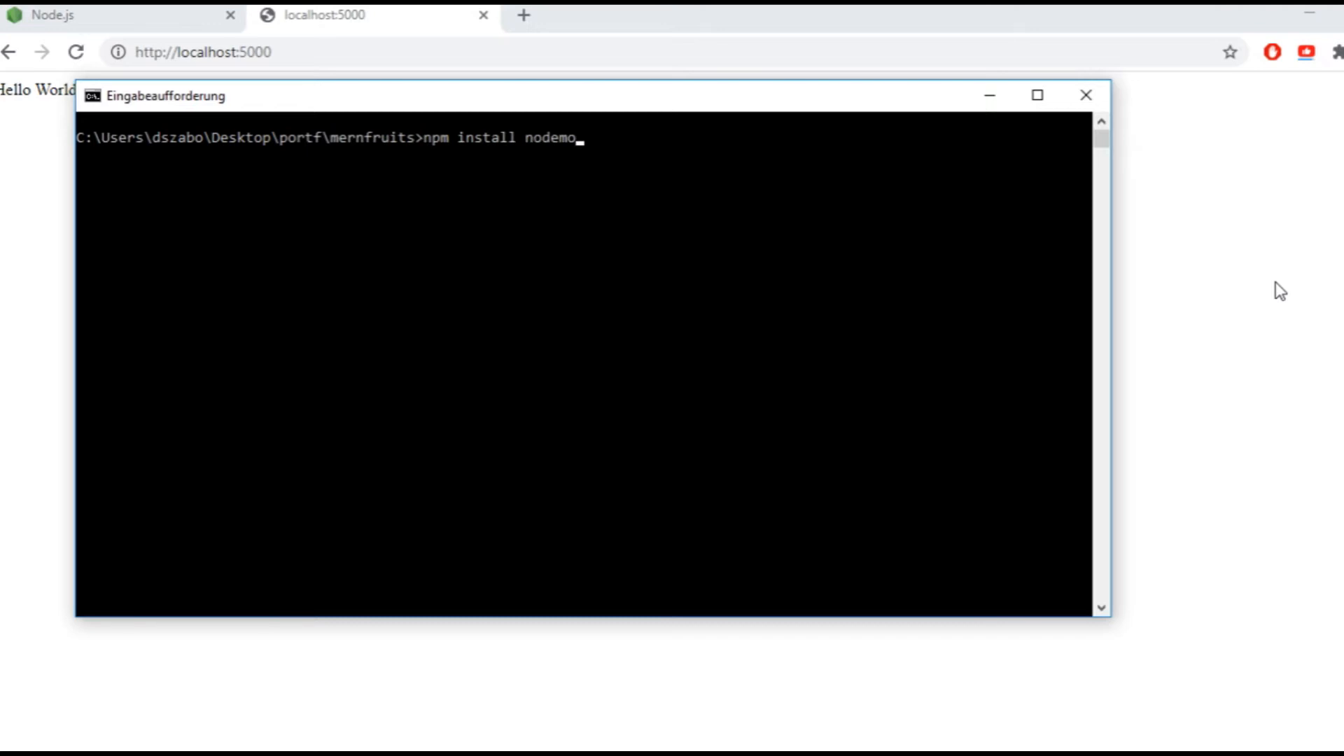
pyautogui.press('Enter')
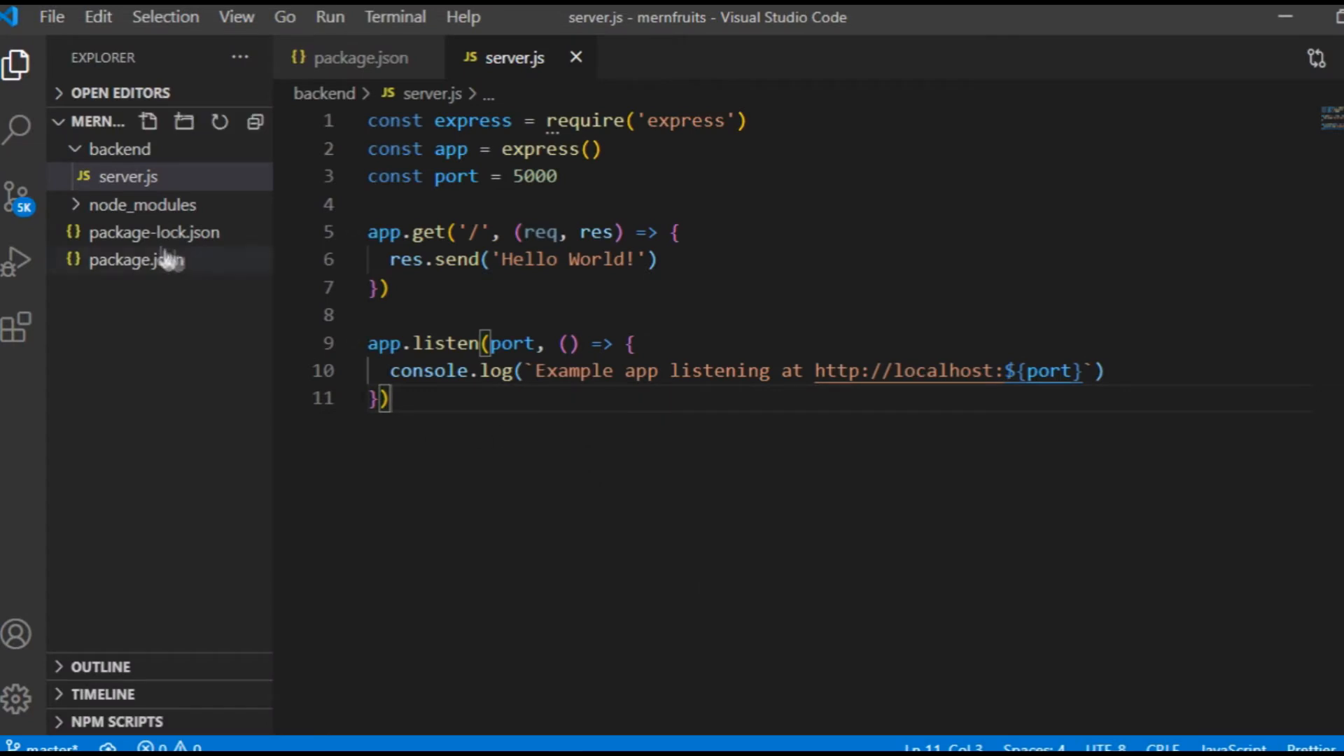
# Add a "server": "nodemon backend/server" script to package.json and save
pyautogui.click(135, 260)
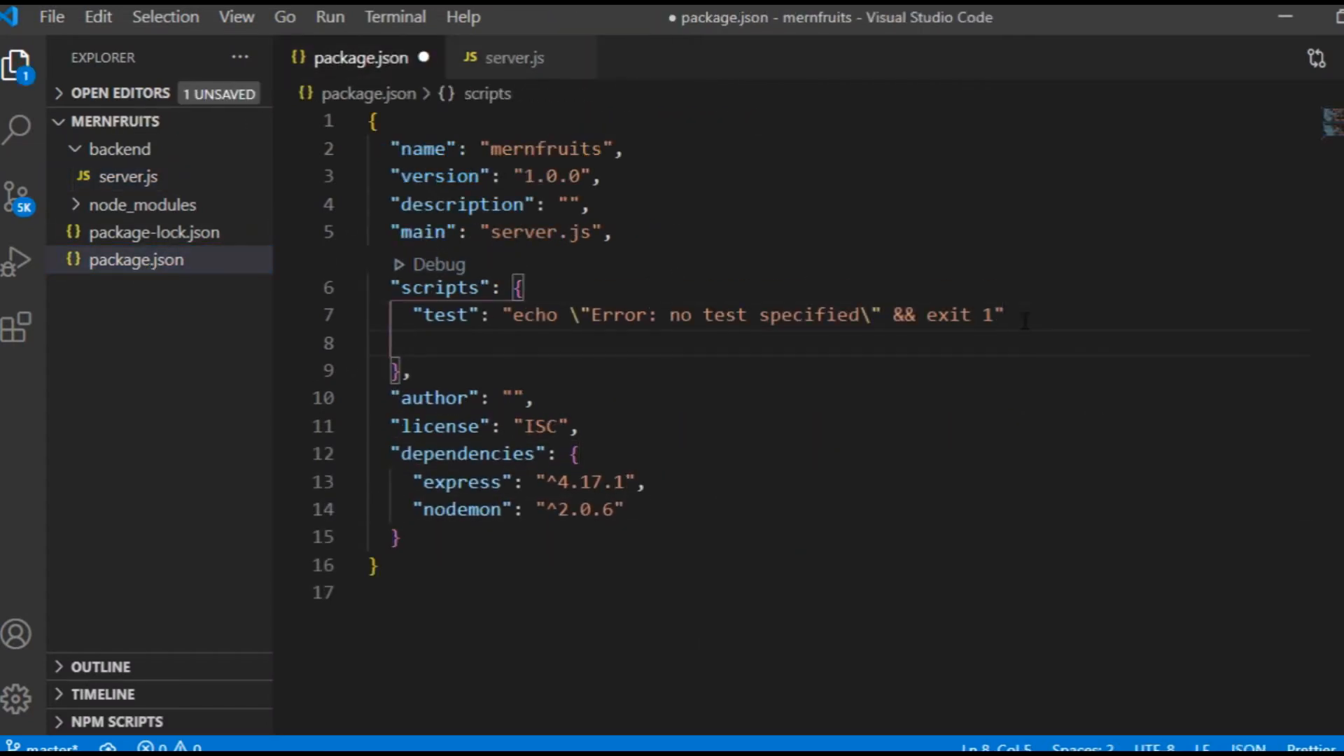
pyautogui.write('"server": "nodemon')
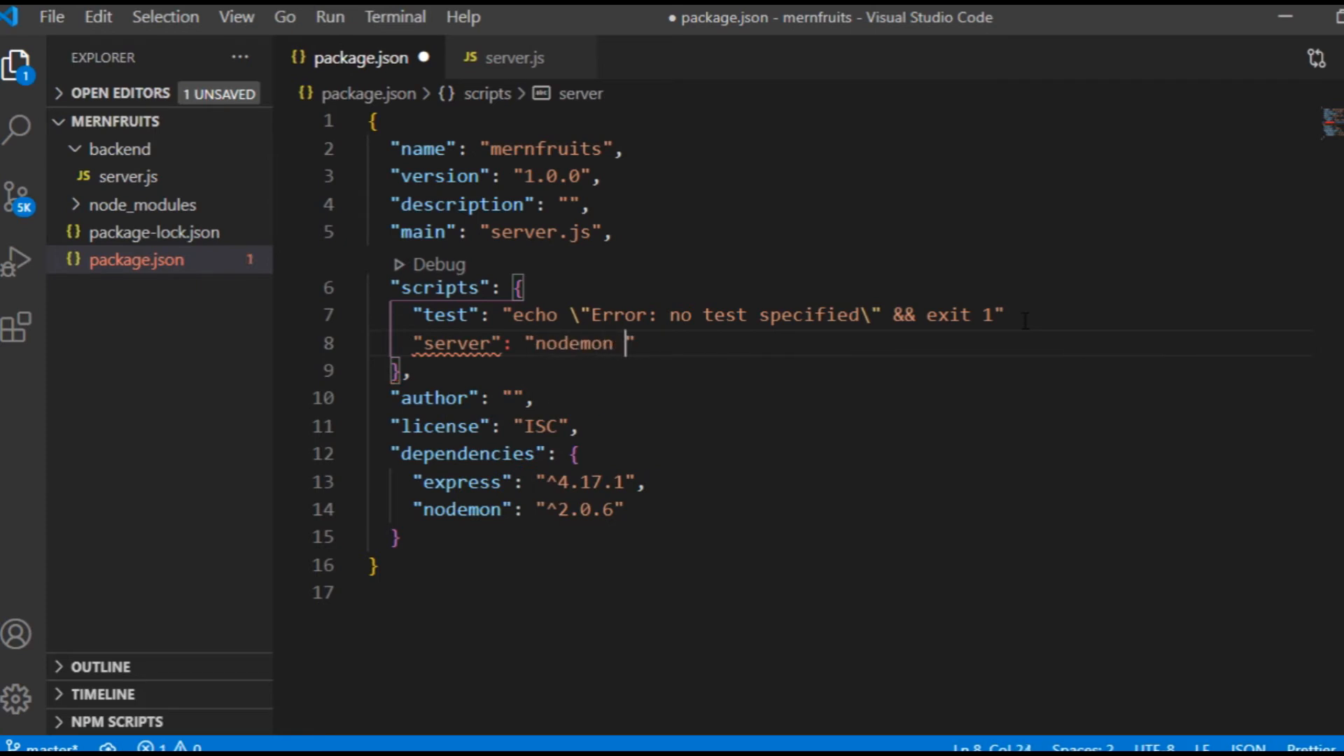
pyautogui.write('backend/server')
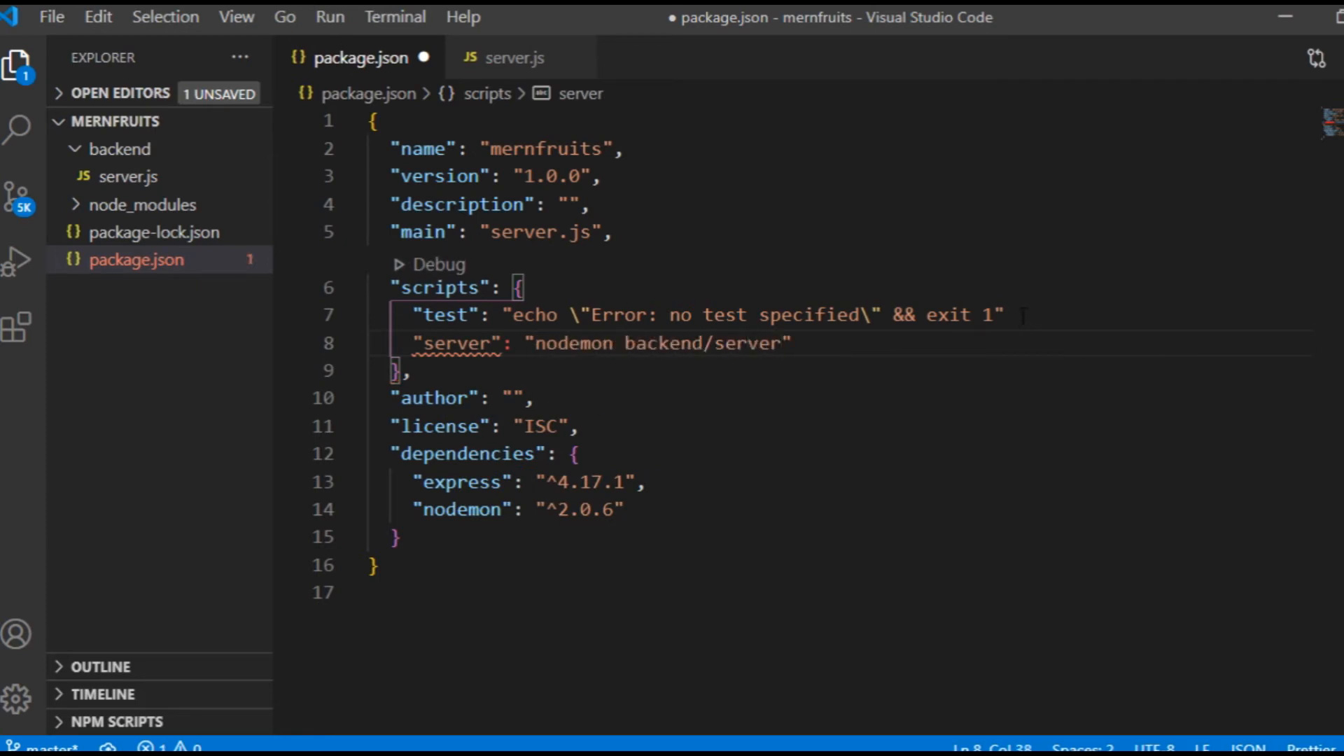
pyautogui.write(',')
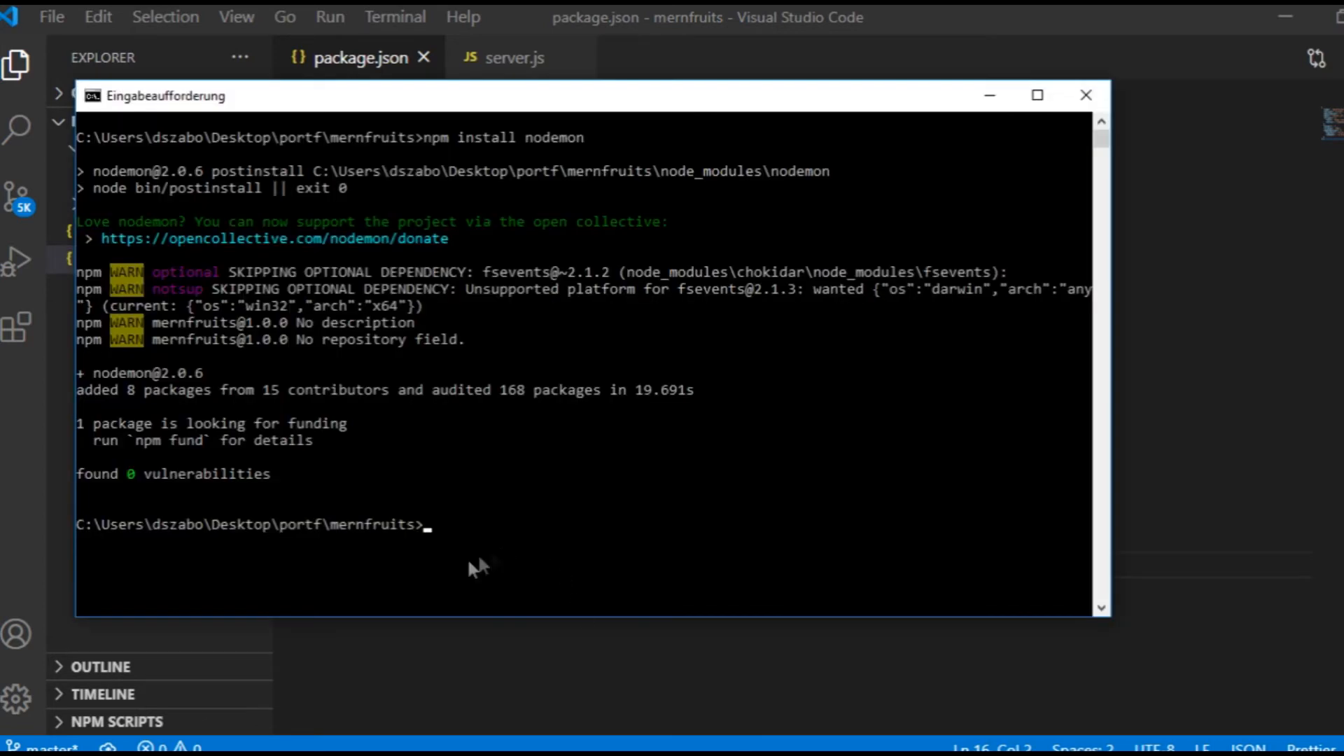
# Start nodemon via npm run server and save a greeting change to trigger restart
pyautogui.write('npm run server')
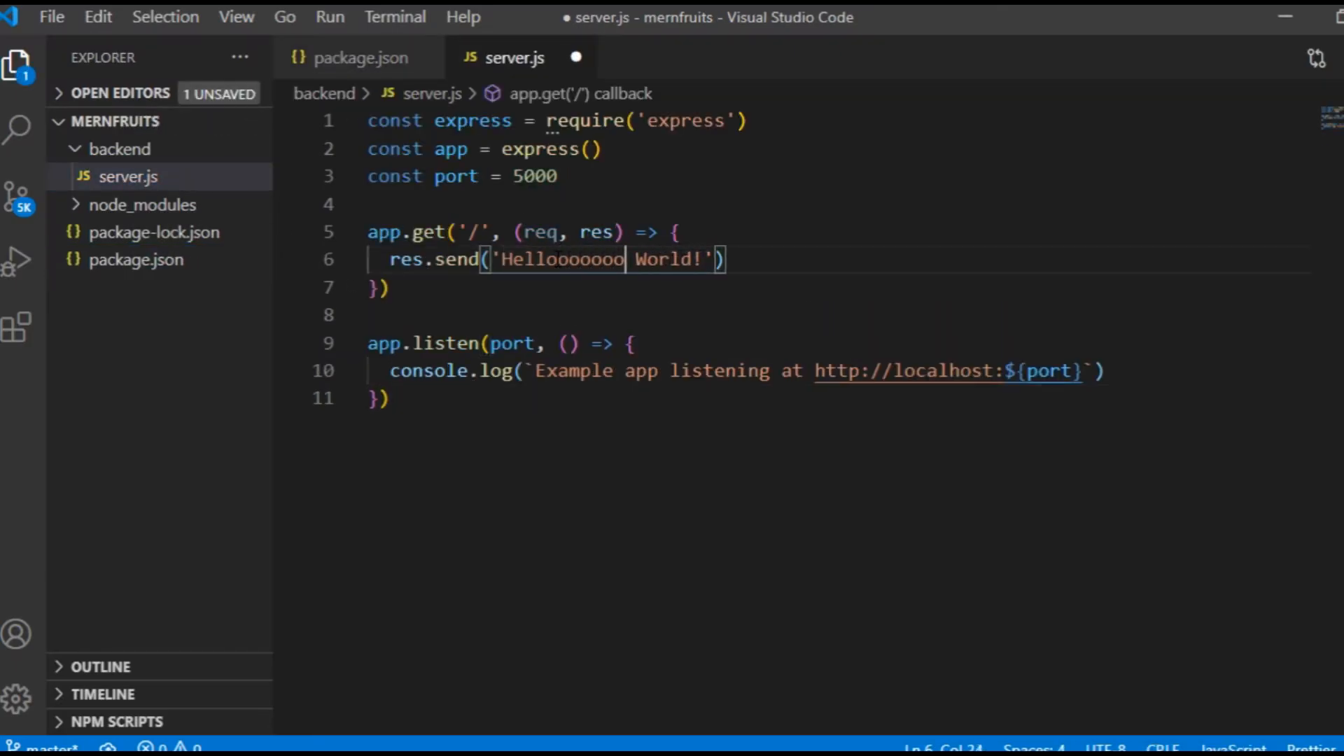
pyautogui.press('Ctrl+s')
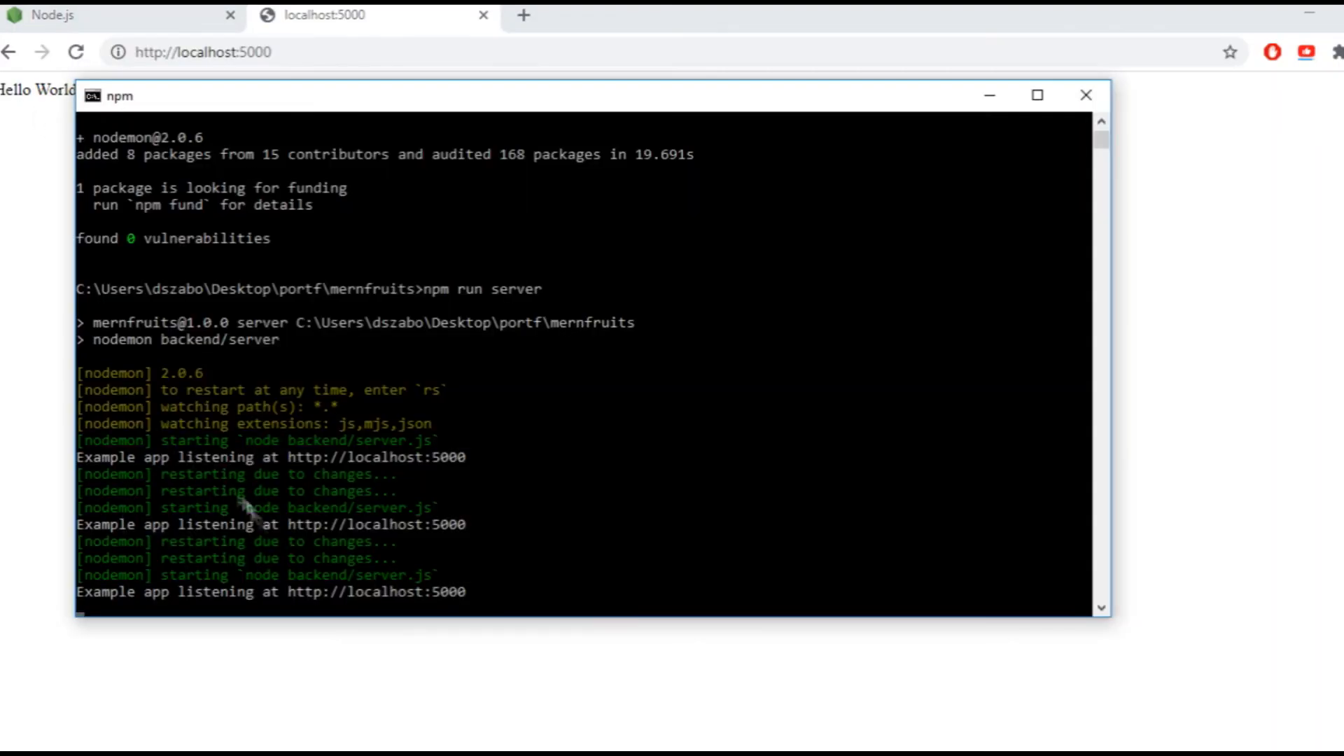
pyautogui.moveTo(656, 628)
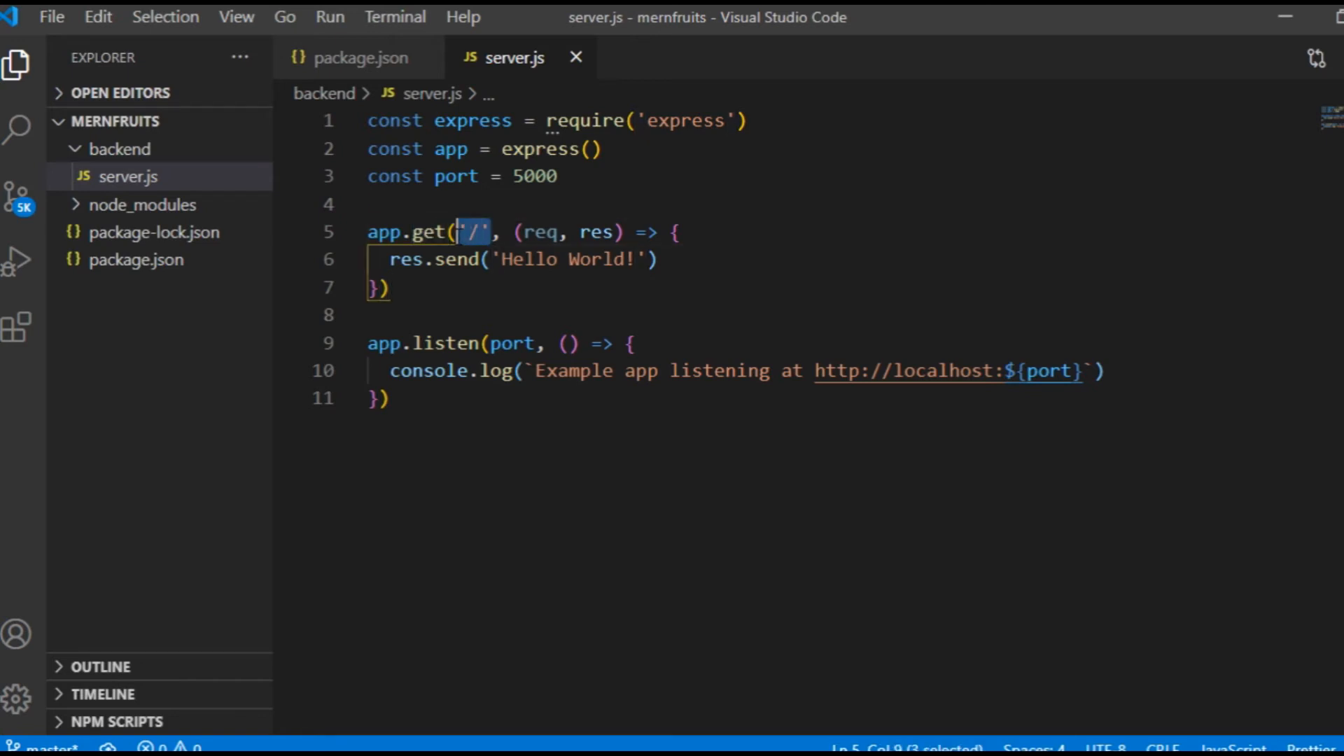
# Add a /fruits route replying 'Here will be the Fruits!' and create a backend data folder
pyautogui.moveTo(502, 232); pyautogui.dragTo(660, 259)
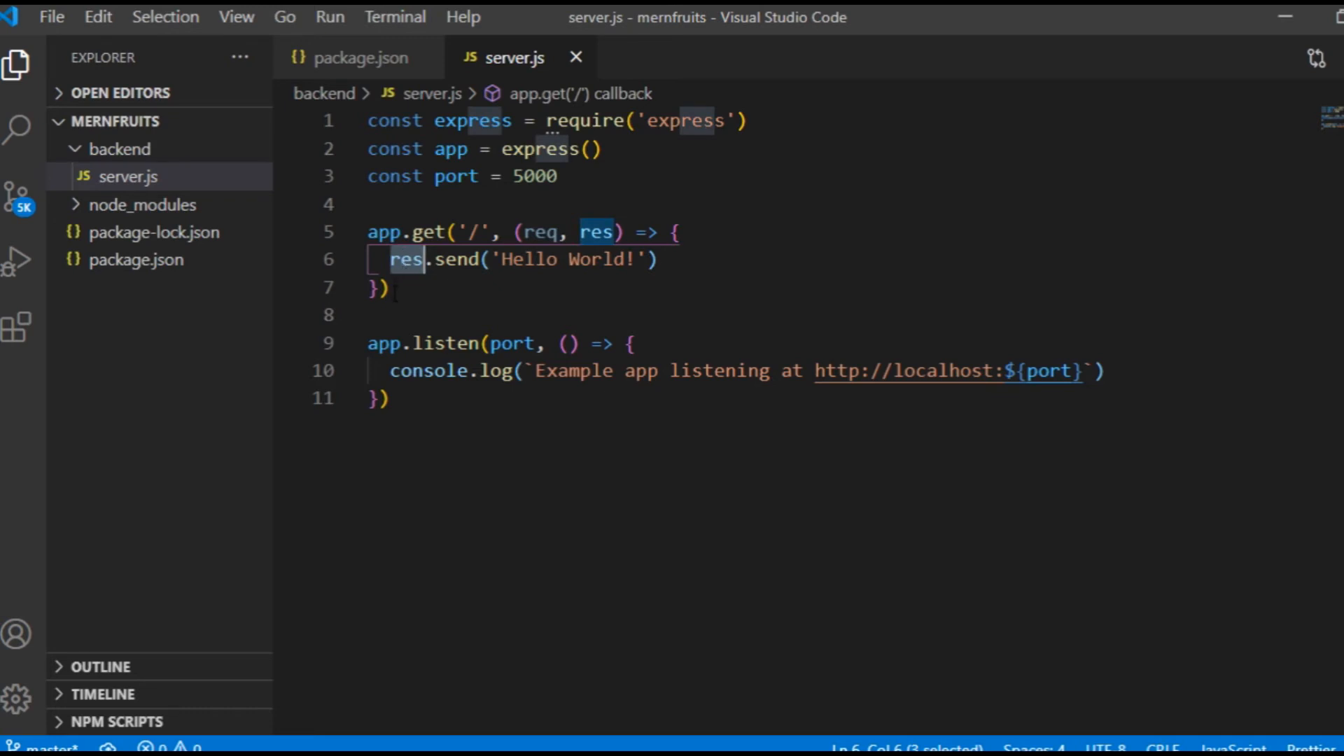
pyautogui.press('Enter')
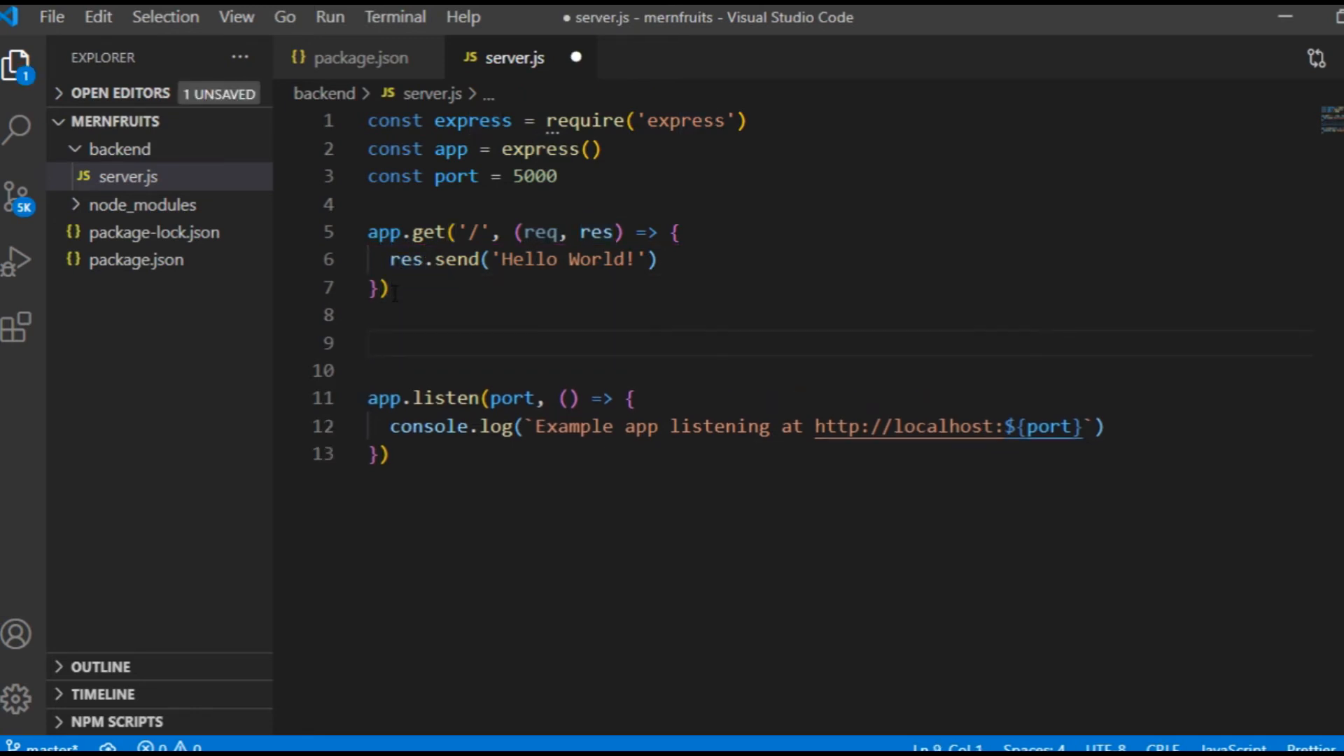
pyautogui.write("app.get('/fruits', (req")
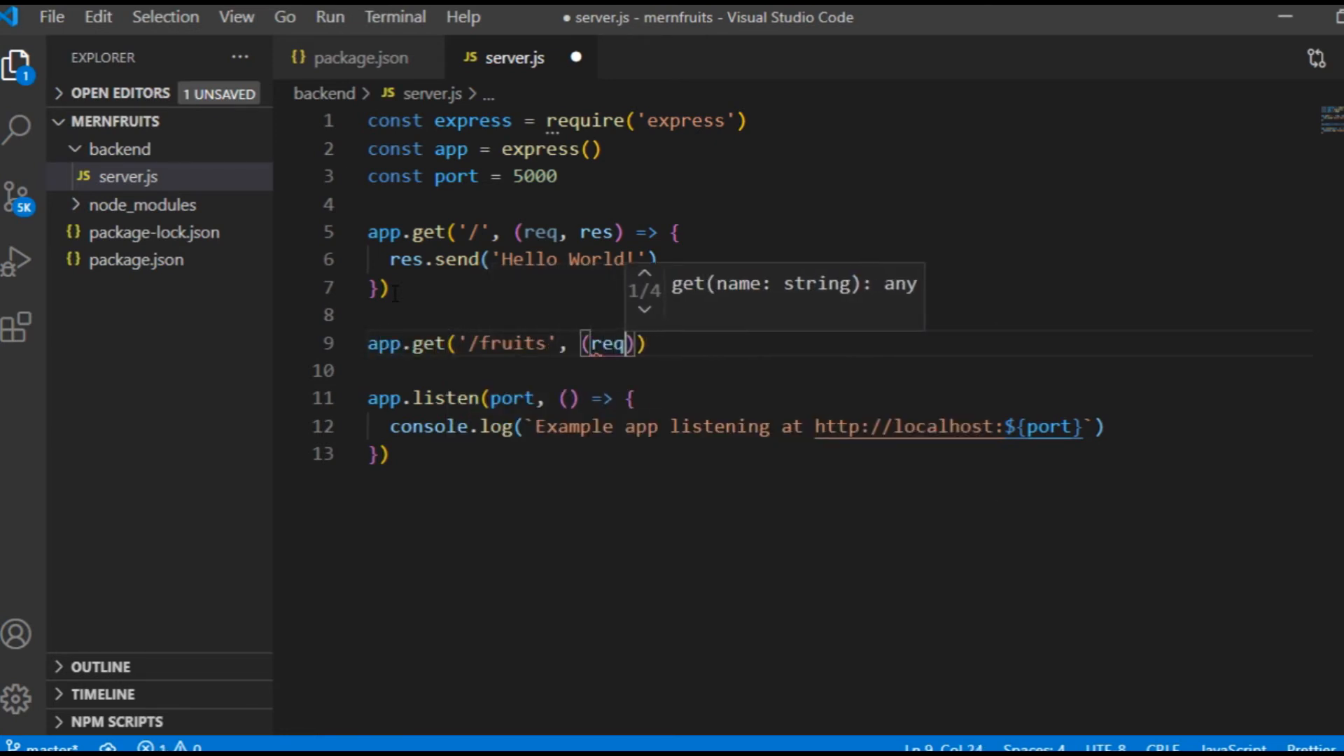
pyautogui.write(', res) => {')
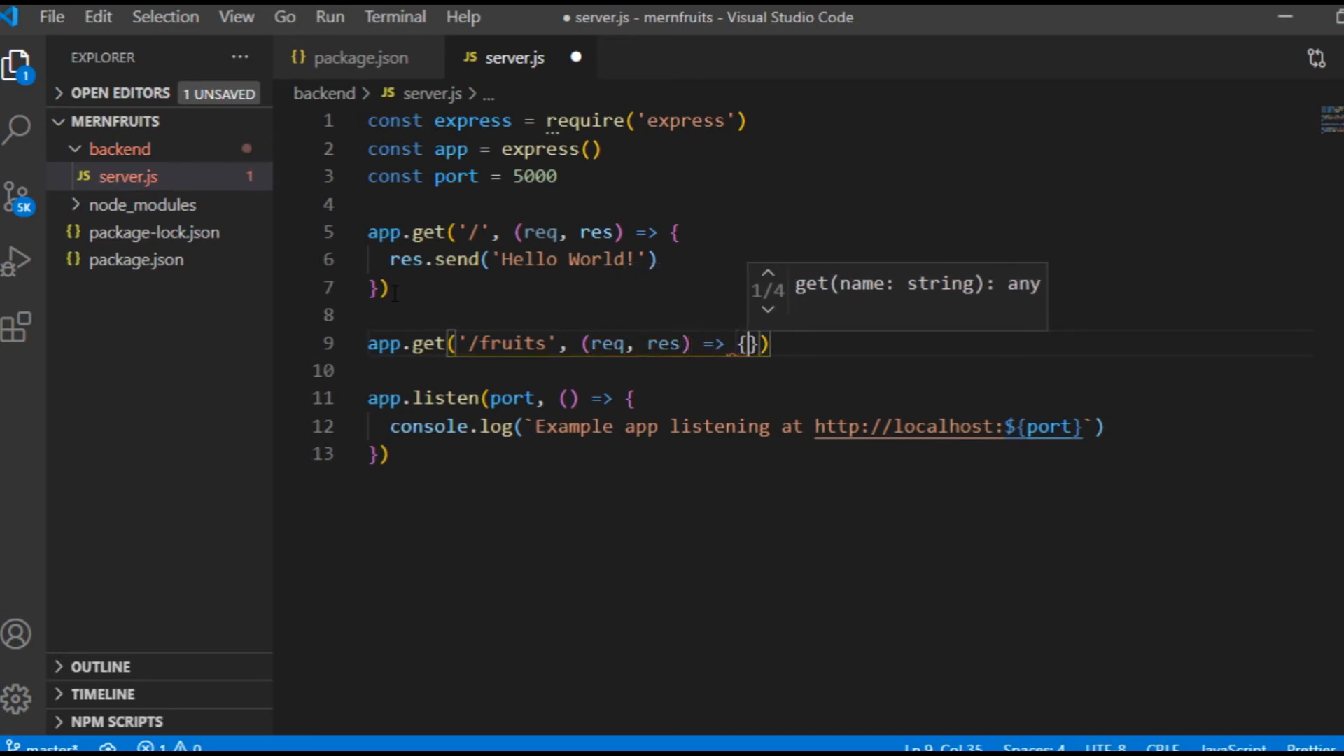
pyautogui.write("res.send('')")
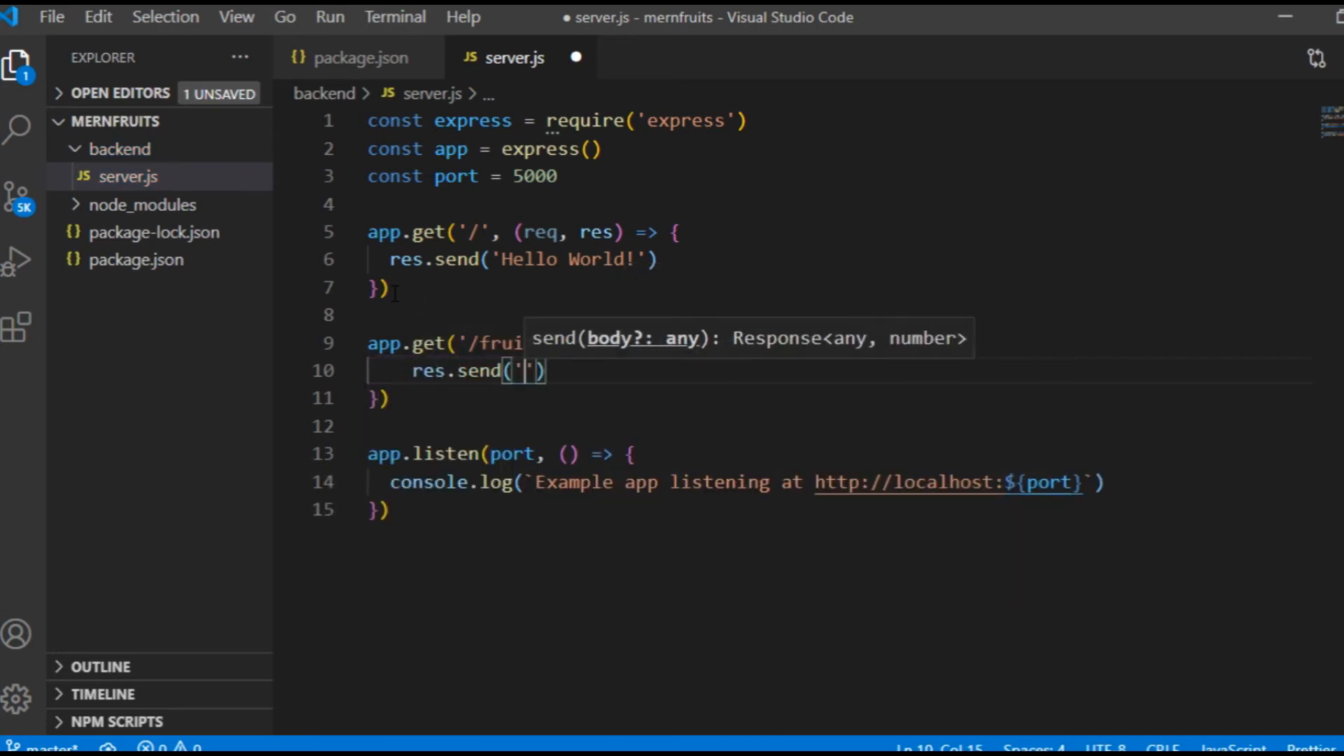
pyautogui.write('Here will be the')
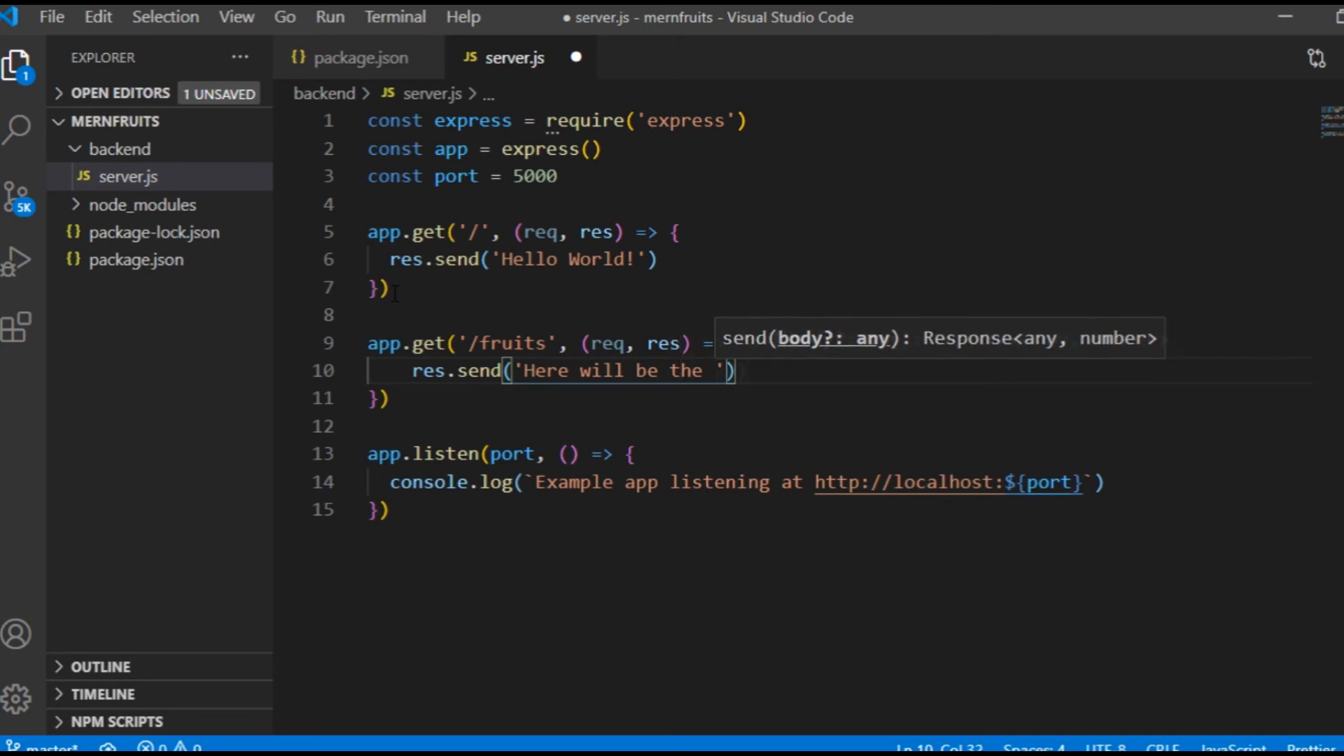
pyautogui.write('Fruits!')
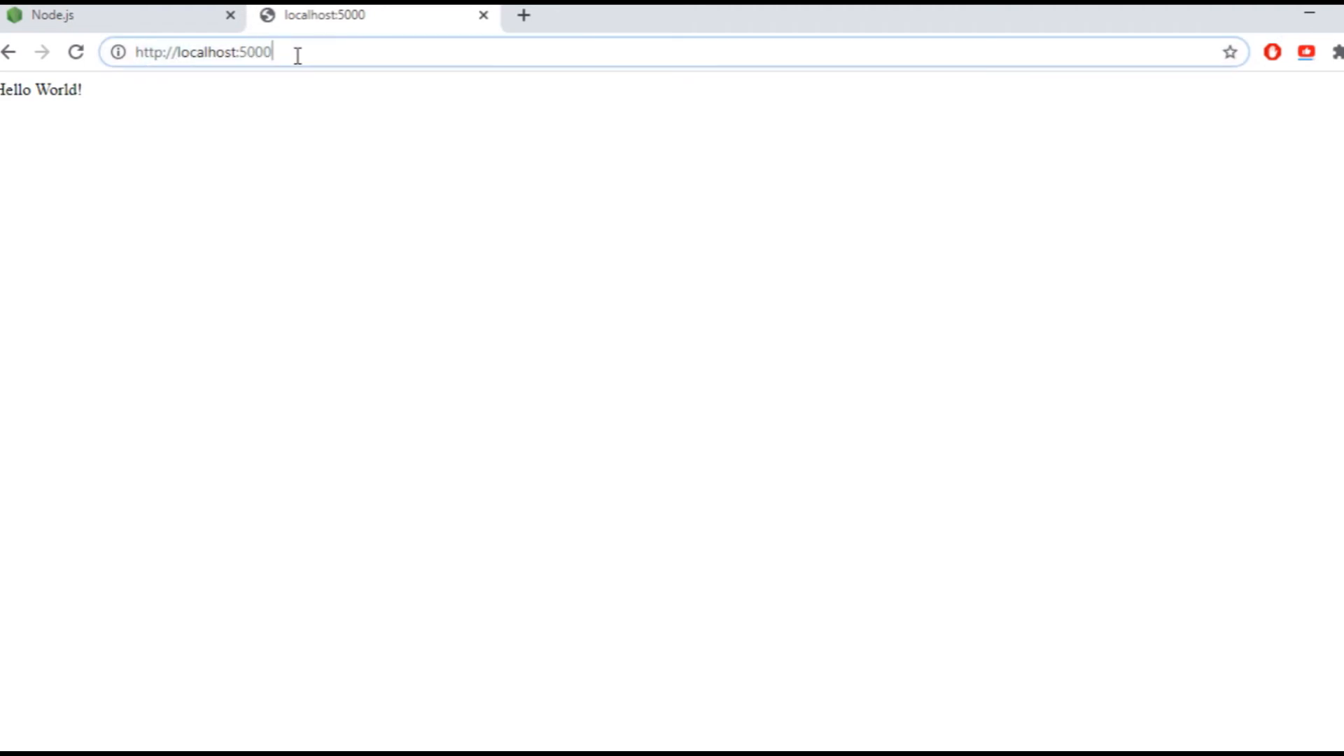
pyautogui.write("/fruits', (req, res) => {")
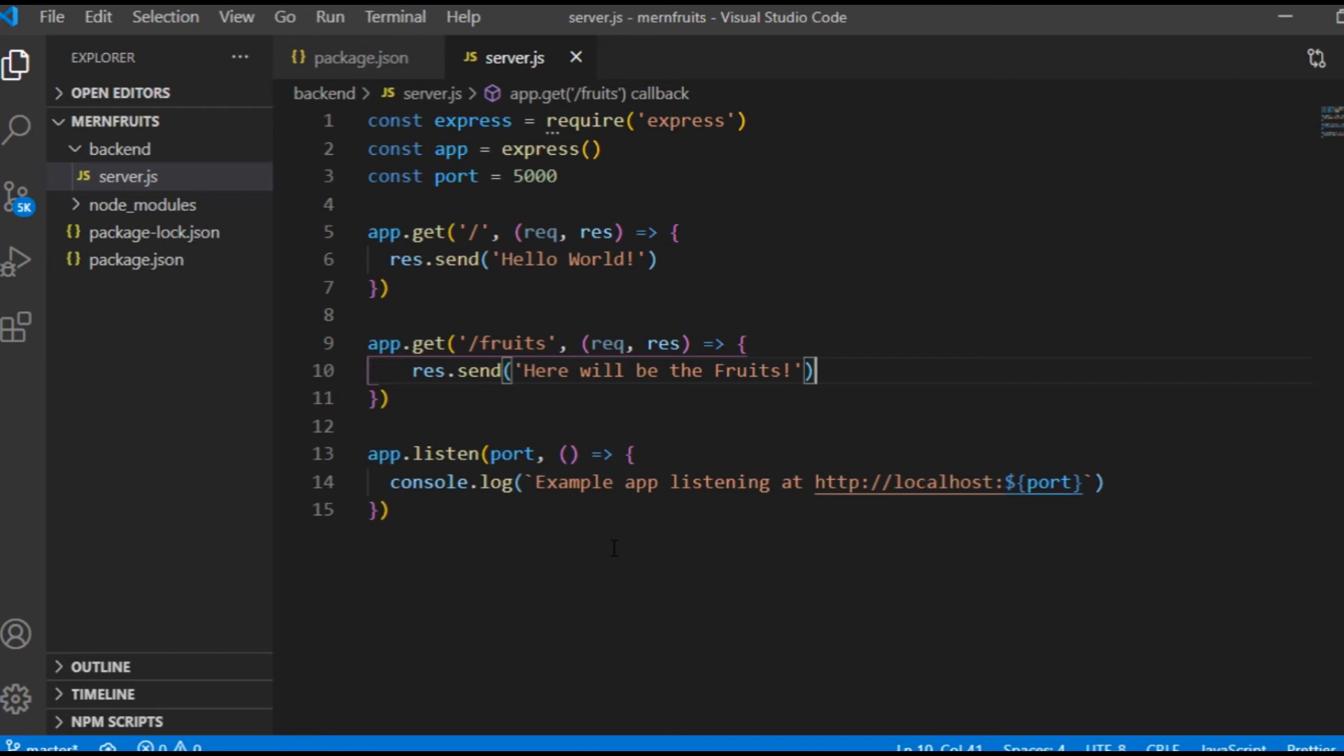
pyautogui.moveTo(889, 673)
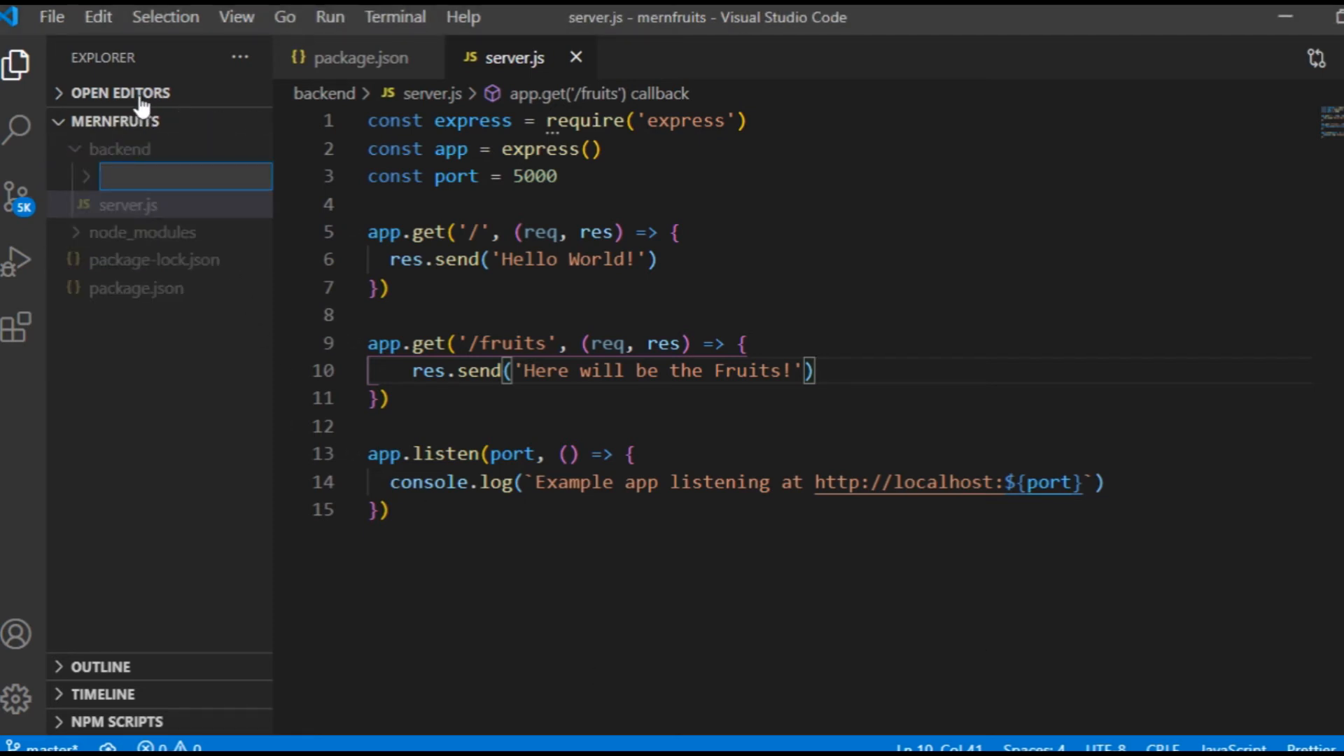
pyautogui.write('data')
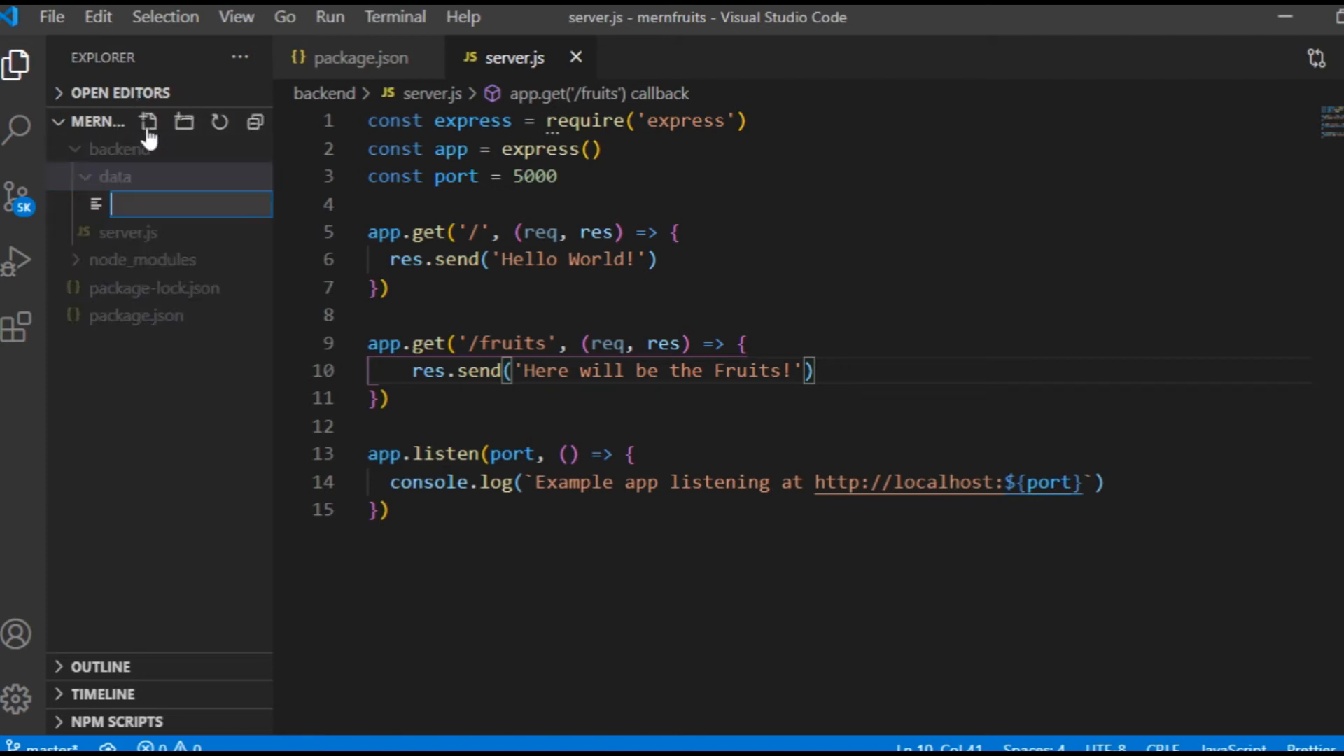
# Write fruits.js exporting Apple, Banana and Carrot objects with _id, name, amount, info
pyautogui.write('fruits.')
pyautogui.write('const fruits = [')
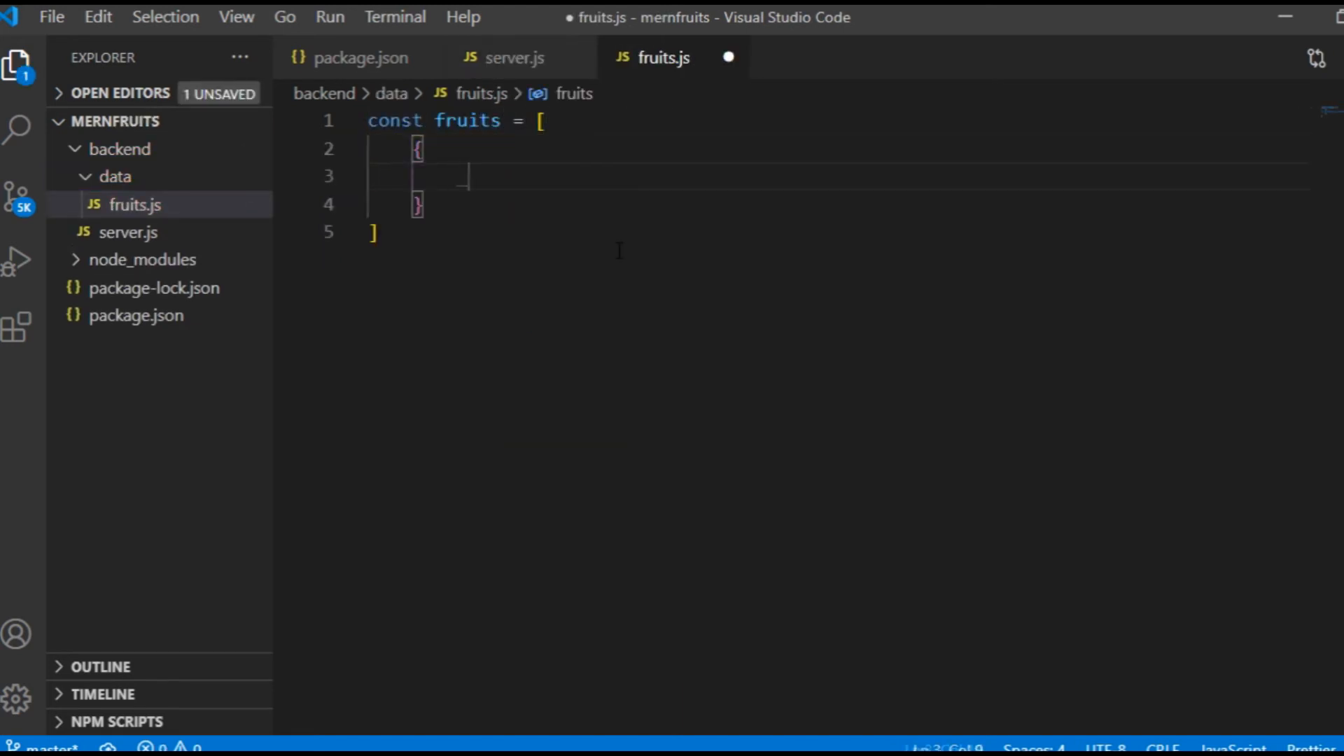
pyautogui.write('_id: "",')
pyautogui.write('info')
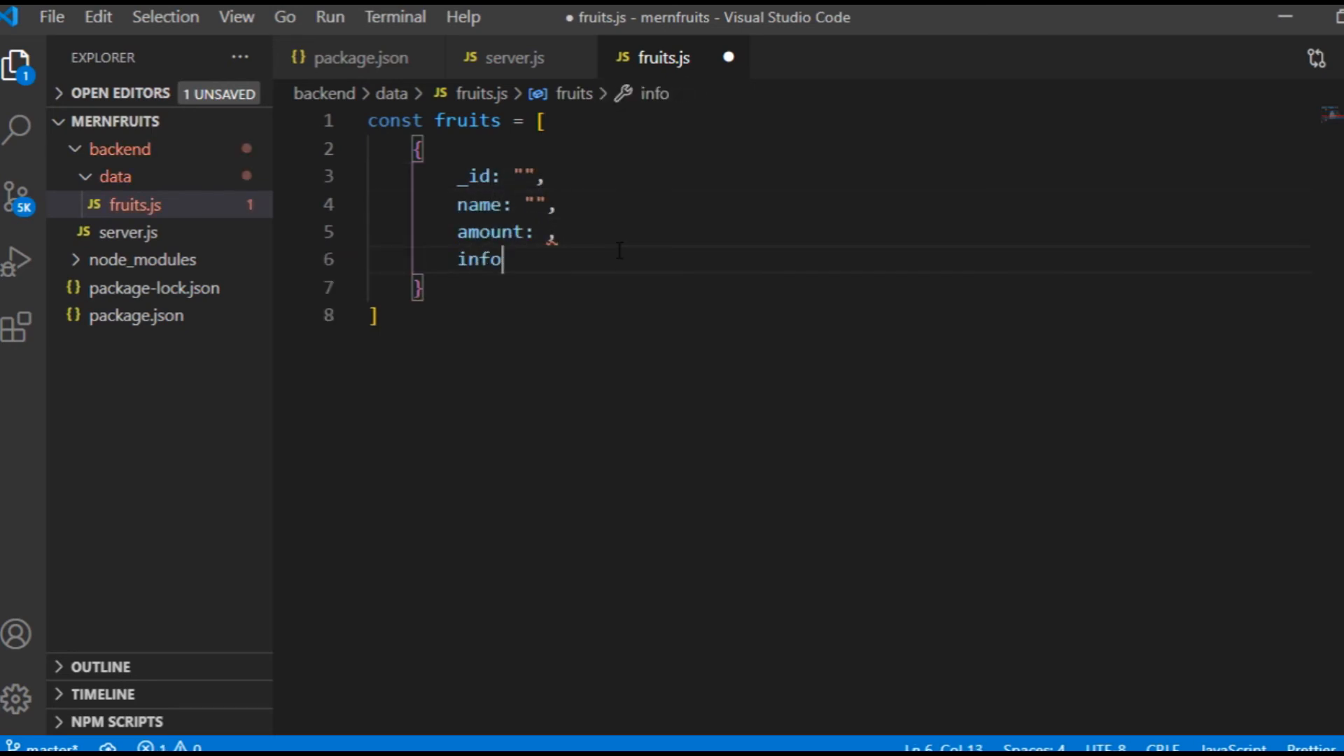
pyautogui.write(': ""')
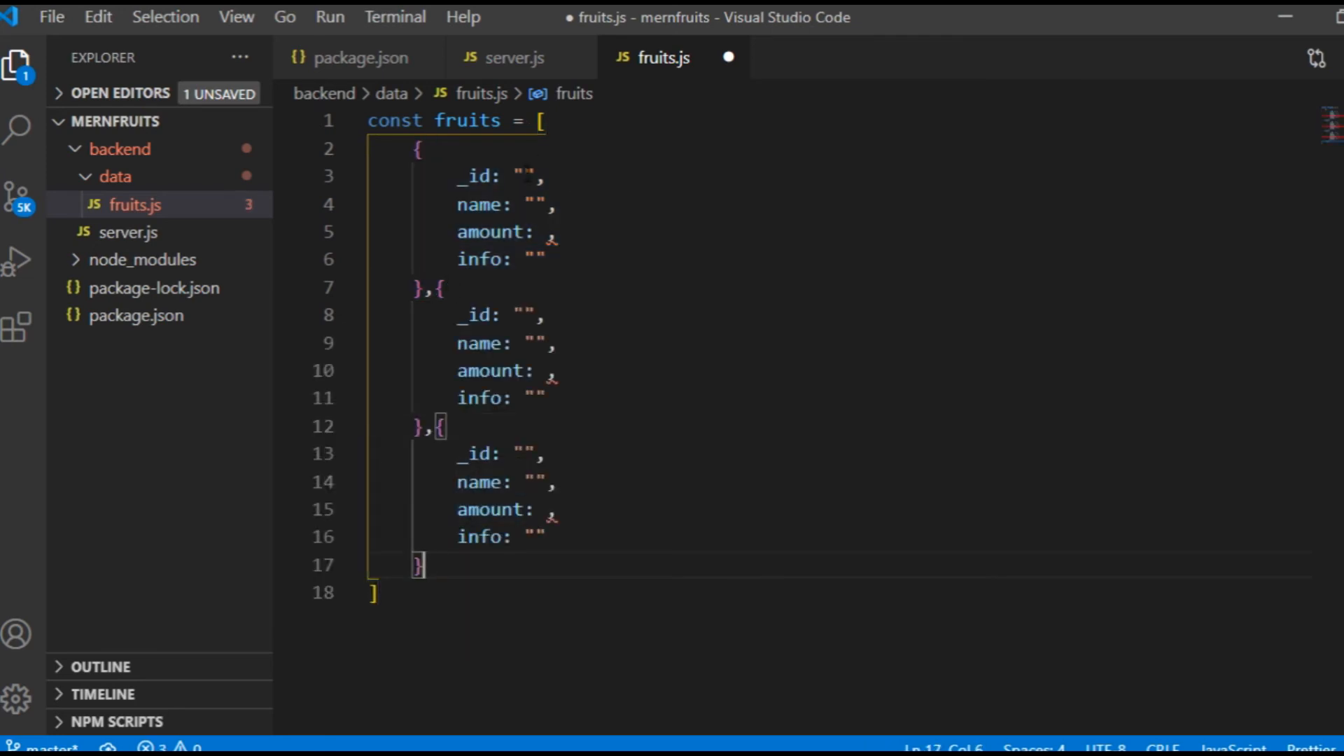
pyautogui.write('1')
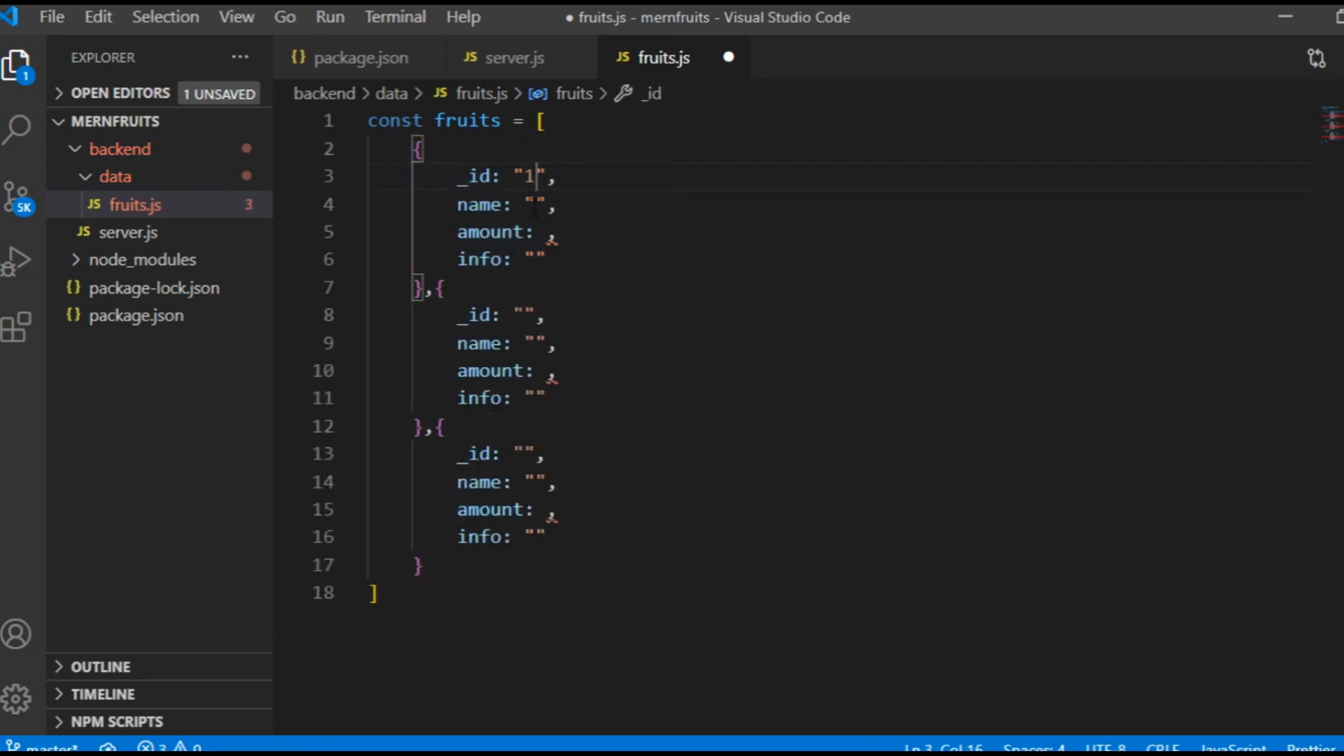
pyautogui.write('Apple')
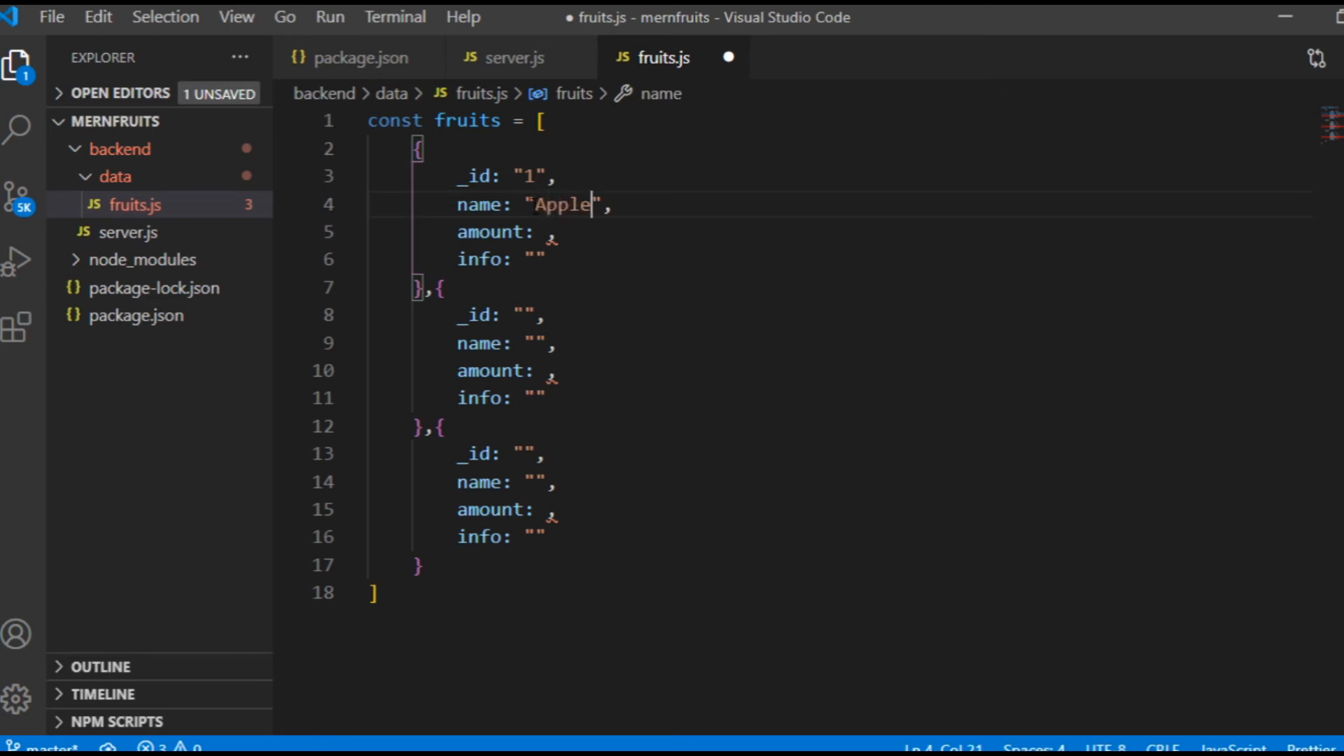
pyautogui.write('2')
pyautogui.click(840, 398)
pyautogui.write('Ye')
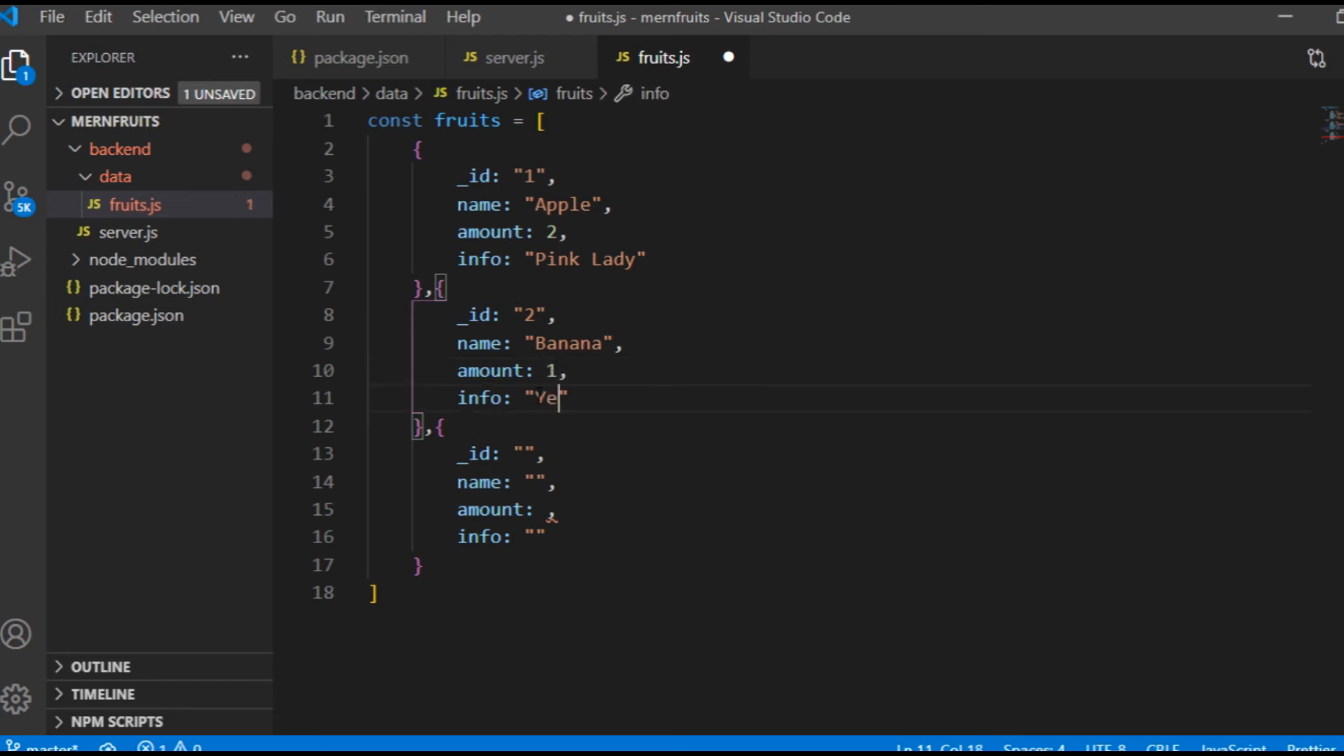
pyautogui.write('llow Gentleman')
pyautogui.click(567, 537)
pyautogui.write('NOT A FRUIT')
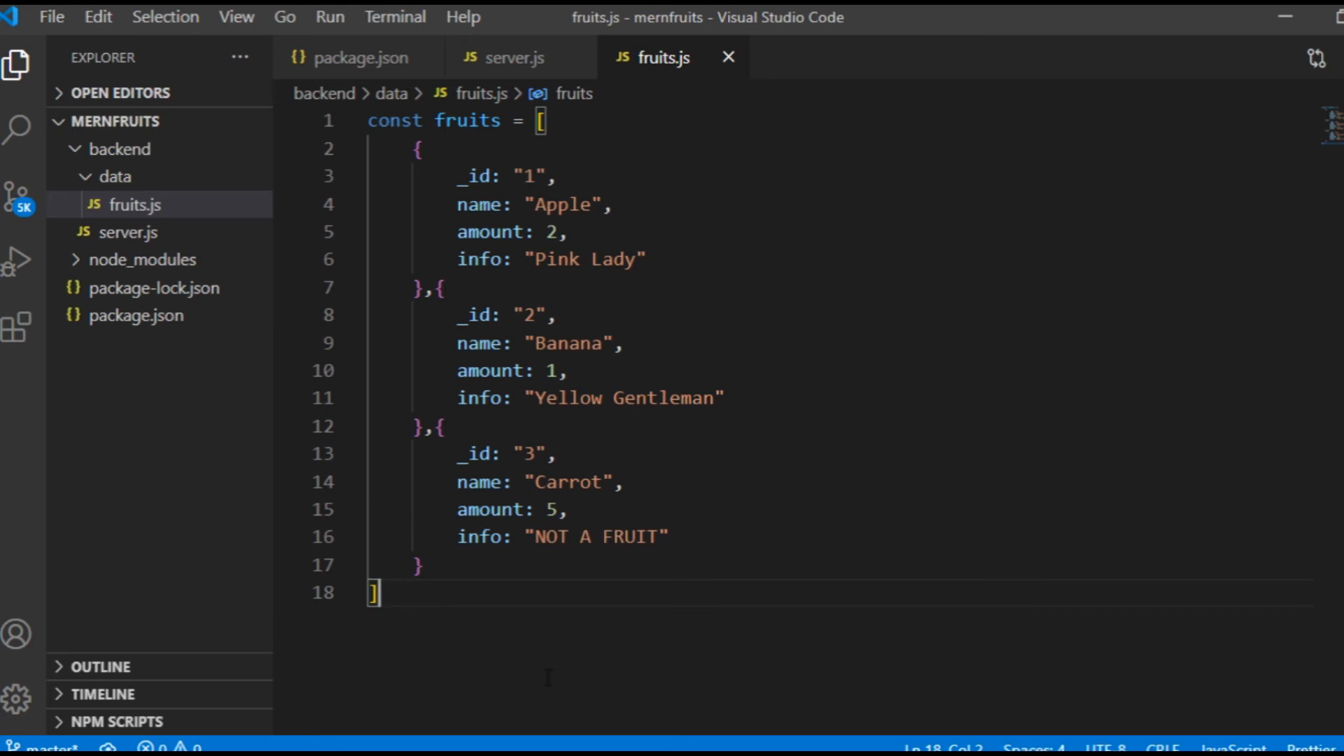
# Add 'module.exports = fruits' at the bottom of fruits.js
pyautogui.write('mod')
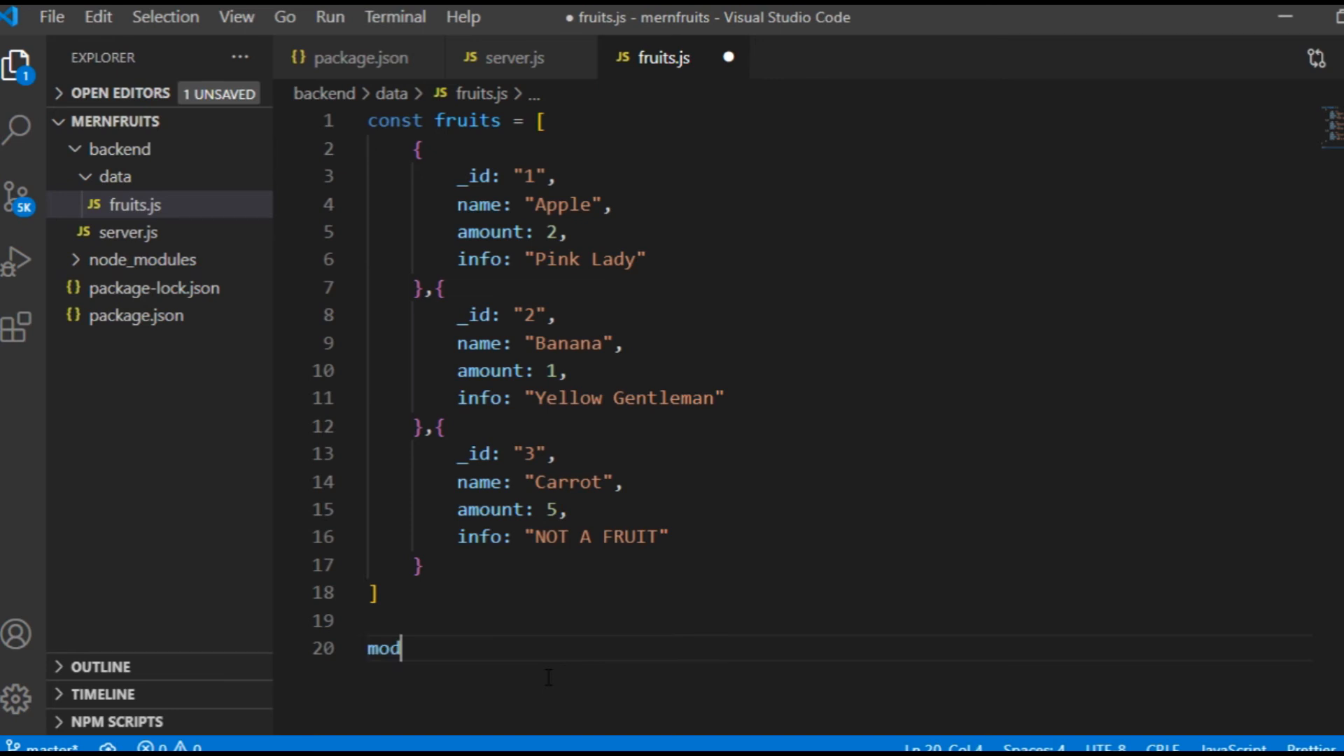
pyautogui.write('ule.exp')
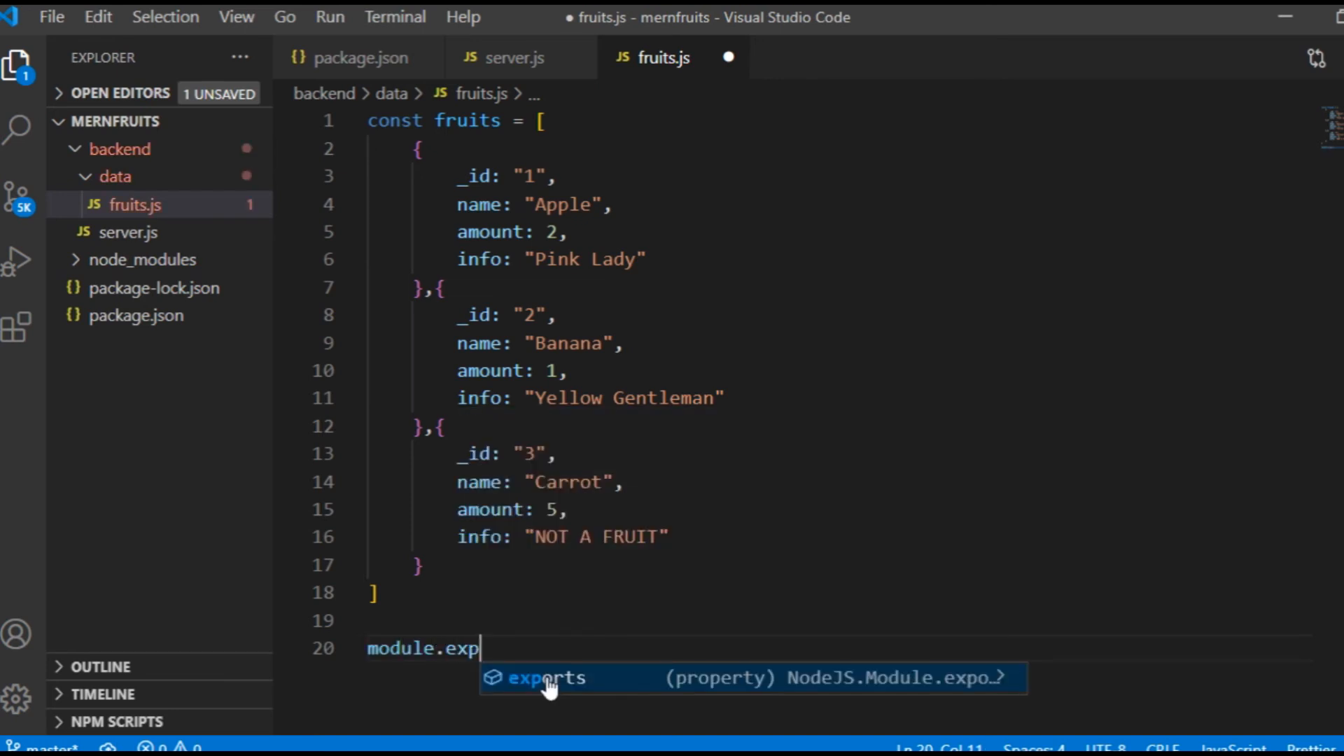
pyautogui.write('orts =')
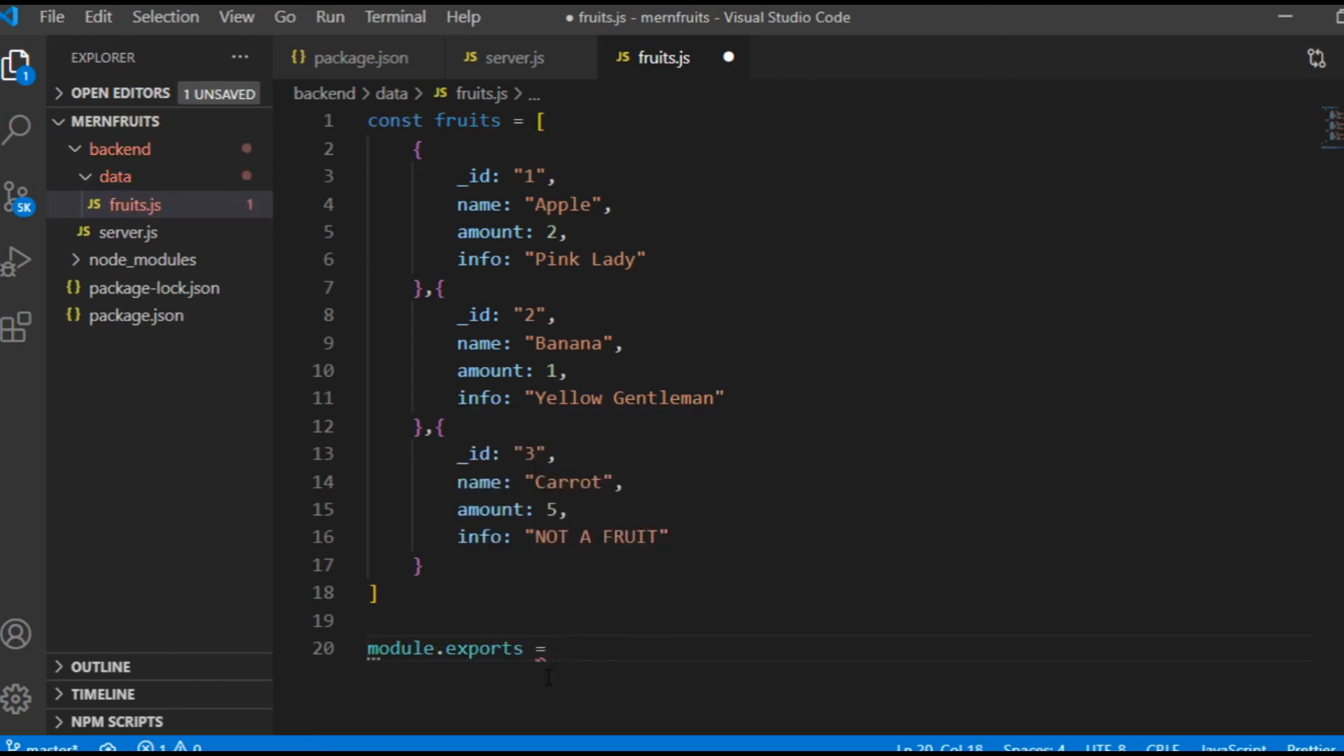
pyautogui.write('fruits')
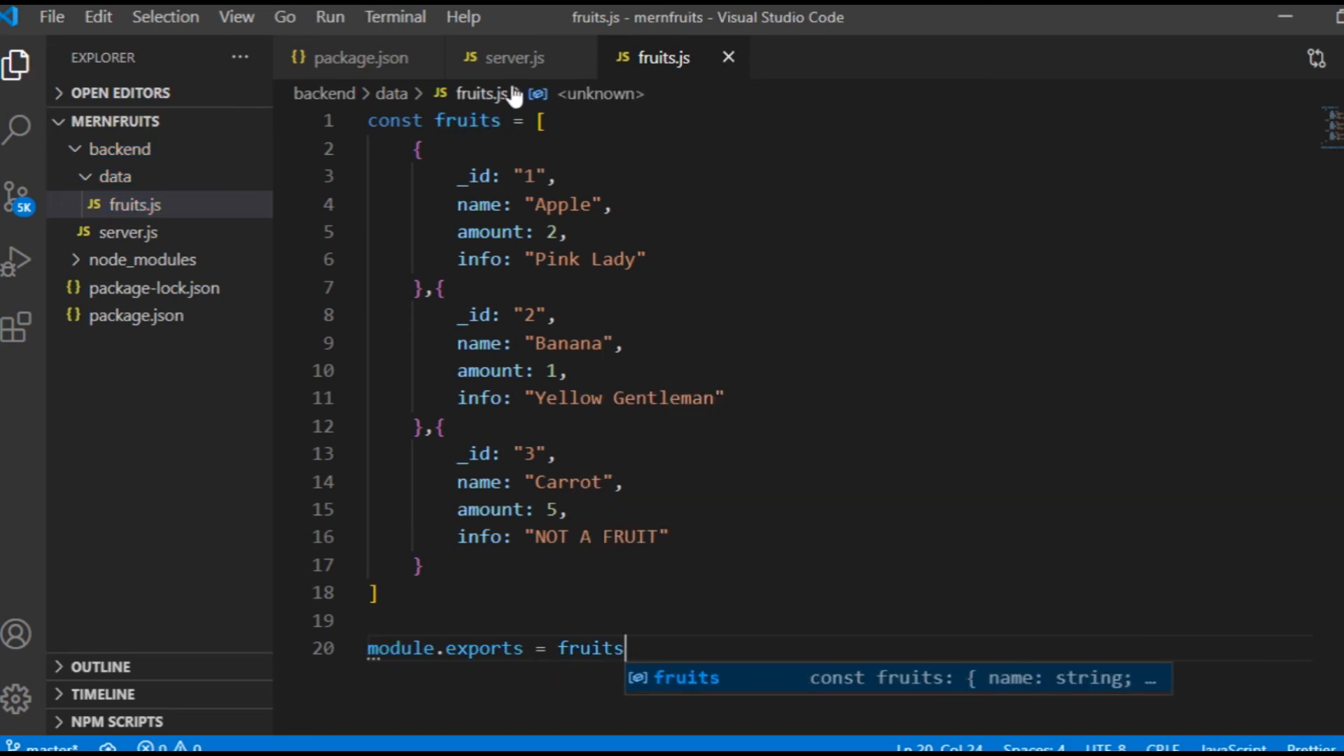
# In server.js, require './data/fruits' and return the fruits array from the /fruits route
pyautogui.click(509, 57)
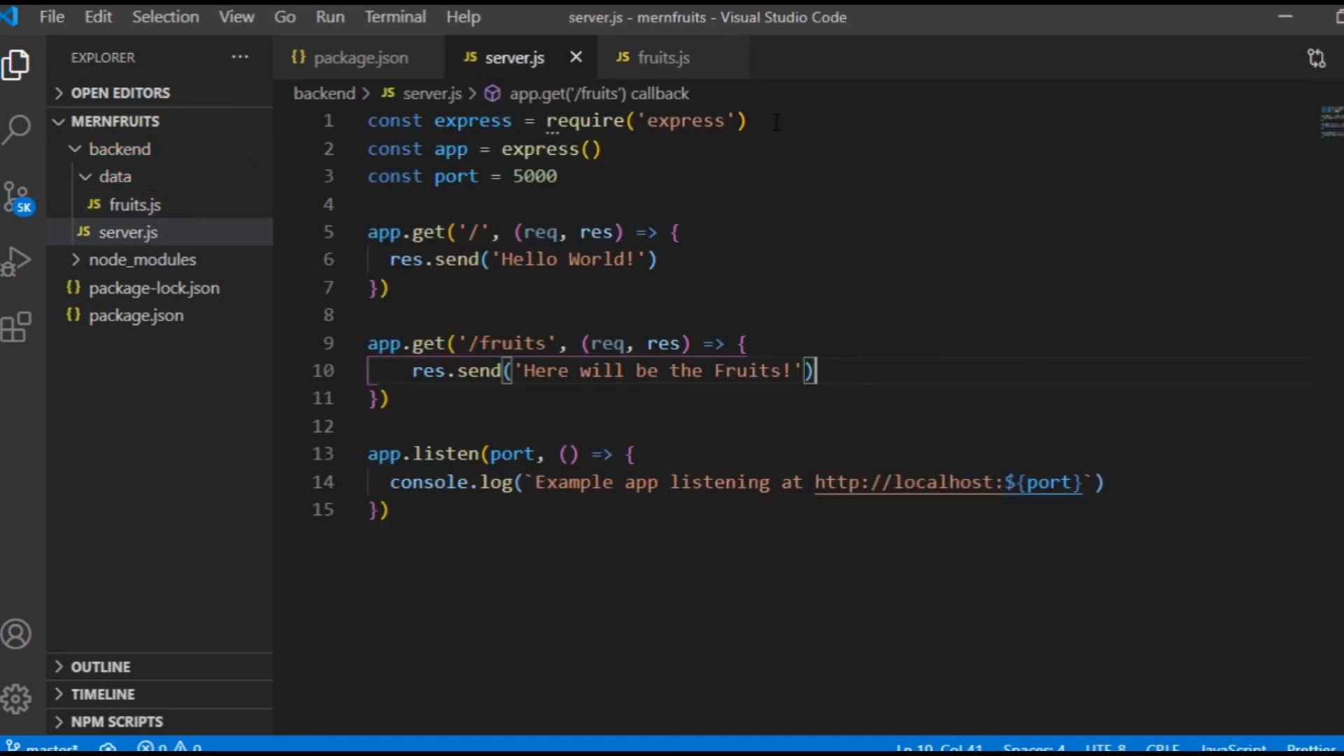
pyautogui.click(566, 176)
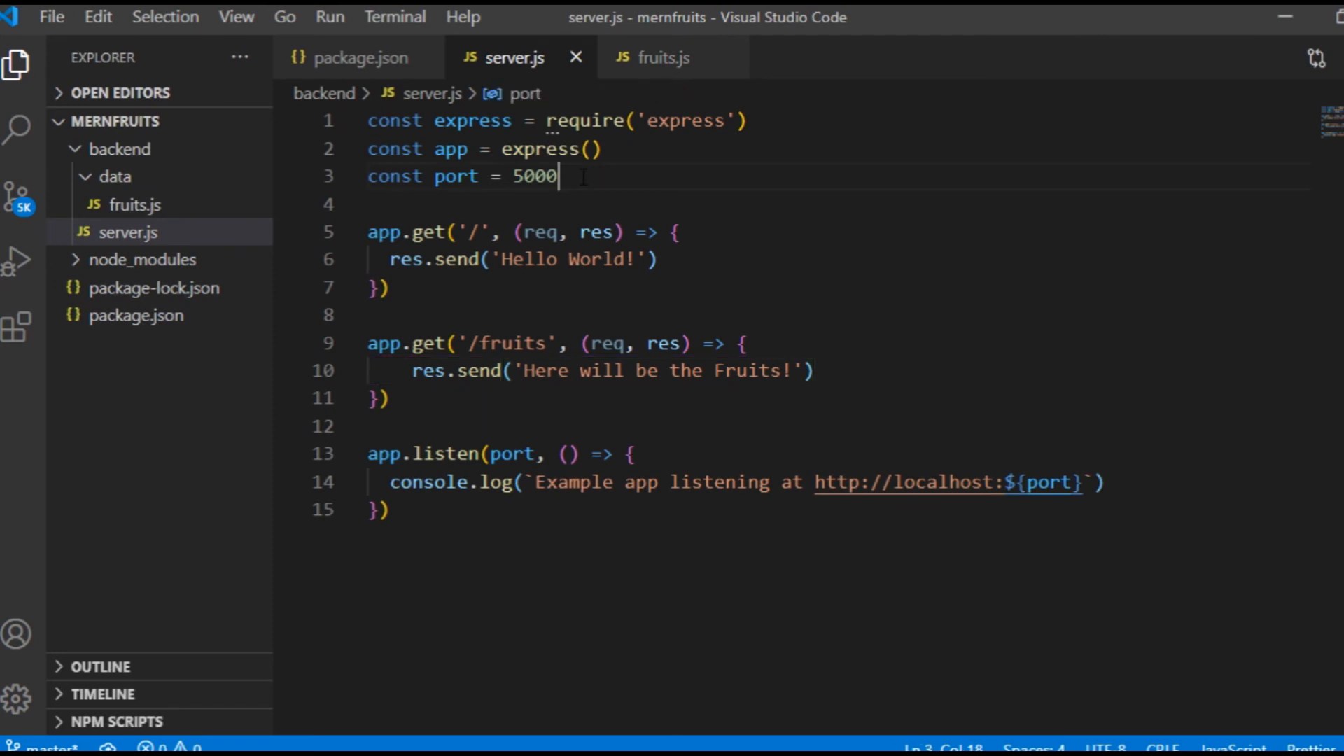
pyautogui.write('const')
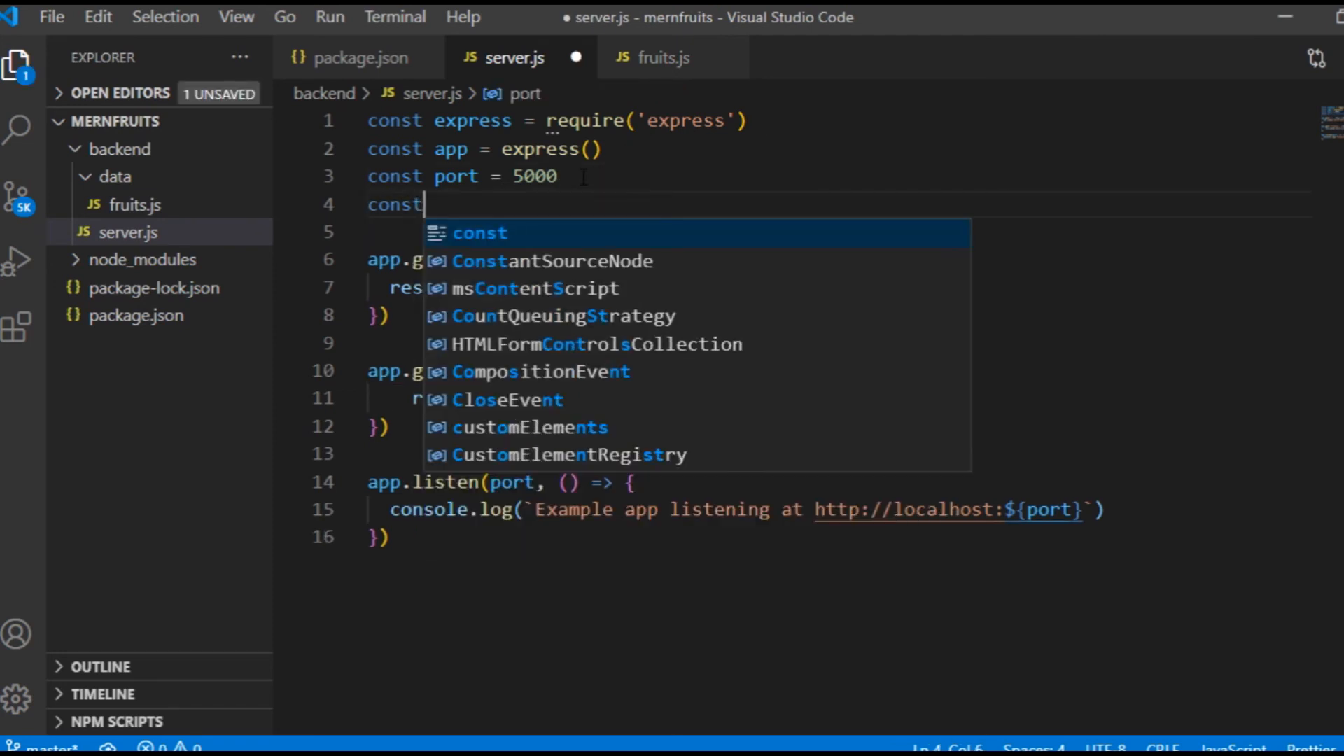
pyautogui.write('fruits')
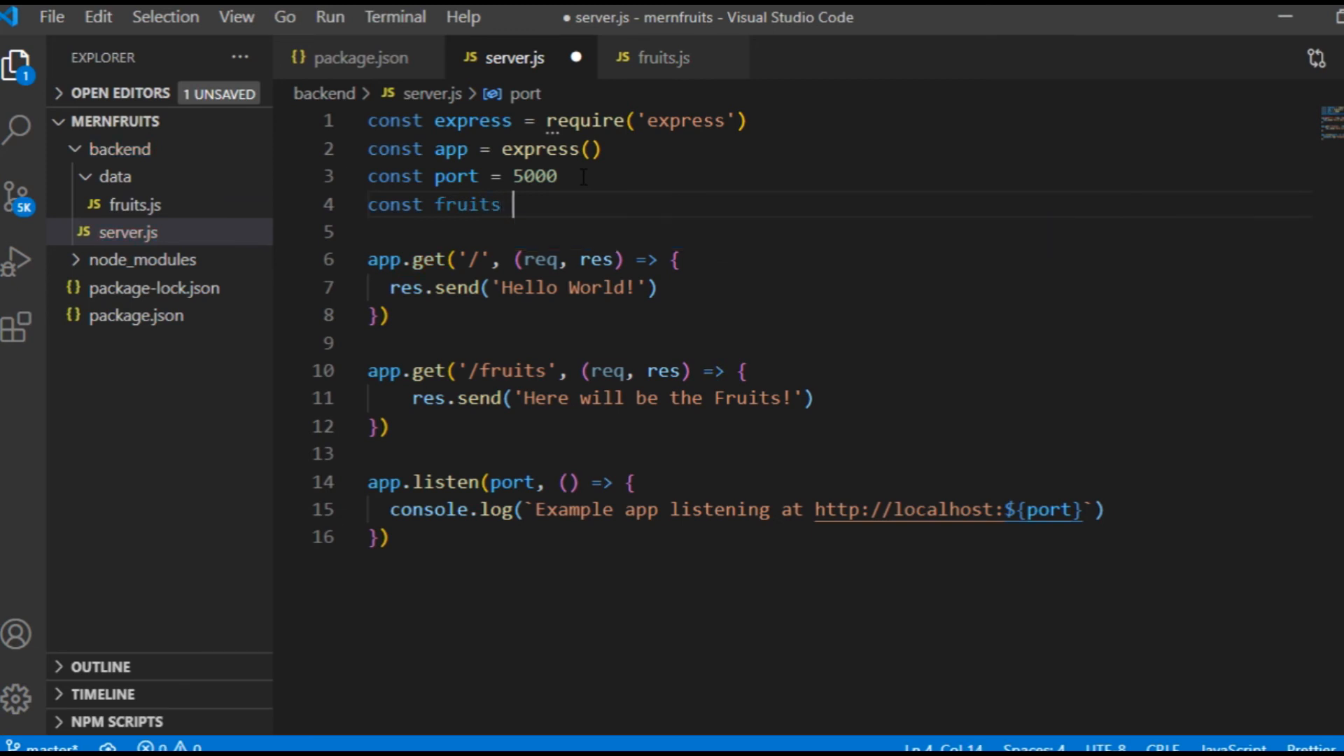
pyautogui.write('= require(')
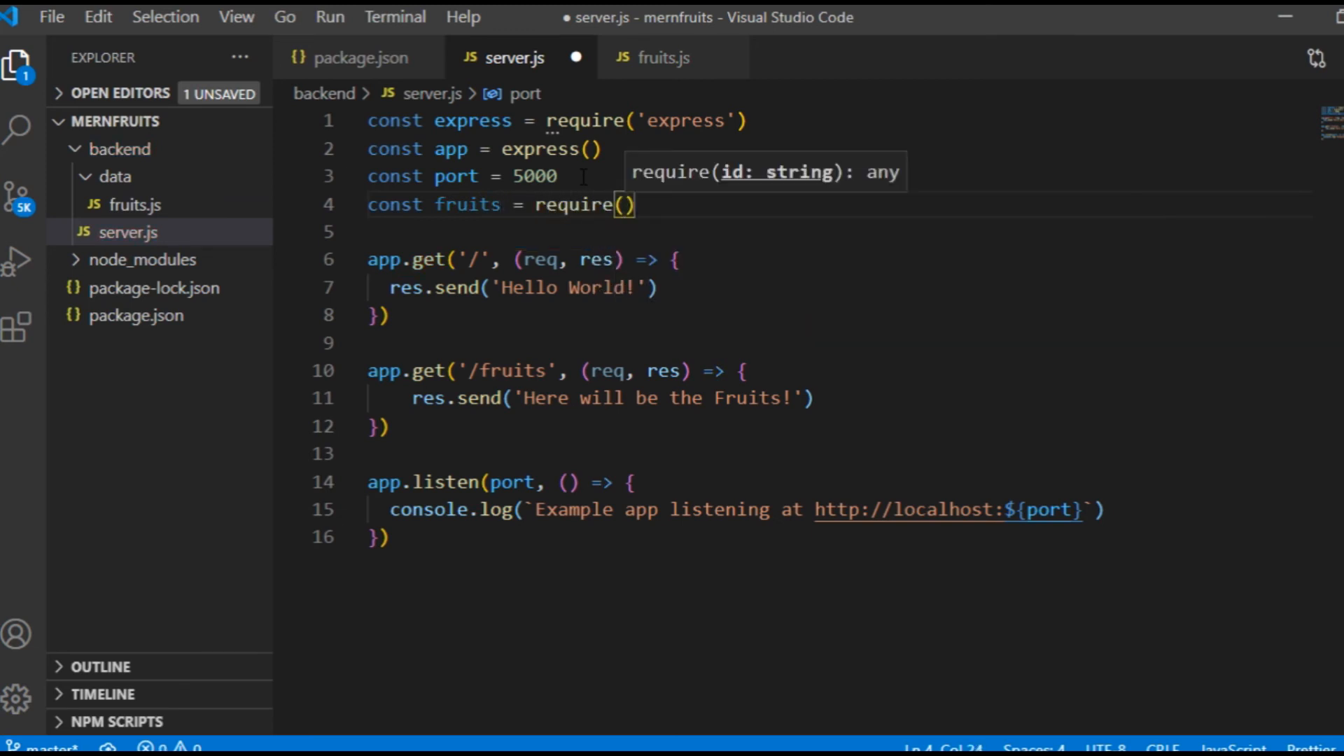
pyautogui.write("''")
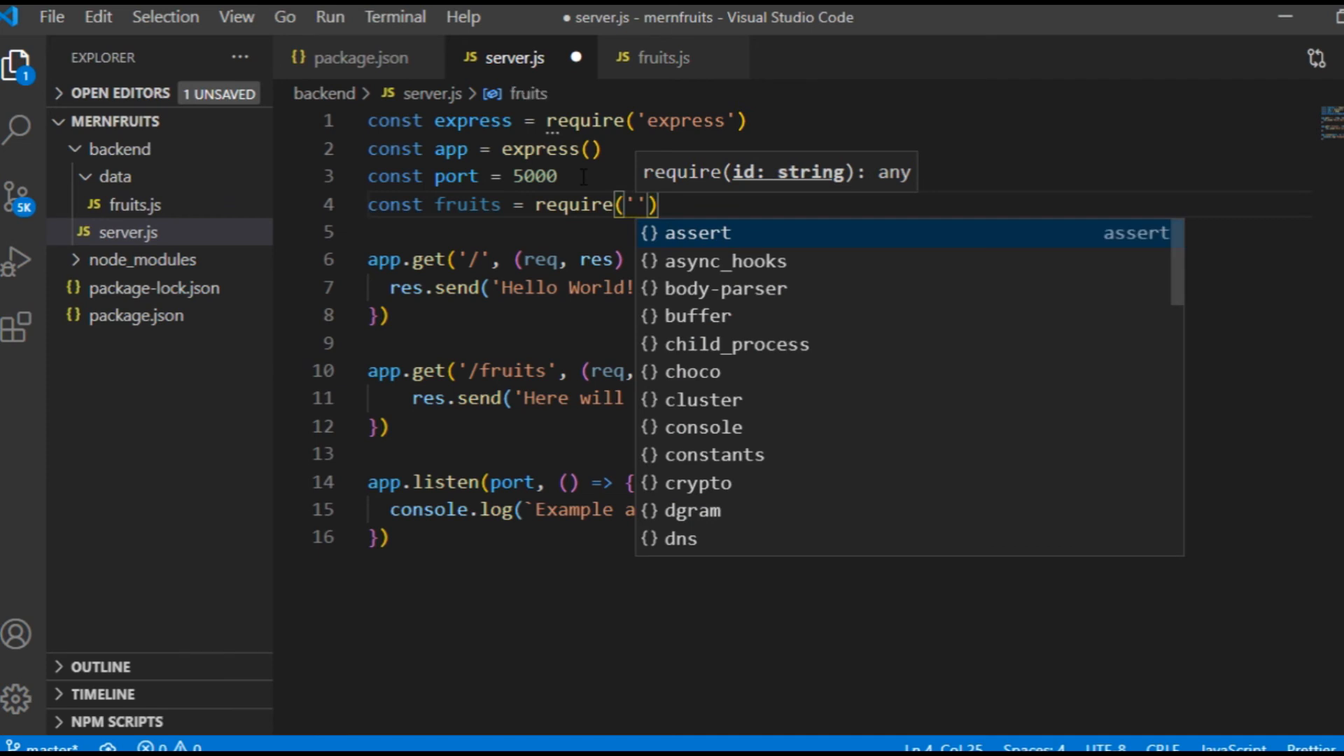
pyautogui.write('.')
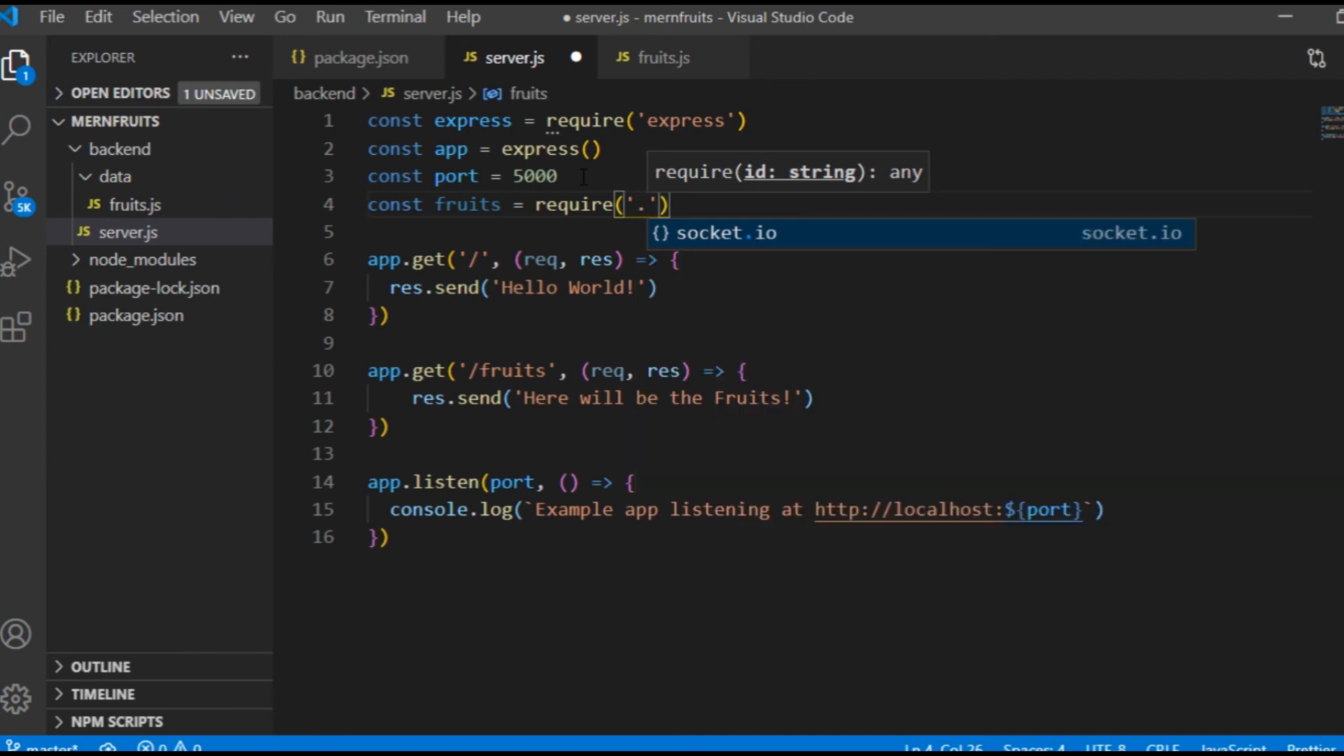
pyautogui.write('/data')
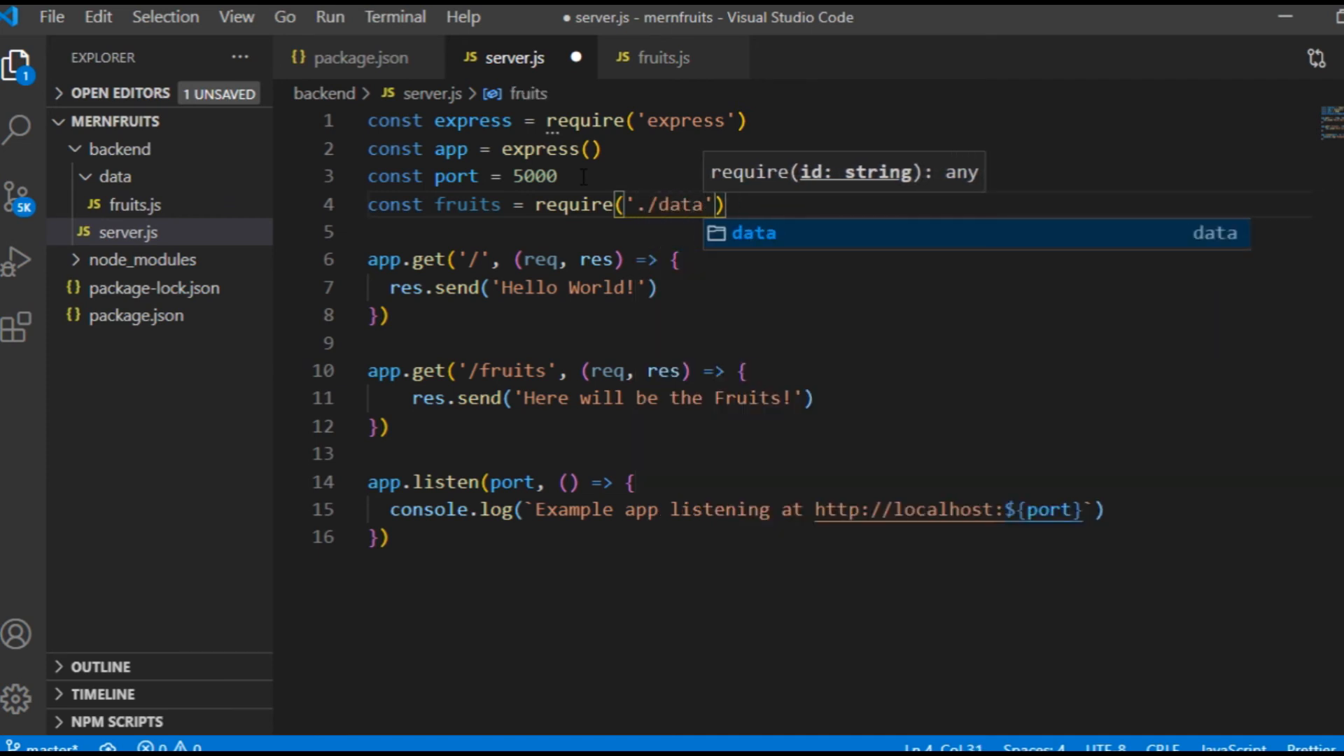
pyautogui.write('/fruits')
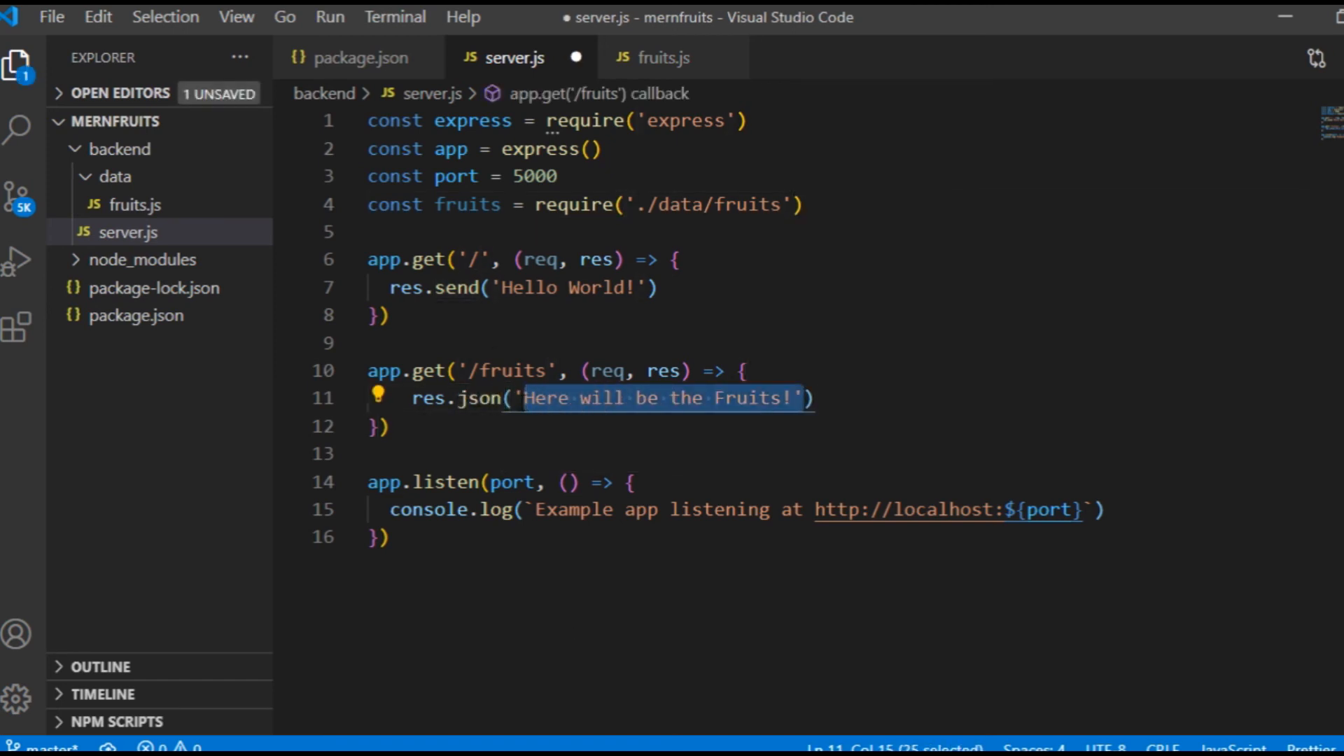
pyautogui.write('fruits')
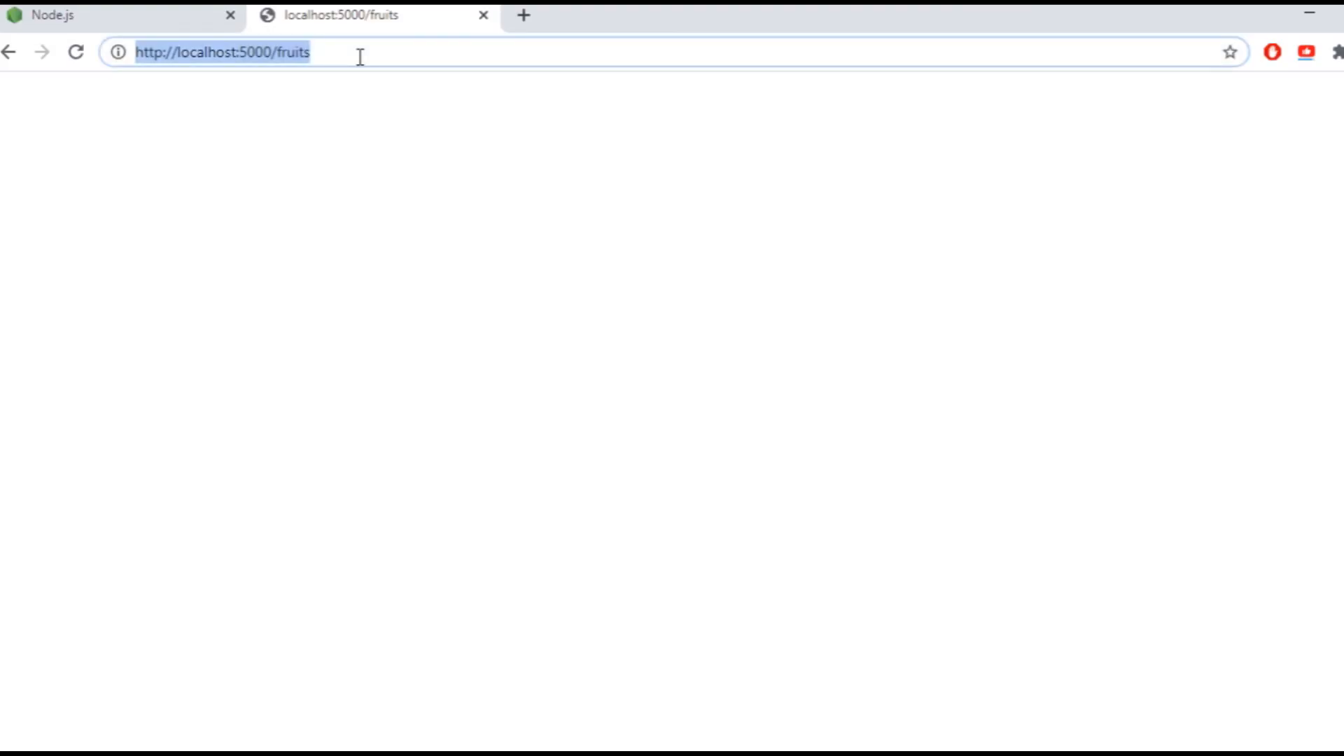
# Reload localhost:5000/fruits and confirm the Apple, Banana and Carrot JSON appears
pyautogui.press('Enter')
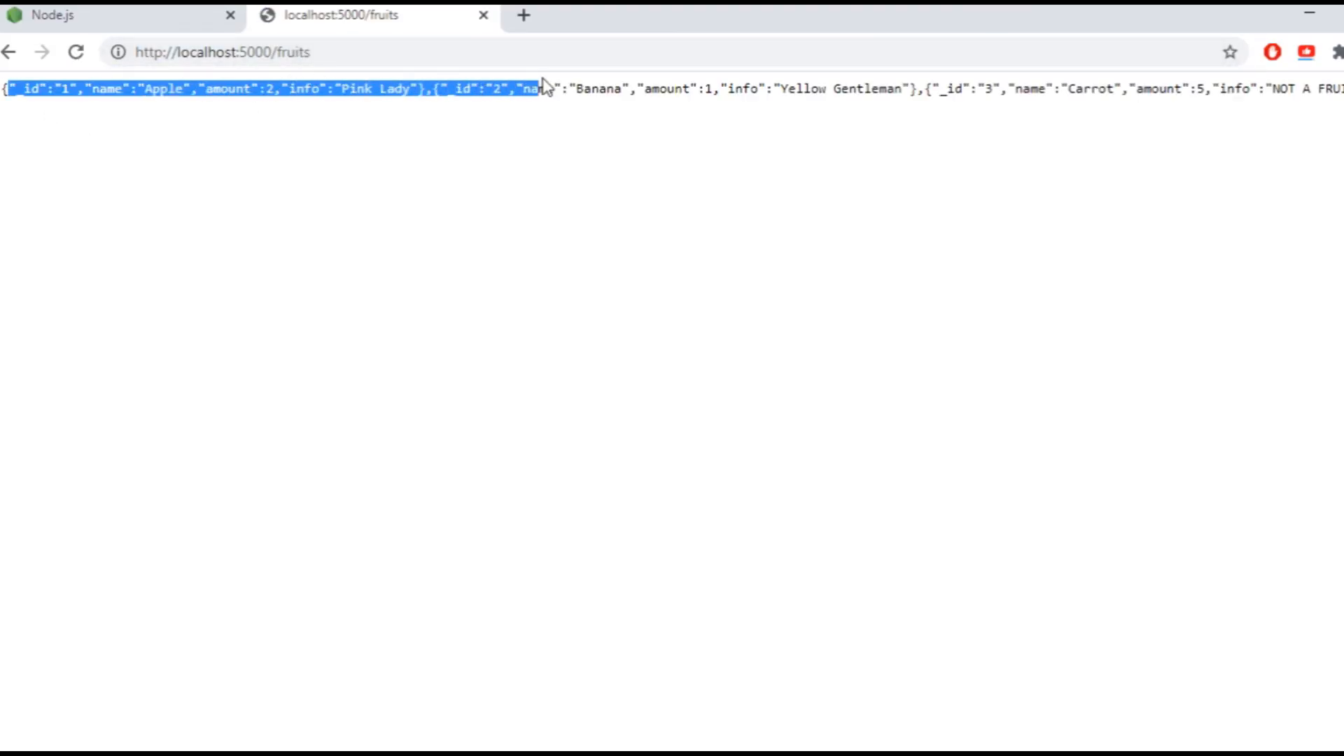
pyautogui.click(877, 150)
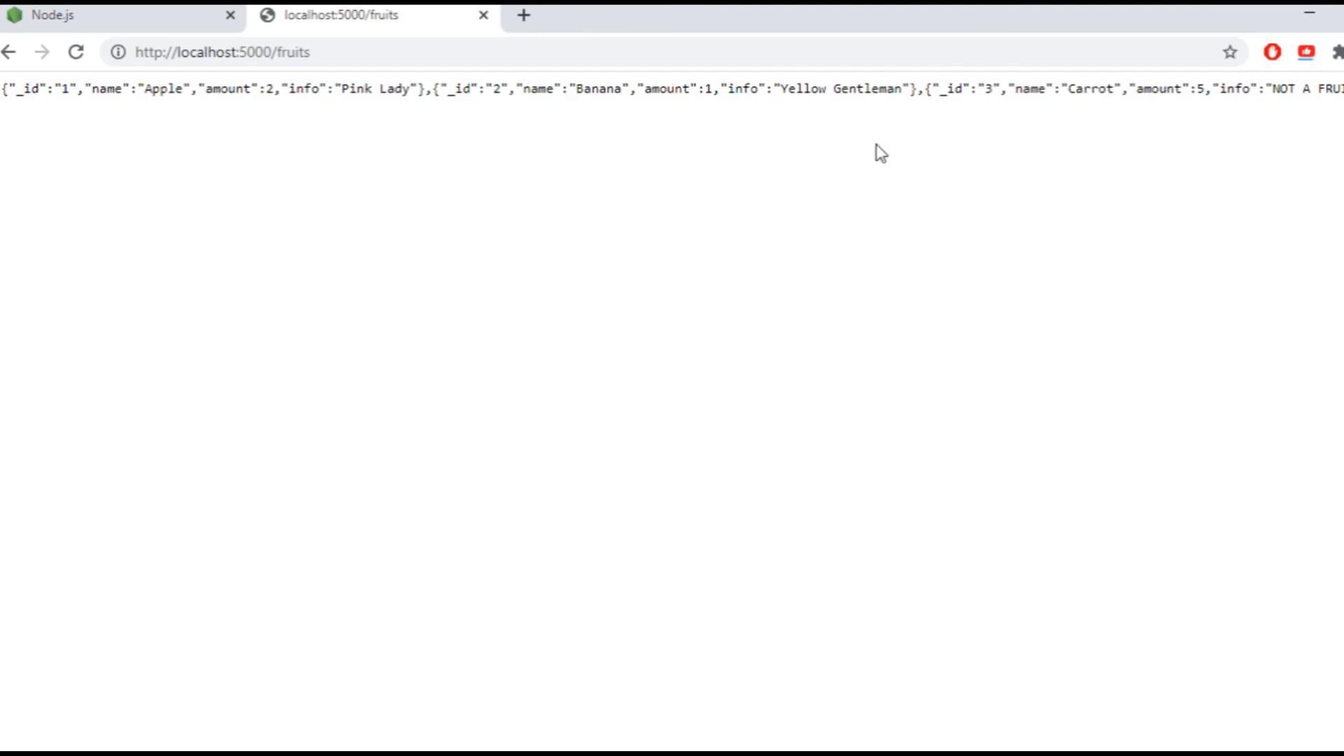
pyautogui.moveTo(736, 322)
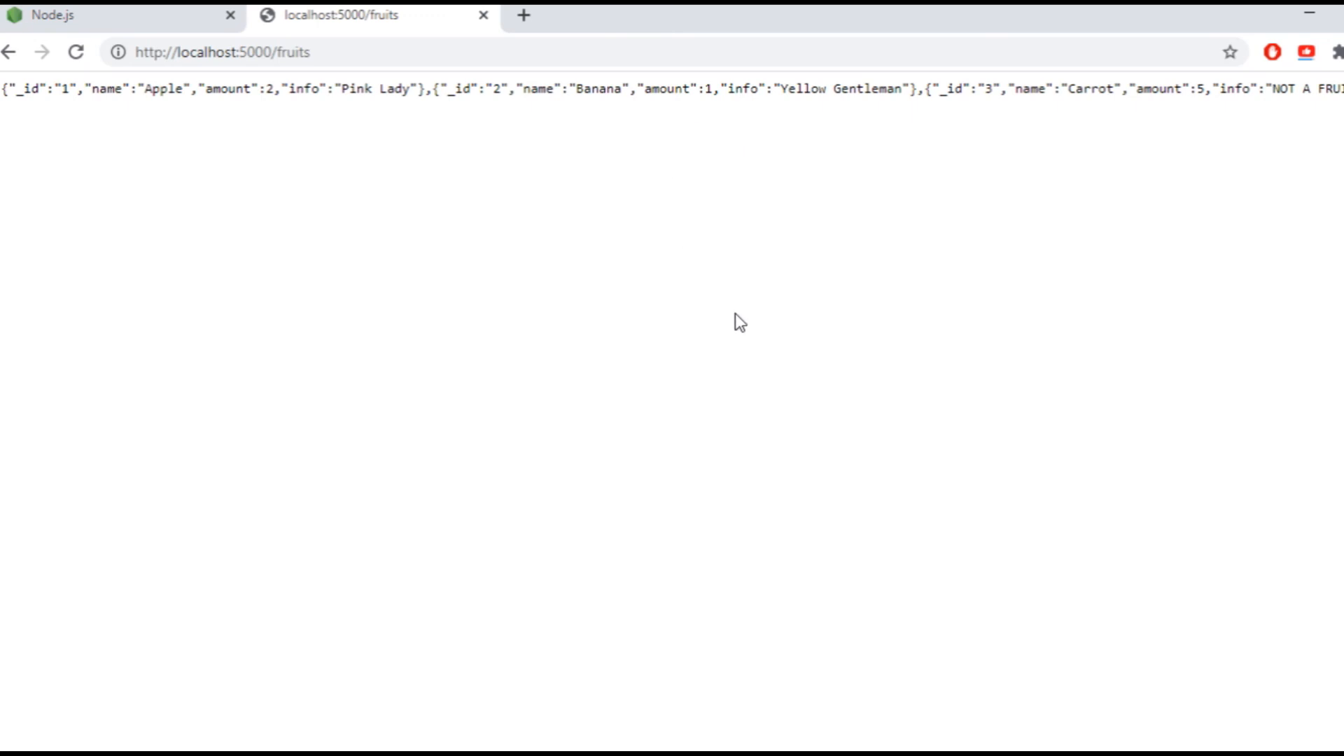
pyautogui.moveTo(892, 593)
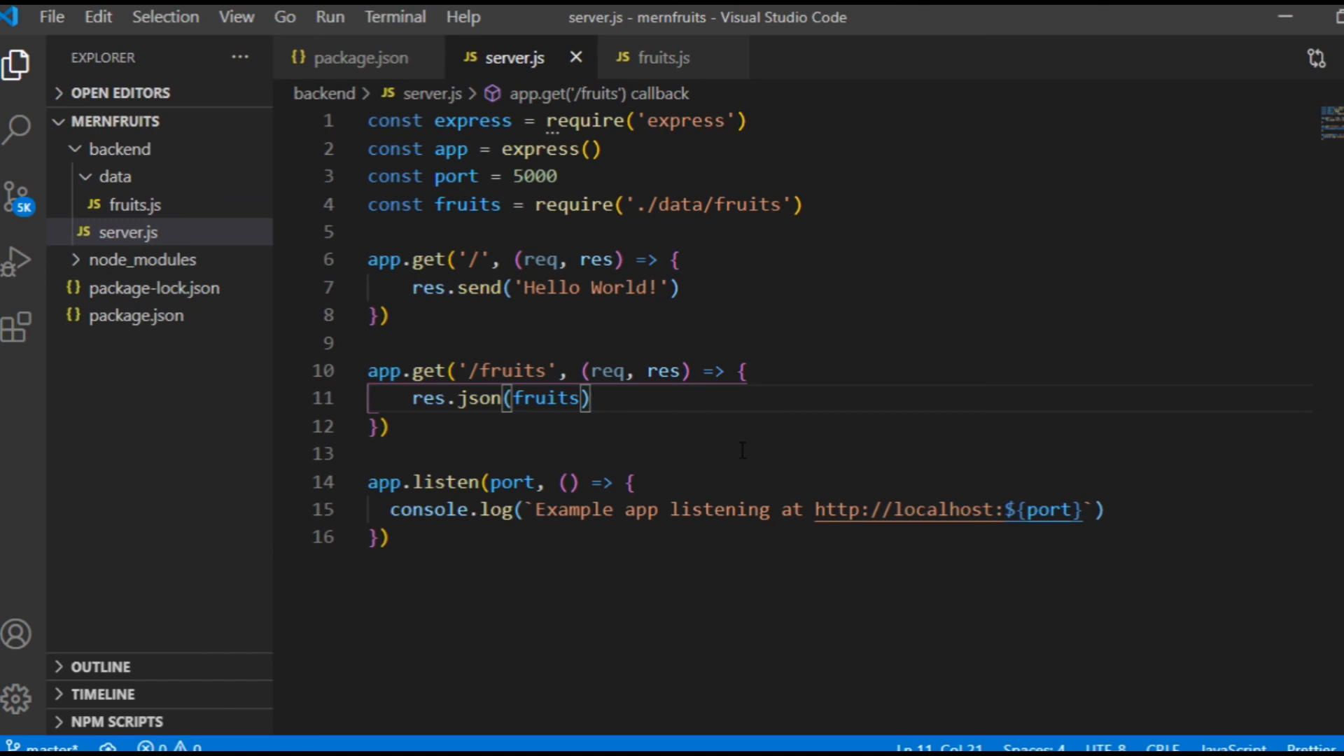
# Add an app.get('/fruits/:id') route sending req.params.id, then save server.js
pyautogui.click(383, 425)
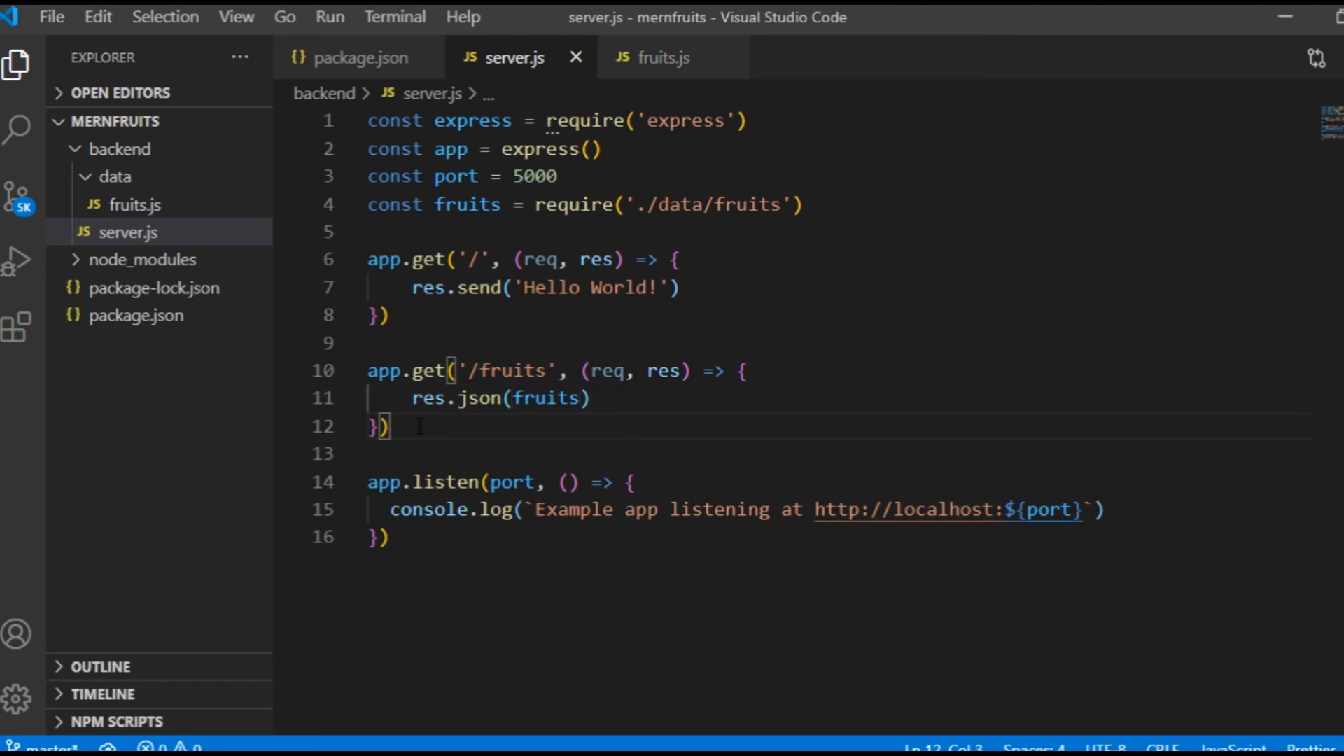
pyautogui.write("app.get('')")
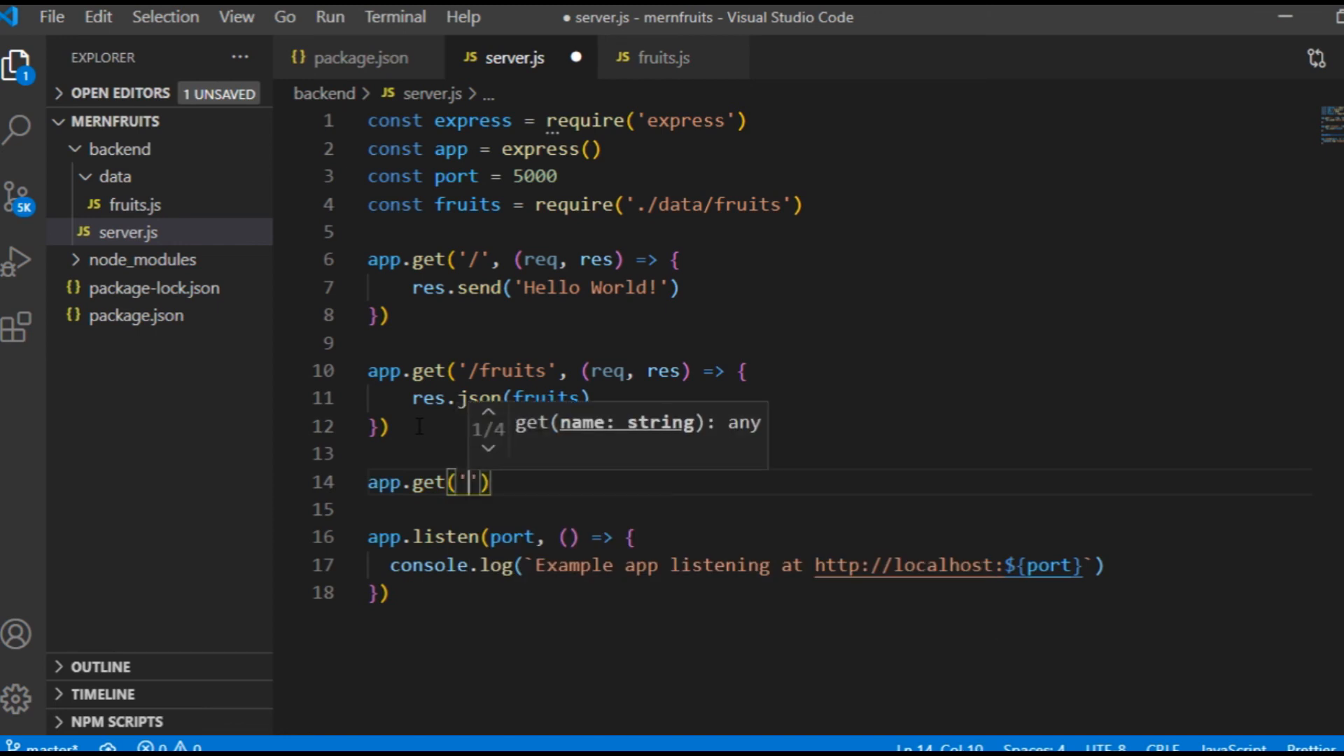
pyautogui.write('/fruits')
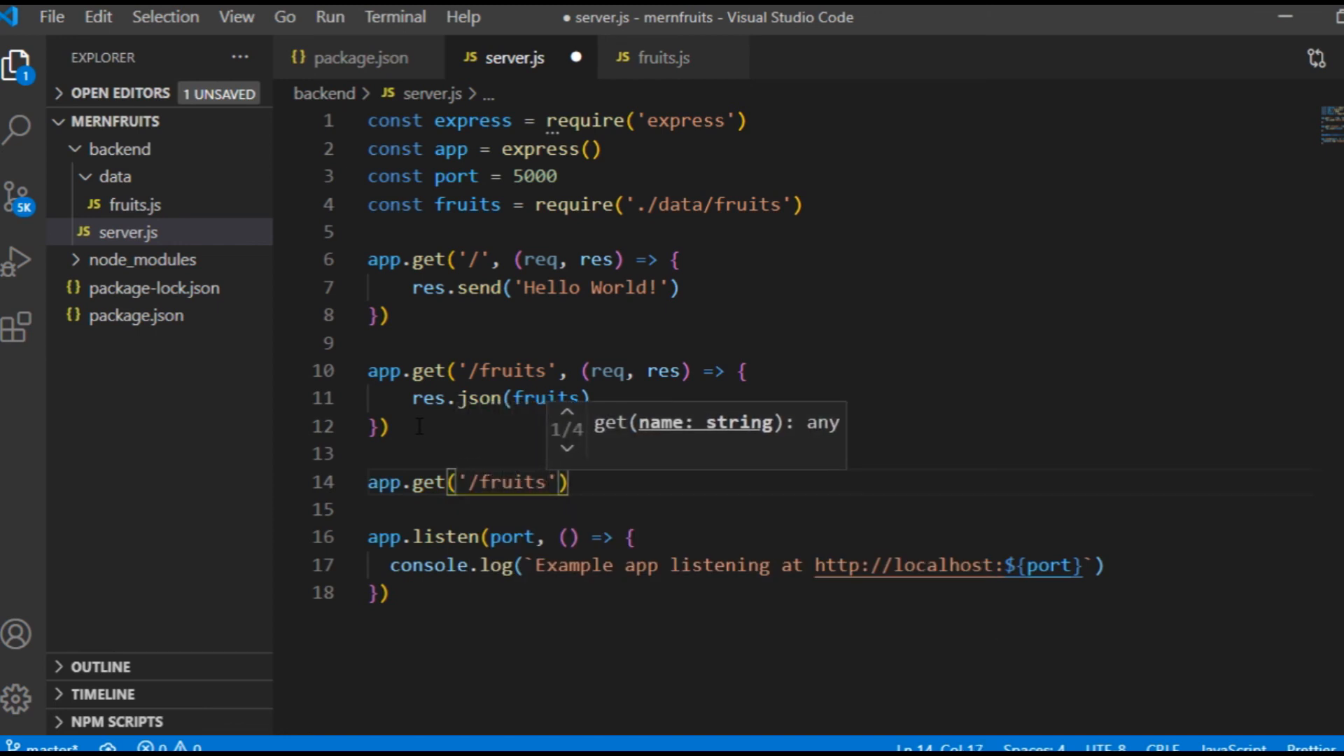
pyautogui.write('/:id')
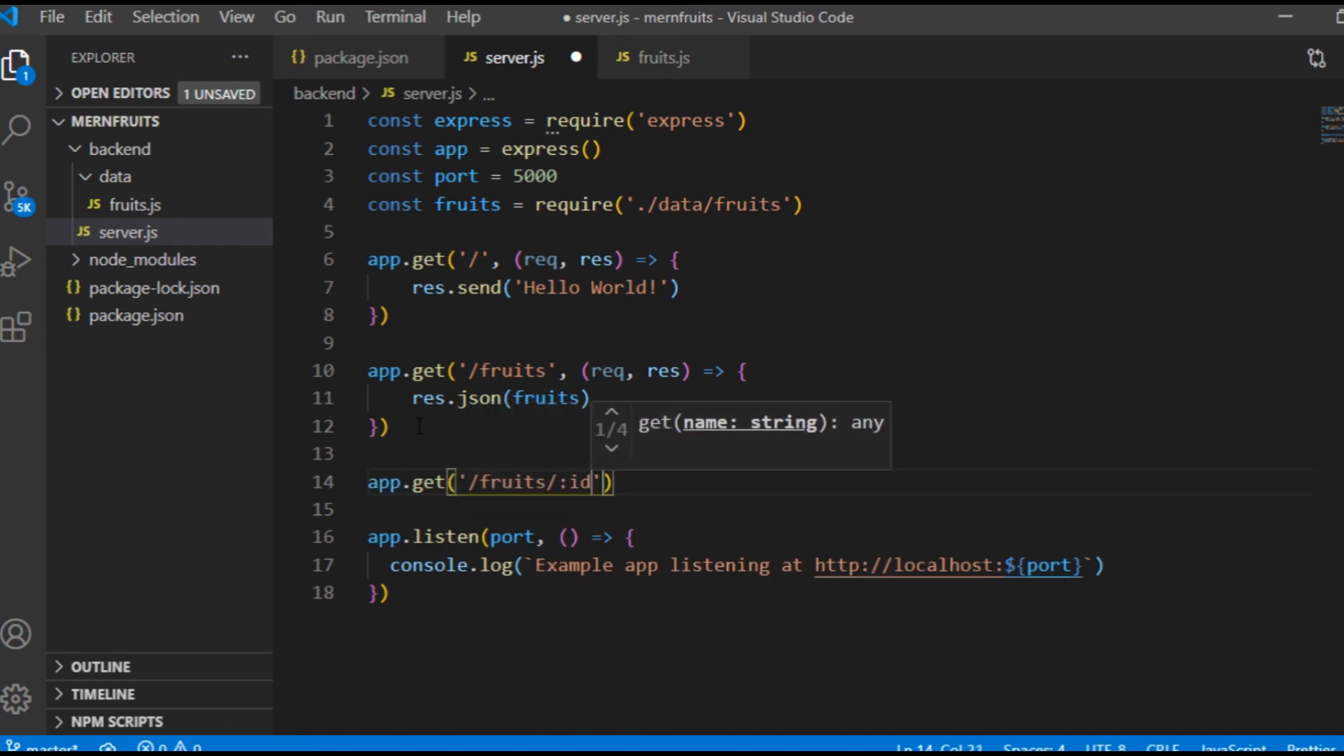
pyautogui.write(', (req, res')
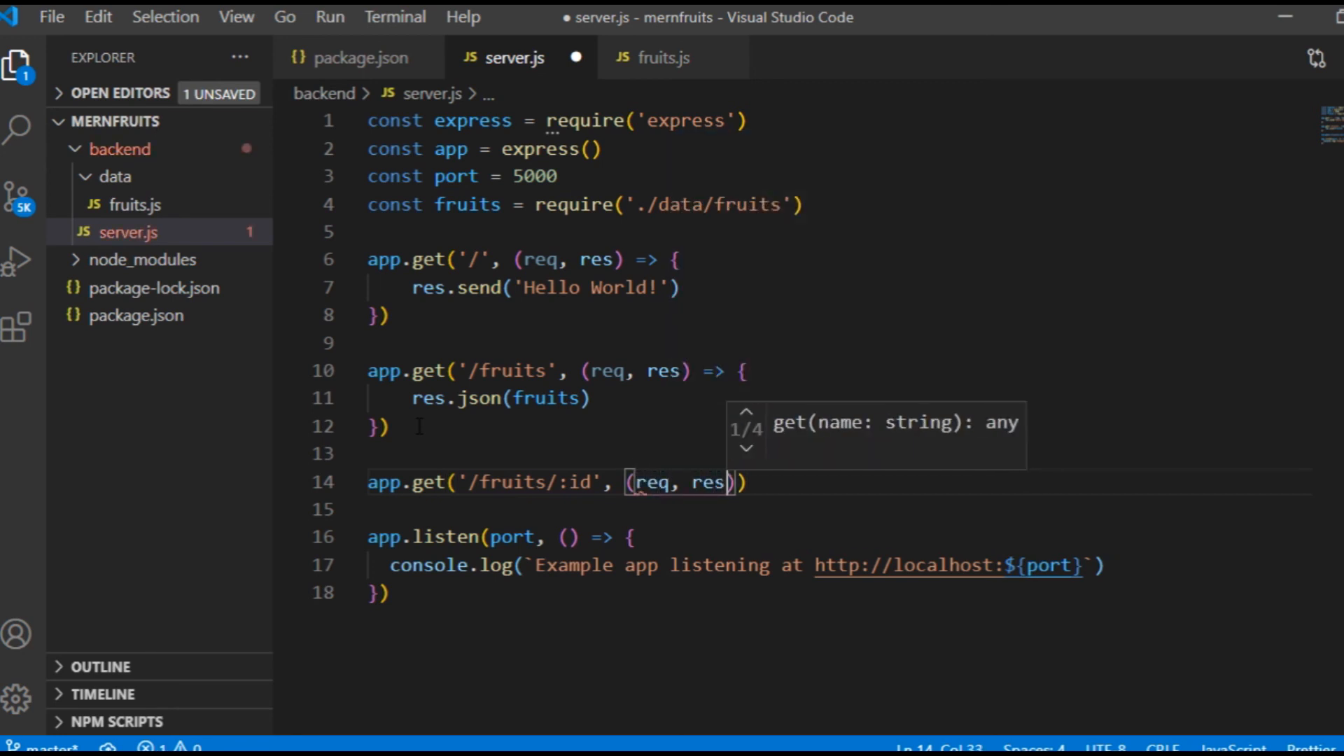
pyautogui.write('=> {')
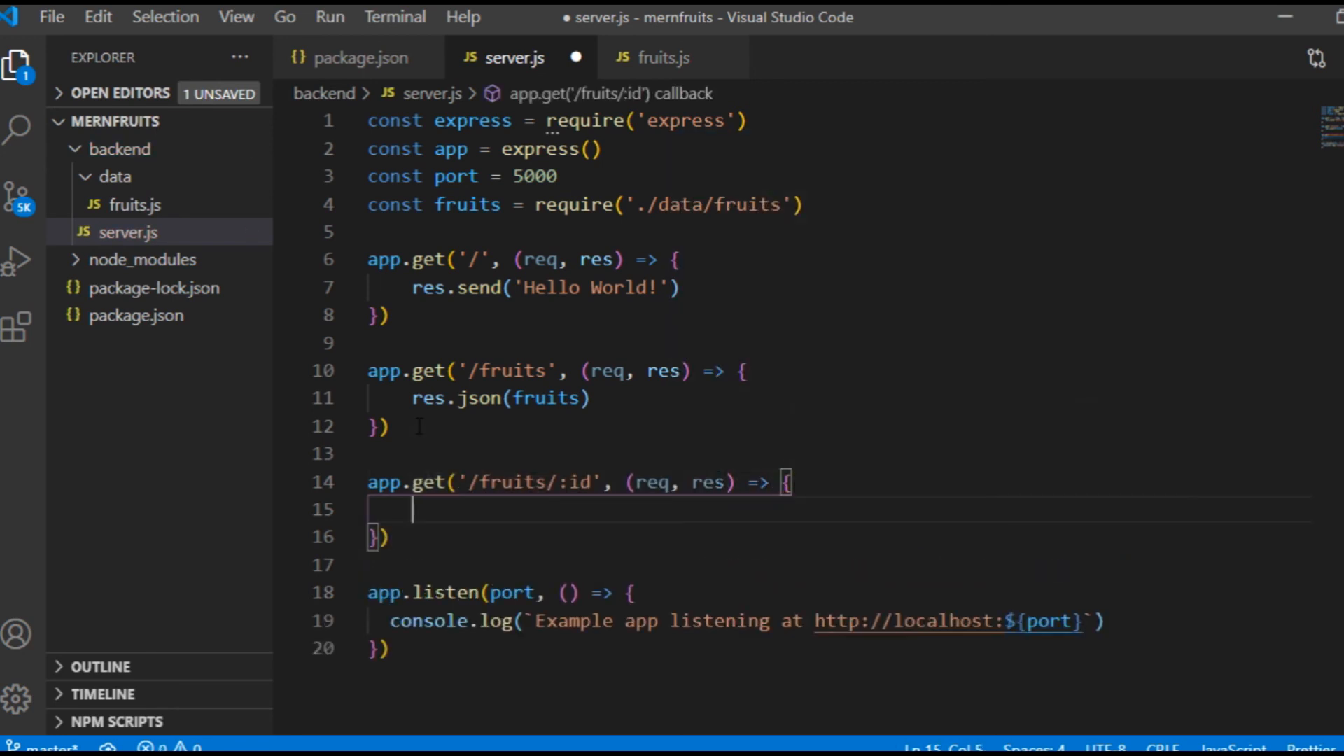
pyautogui.write('res.send()')
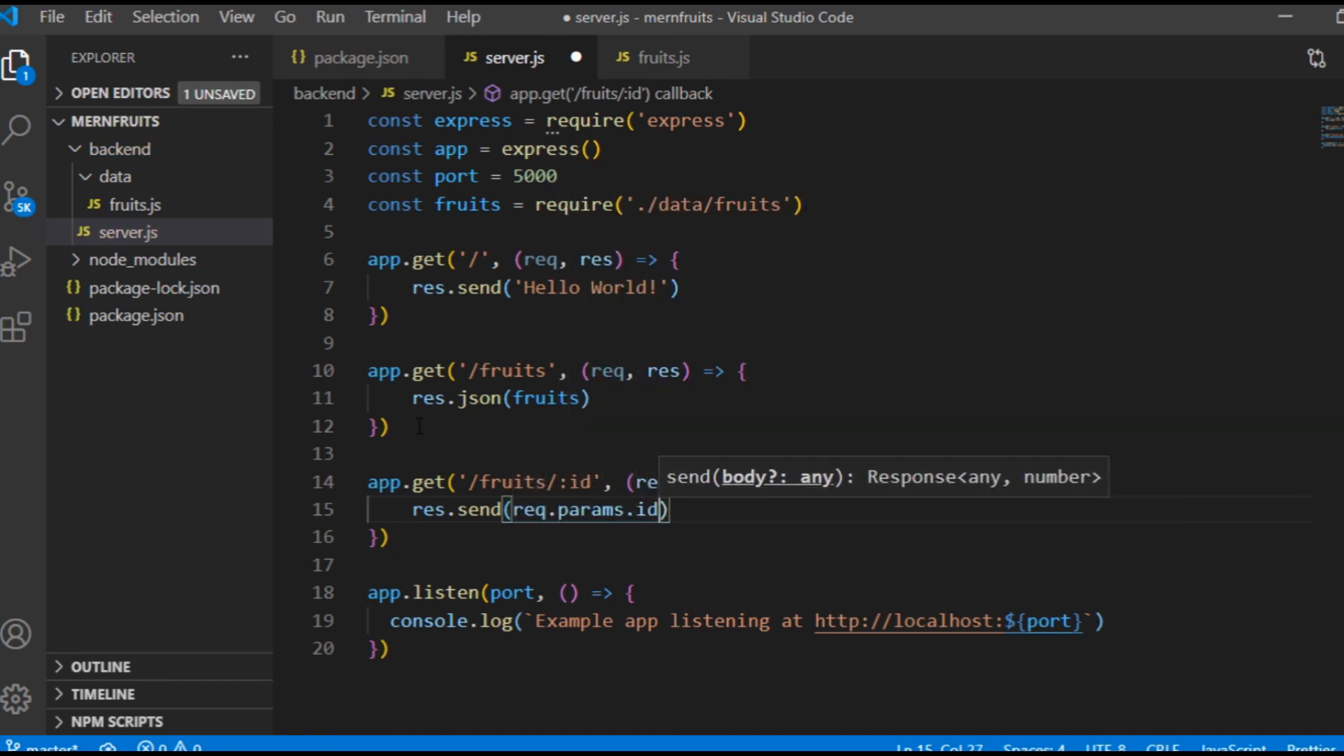
pyautogui.press('Ctrl+s')
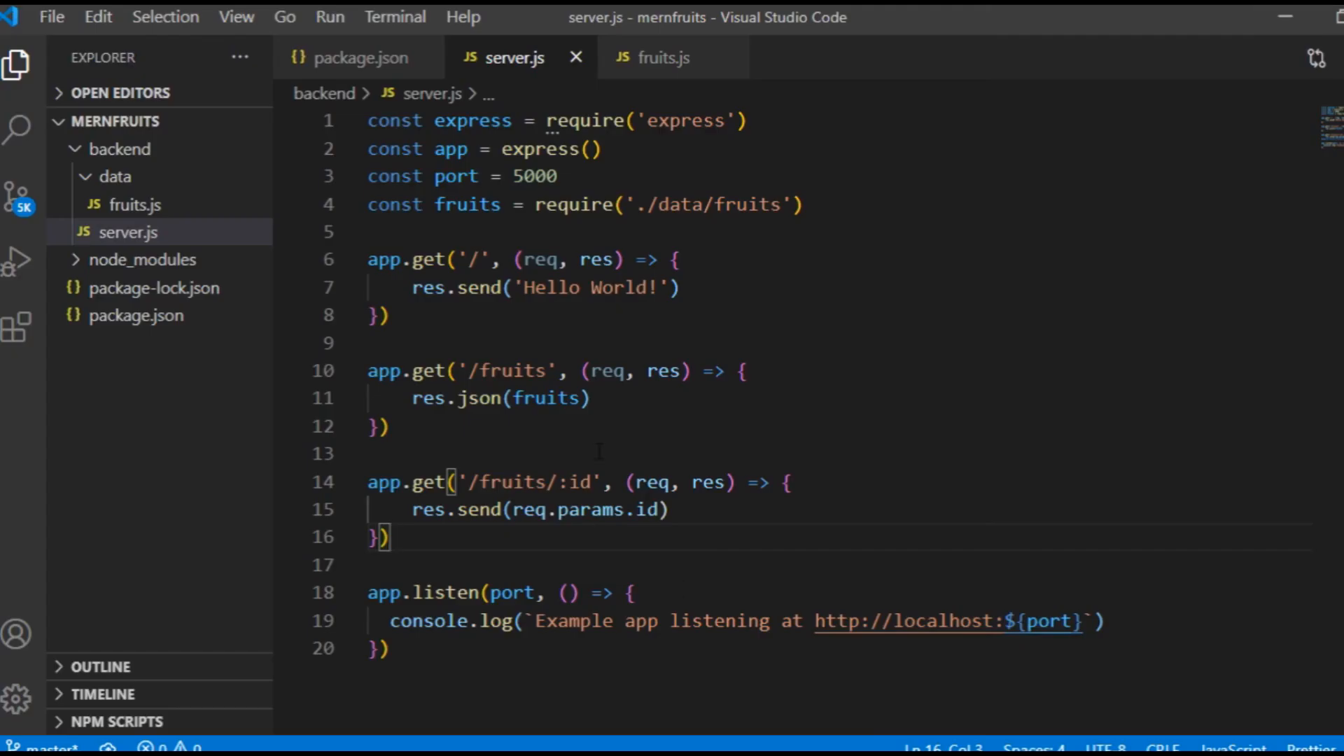
# In the :id handler, set fruit = fruits.find(f => f._id === req.params.id)
pyautogui.write('const fruit')
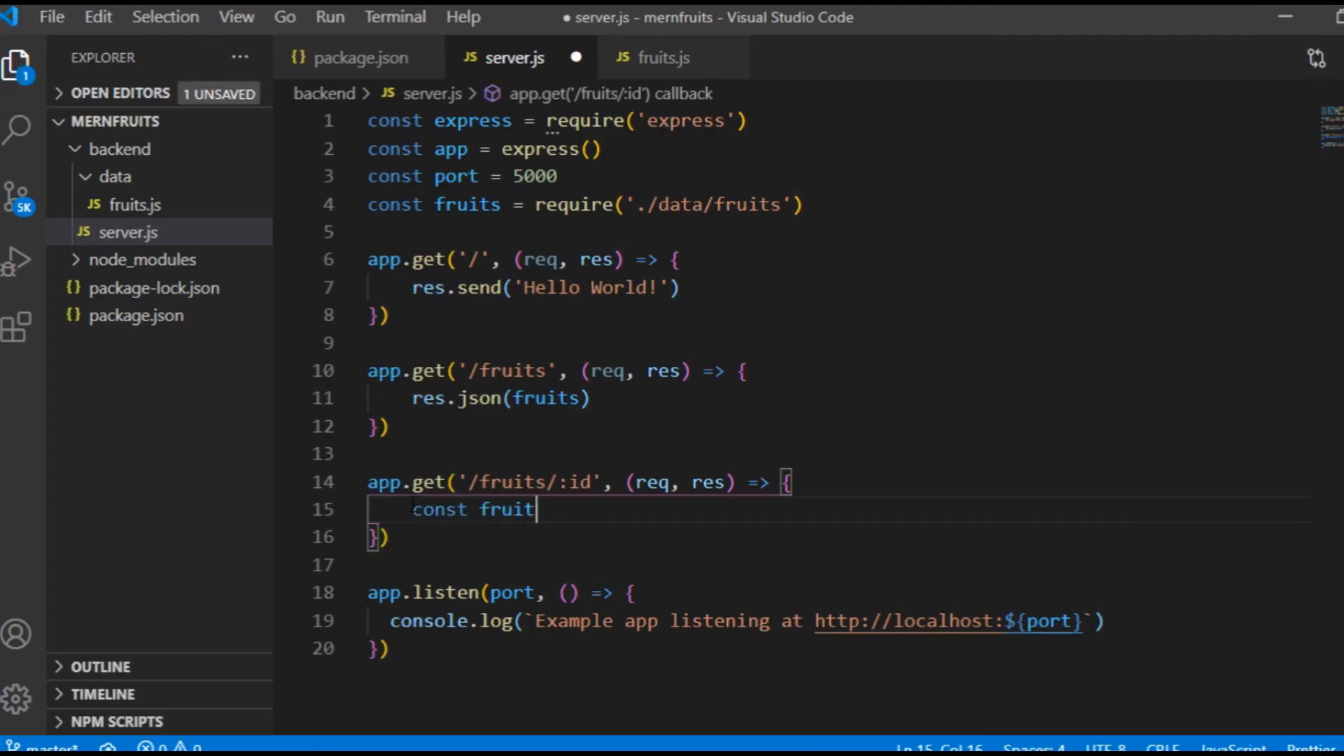
pyautogui.write('= fruits.find')
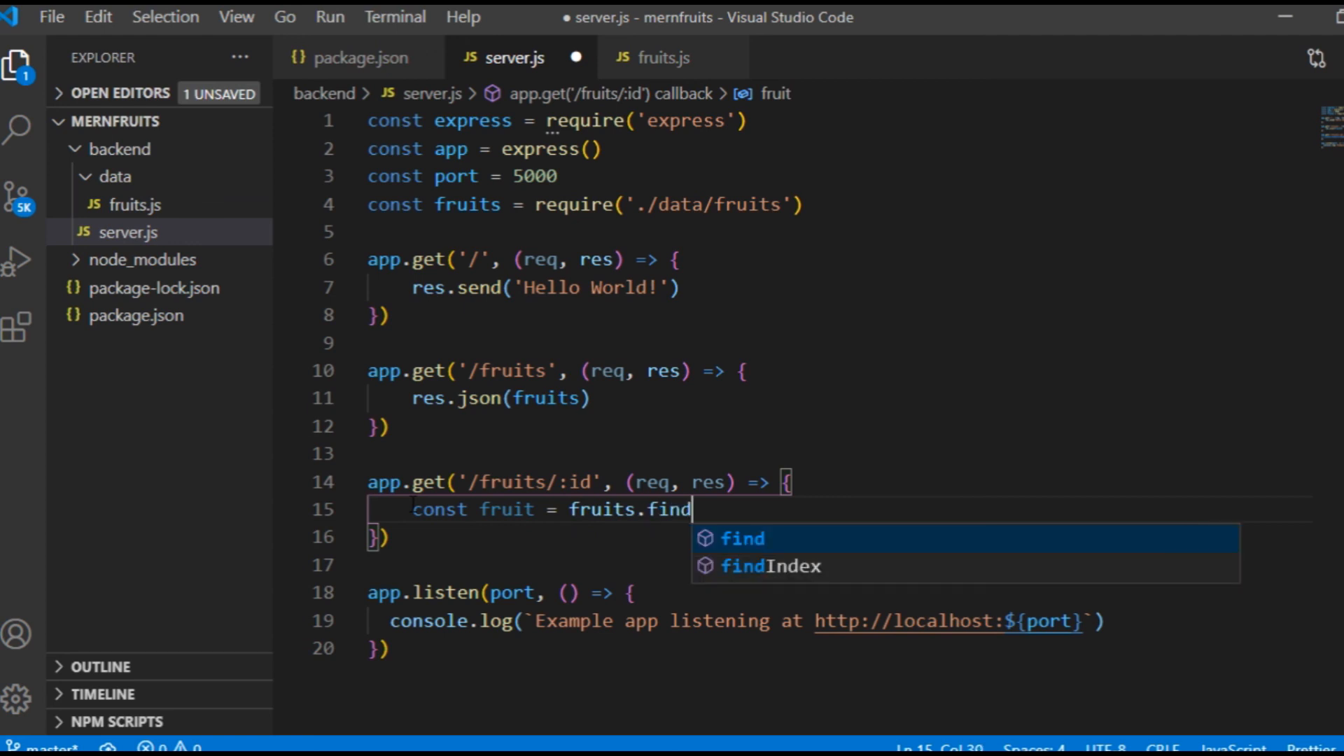
pyautogui.write('(p =>')
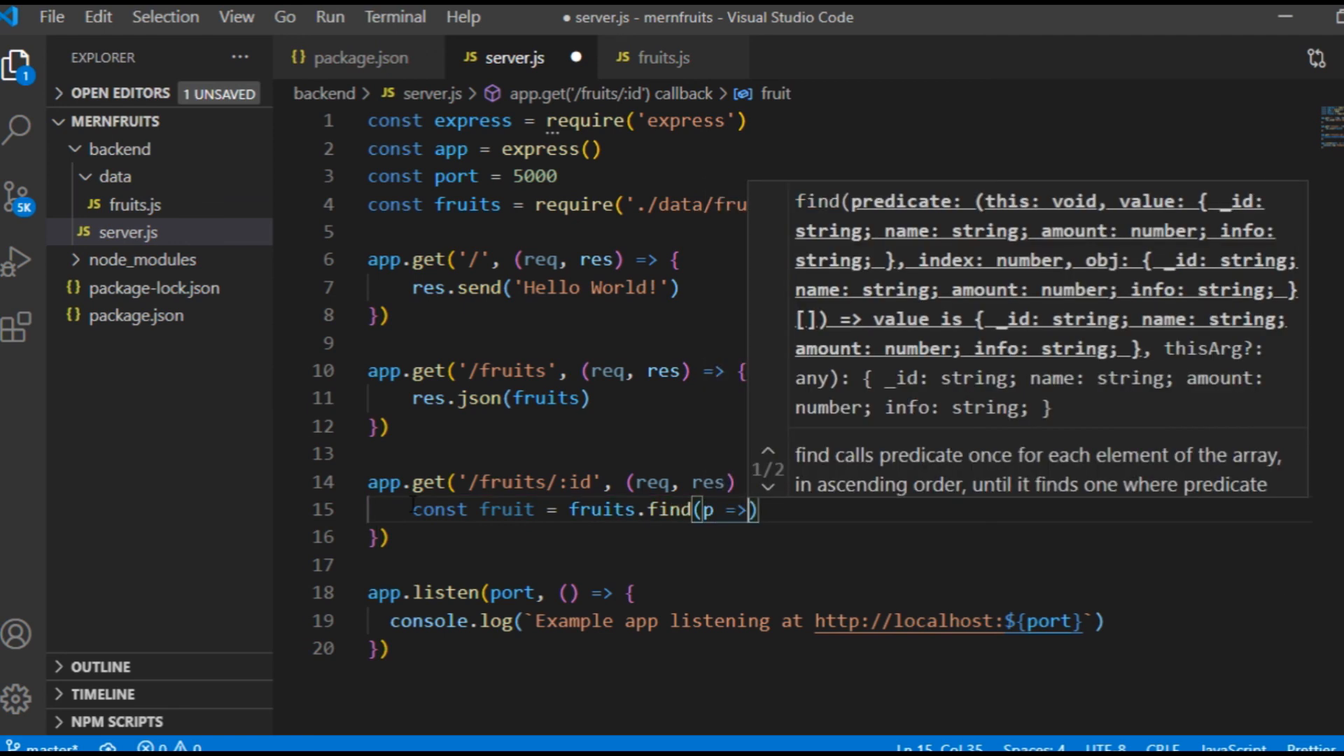
pyautogui.write('f => f._')
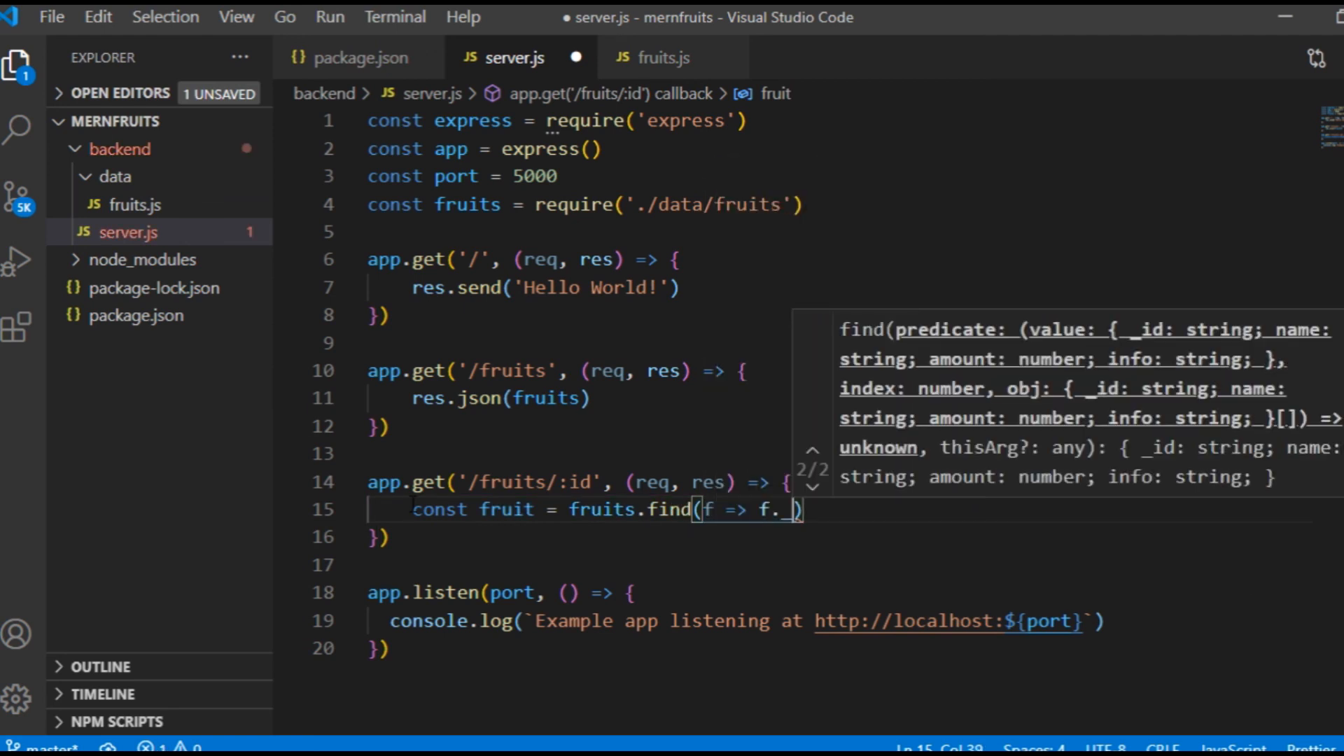
pyautogui.write('_id === req')
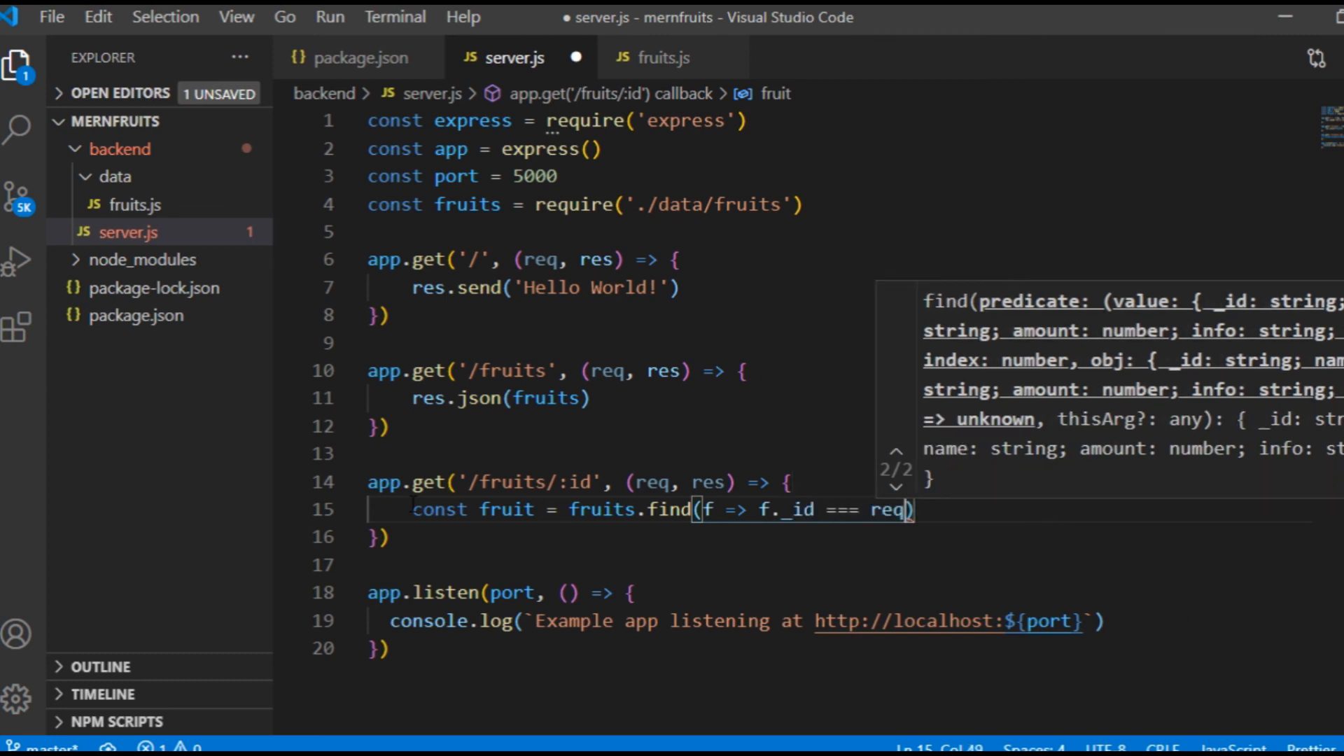
pyautogui.write('.params.id)')
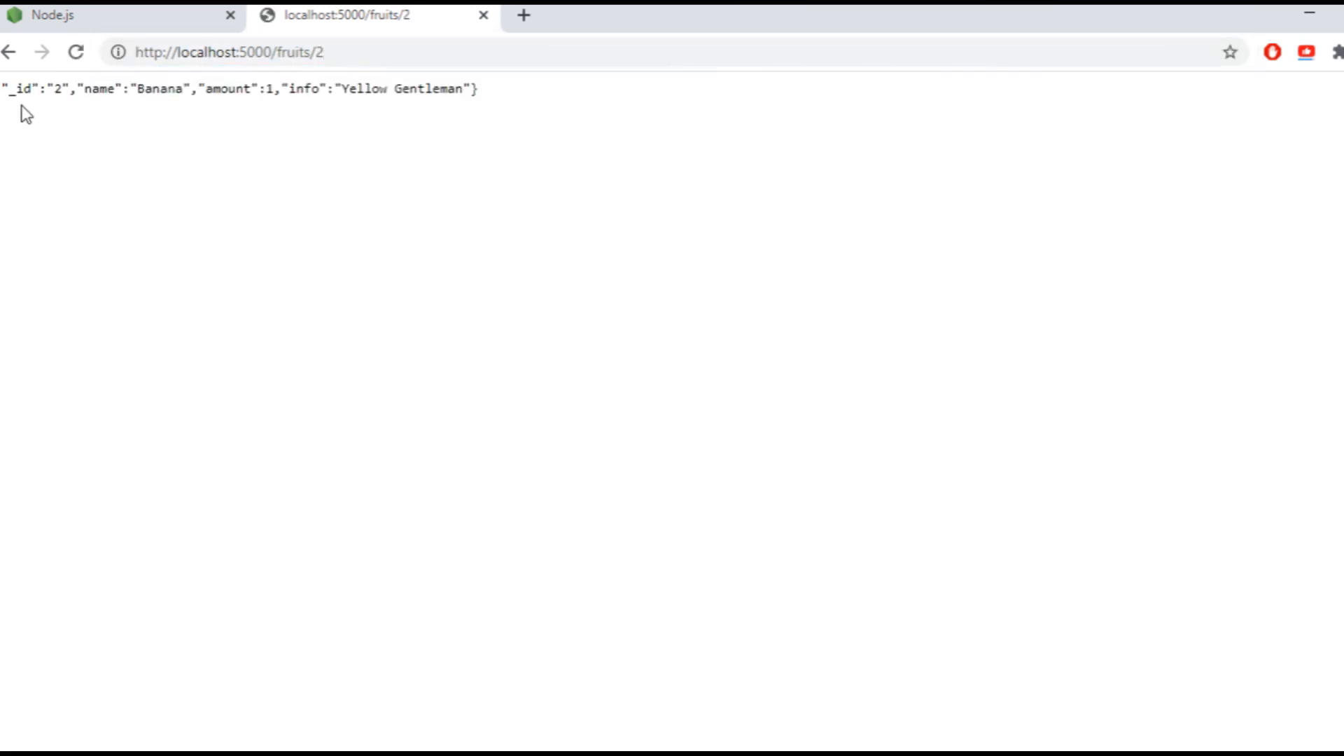
# Go to localhost:5000/fruits/2 in Chrome to see the single Banana object
pyautogui.click(224, 51)
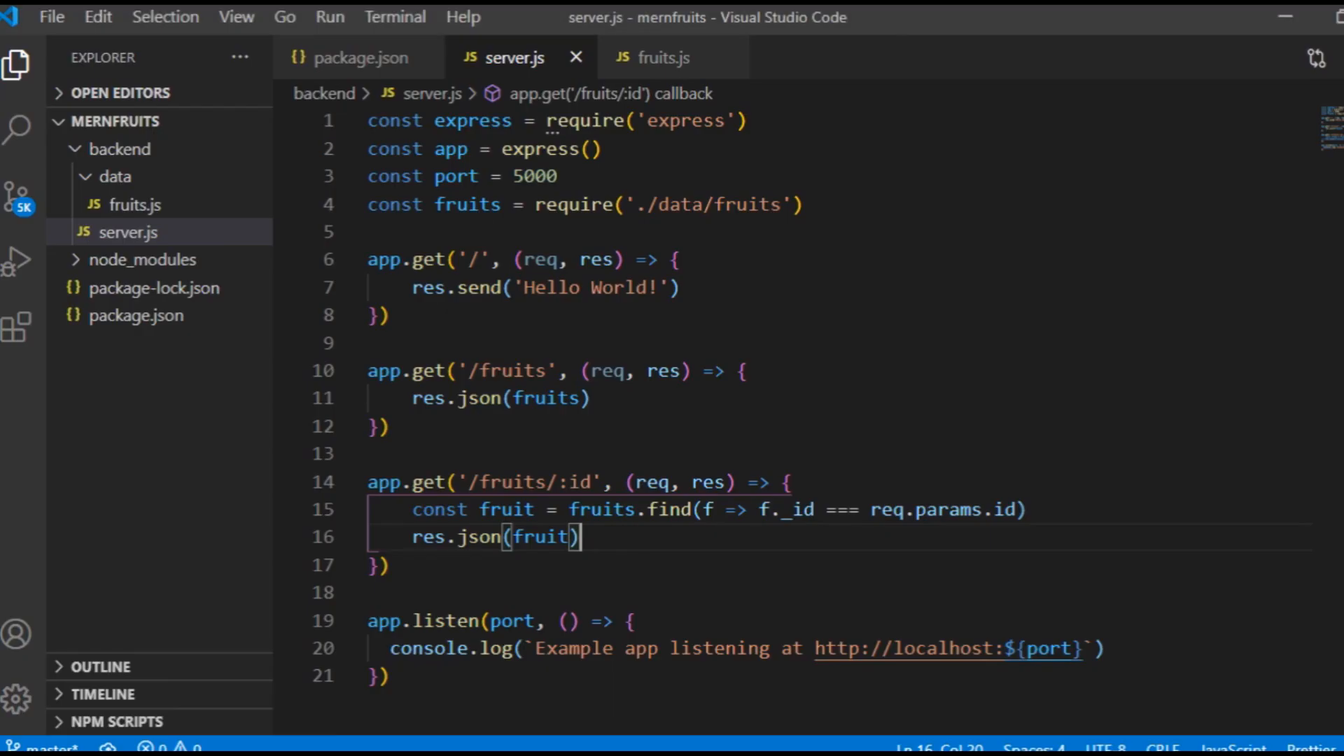
# Place the cursor after the last line of server.js to review the finished route
pyautogui.click(381, 673)
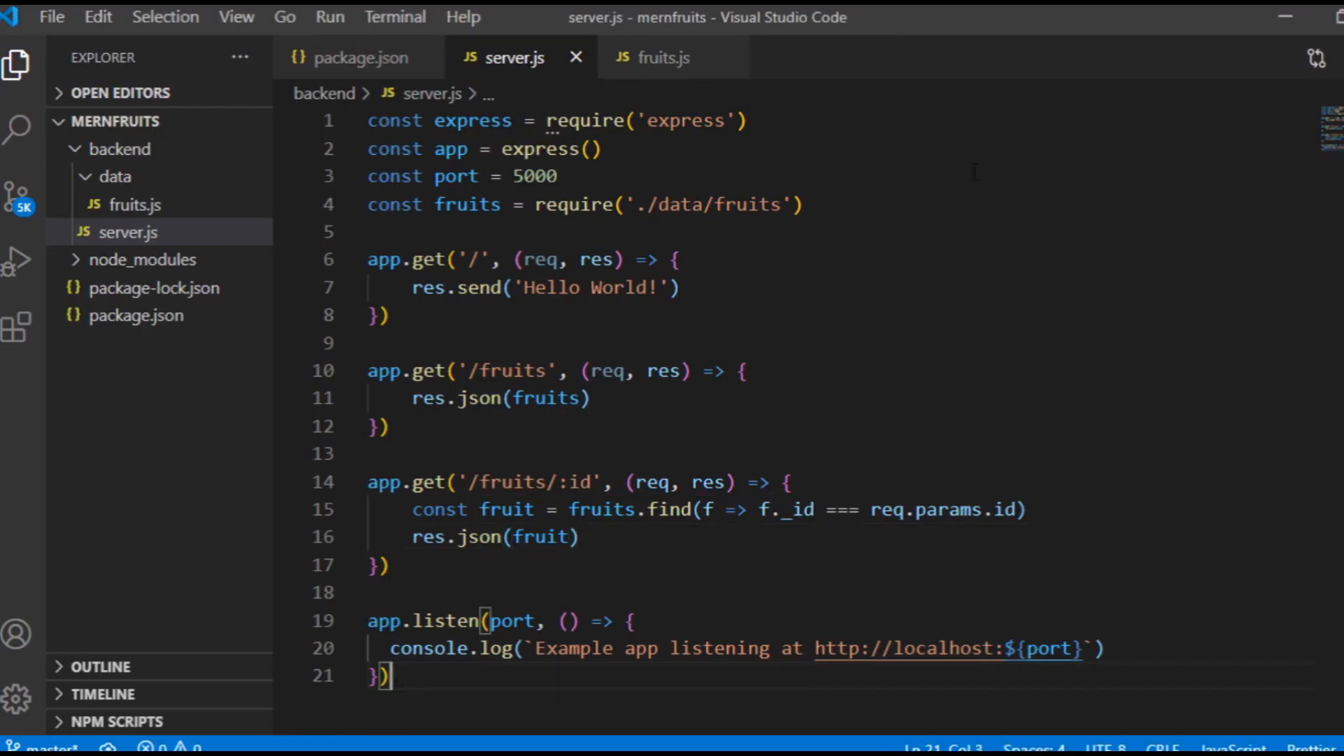